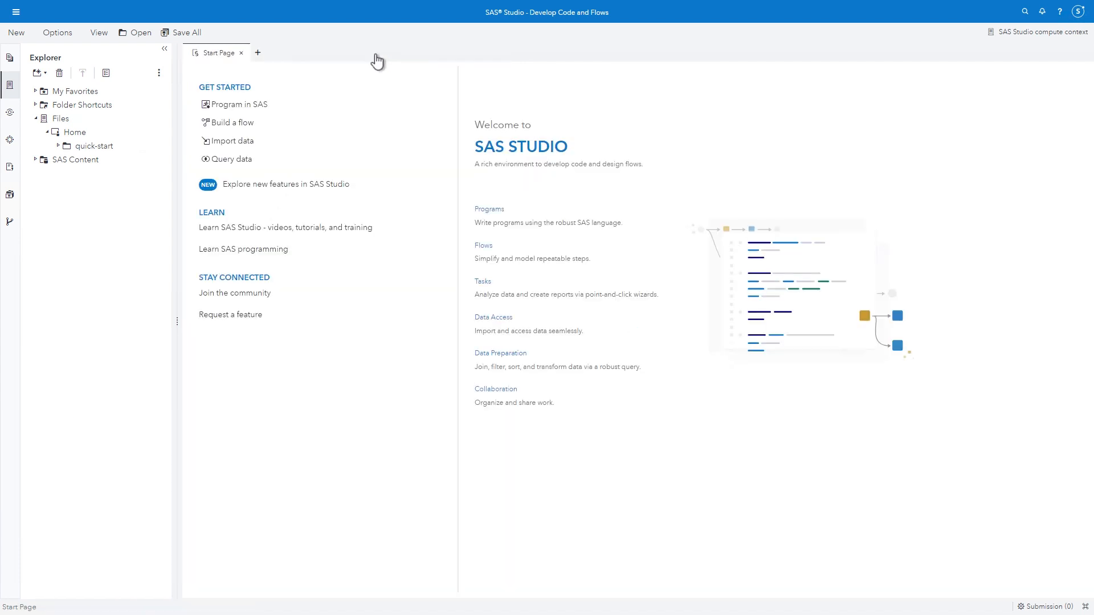
pyautogui.moveTo(40, 17)
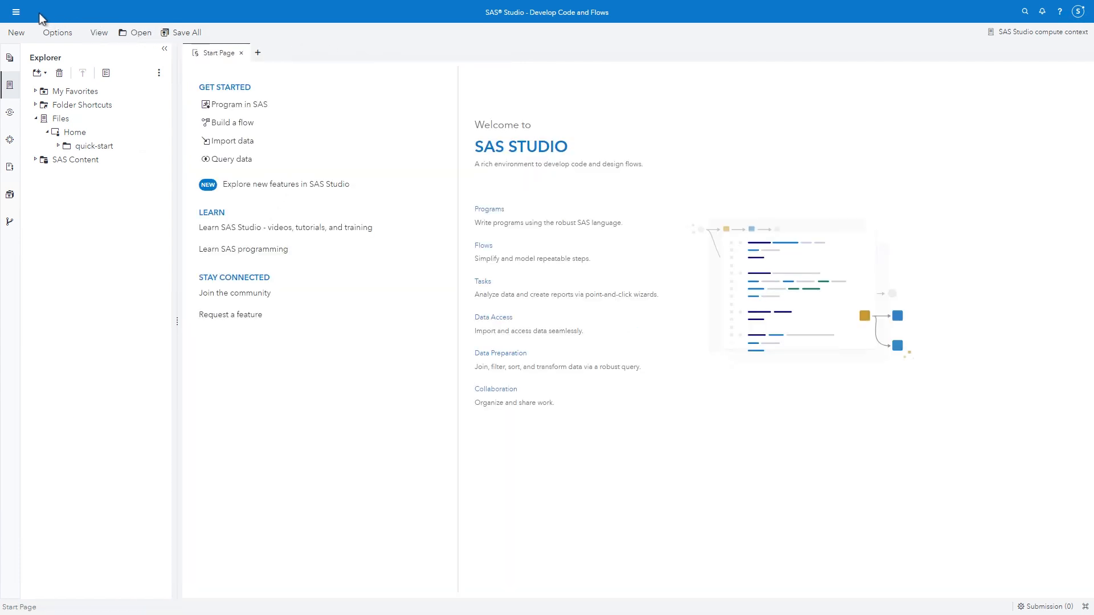
# Step: Expand the quick-start folder under Home to list its files
pyautogui.click(14, 13)
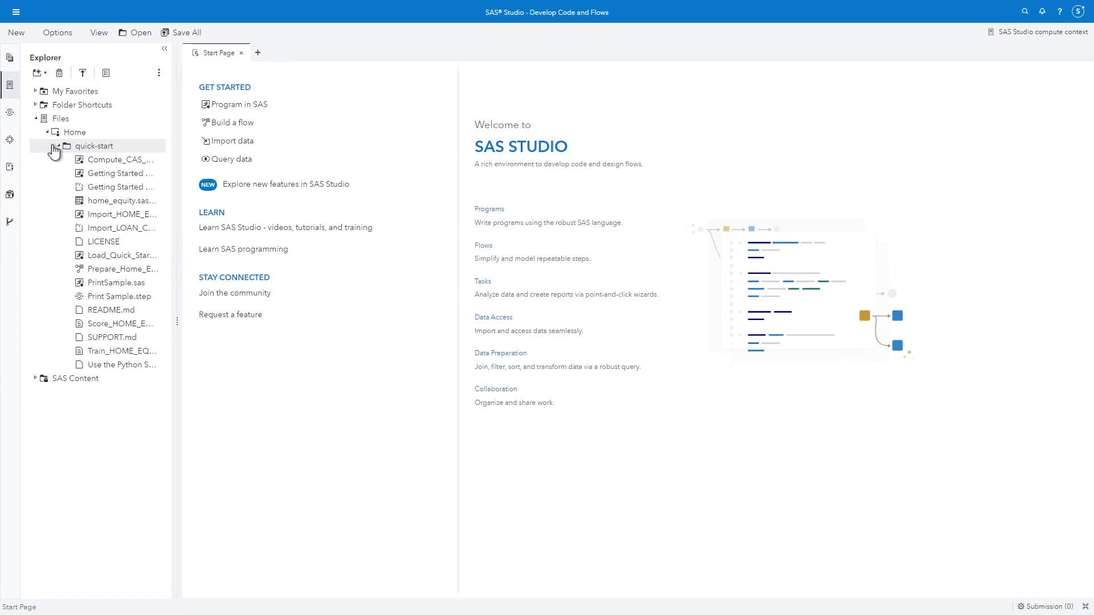
# Step: Open PrintSample.sas and review its row-count variable N, the FIRST selection check, and the final print step
pyautogui.doubleClick(117, 283)
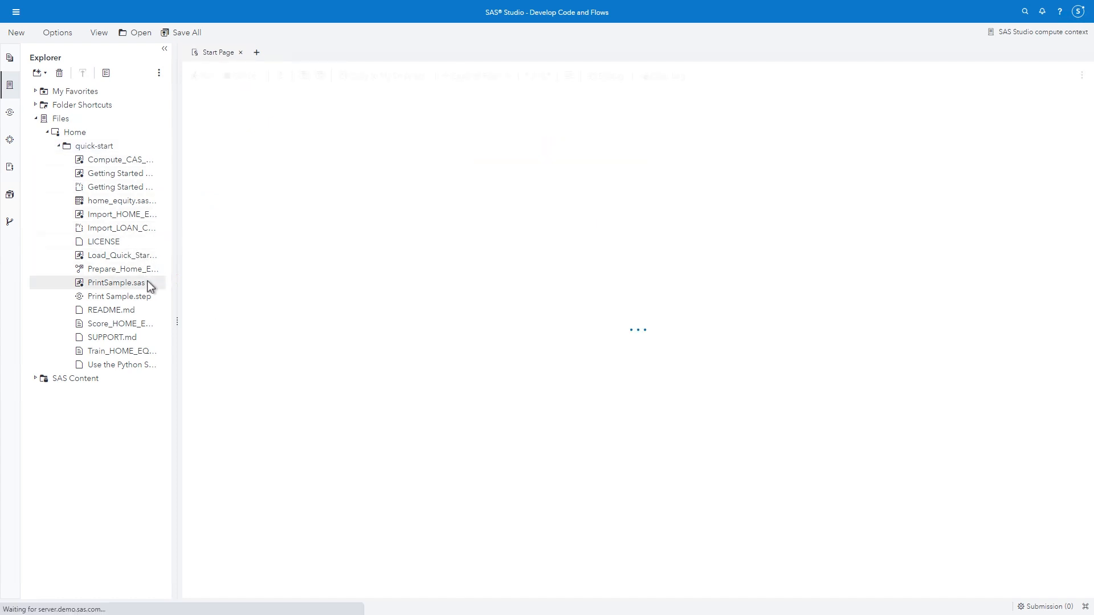
pyautogui.doubleClick(117, 283)
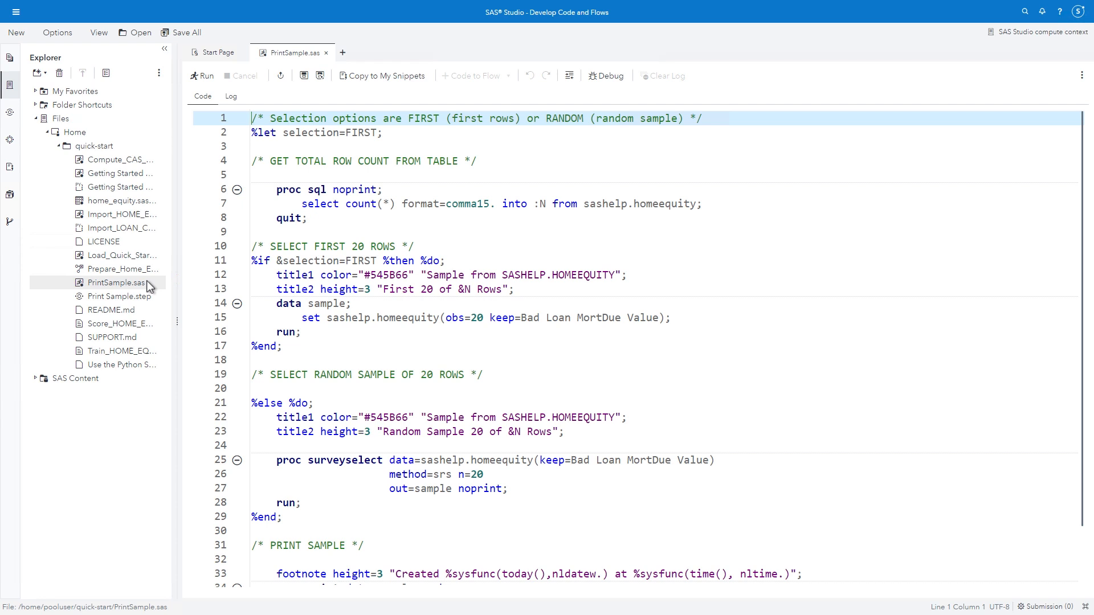
pyautogui.moveTo(223, 138)
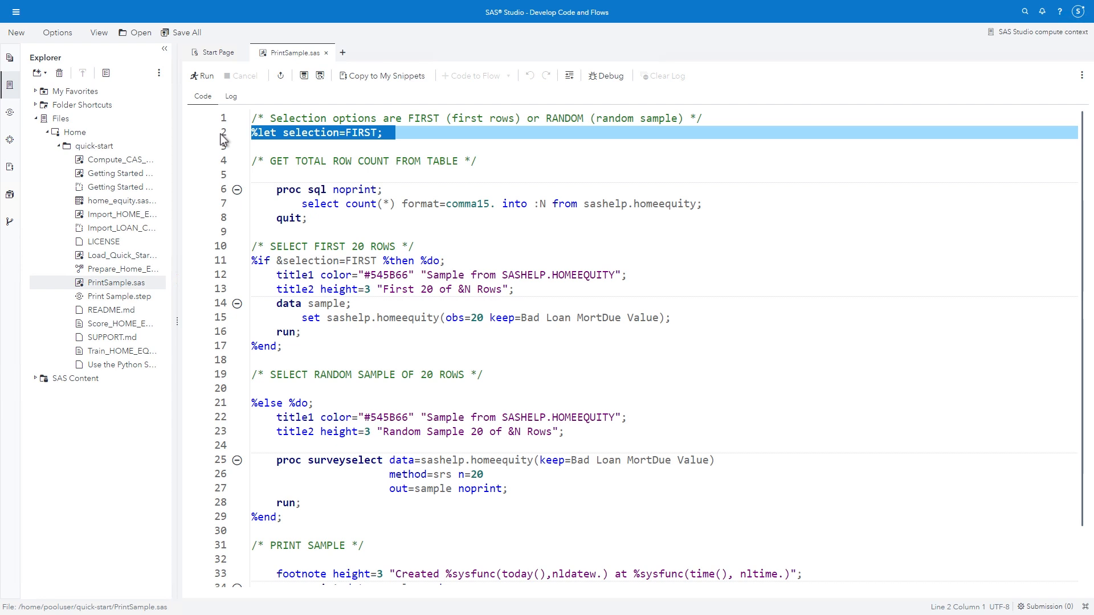
pyautogui.moveTo(225, 195)
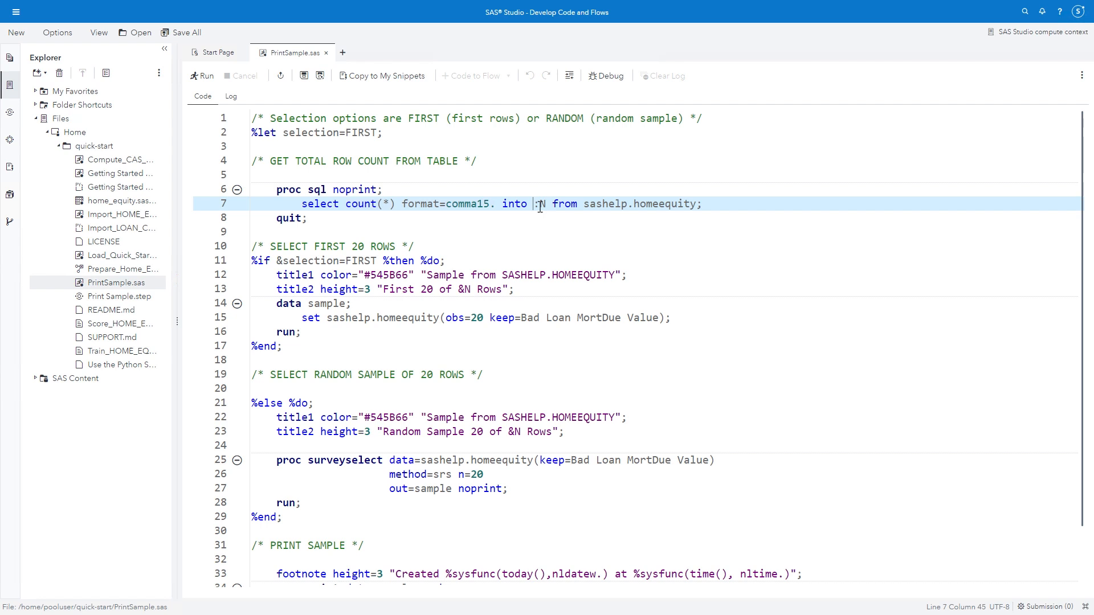
pyautogui.doubleClick(539, 204)
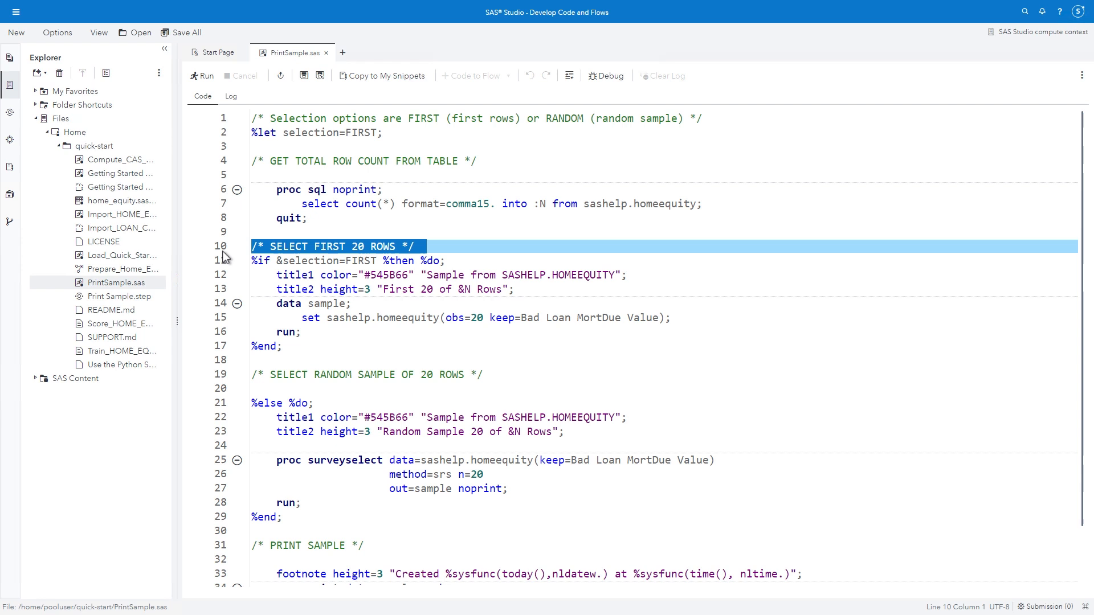
pyautogui.click(346, 260)
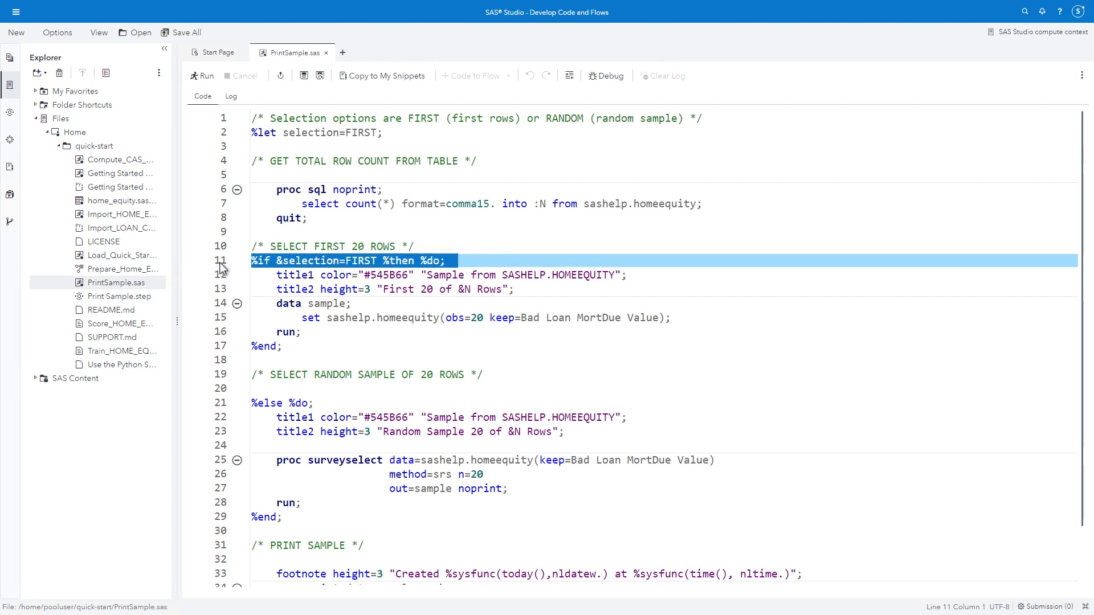
pyautogui.moveTo(222, 272)
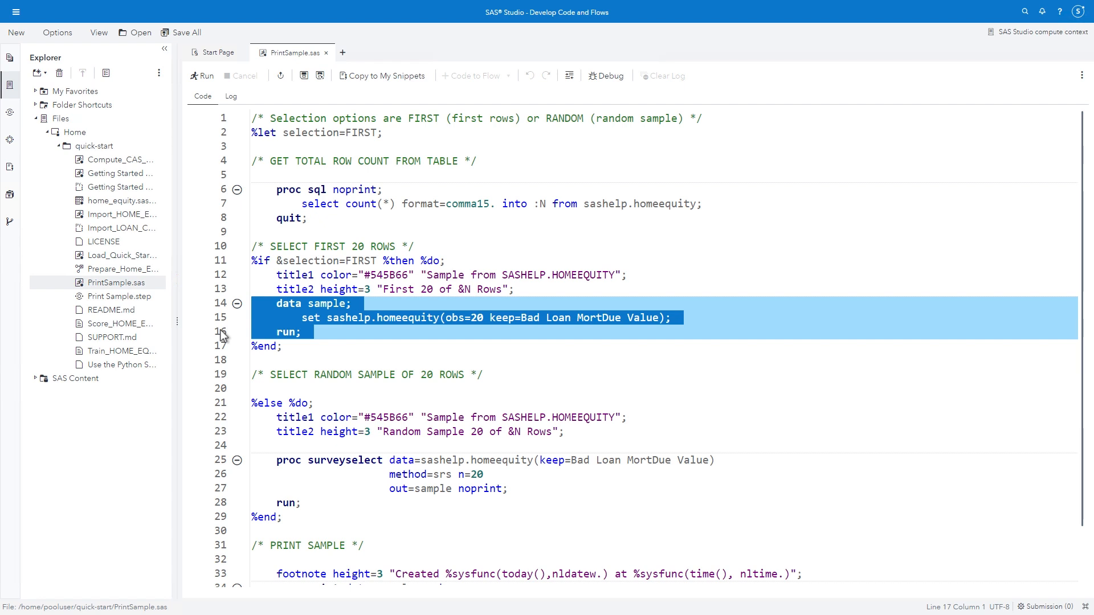
pyautogui.scroll(-3)
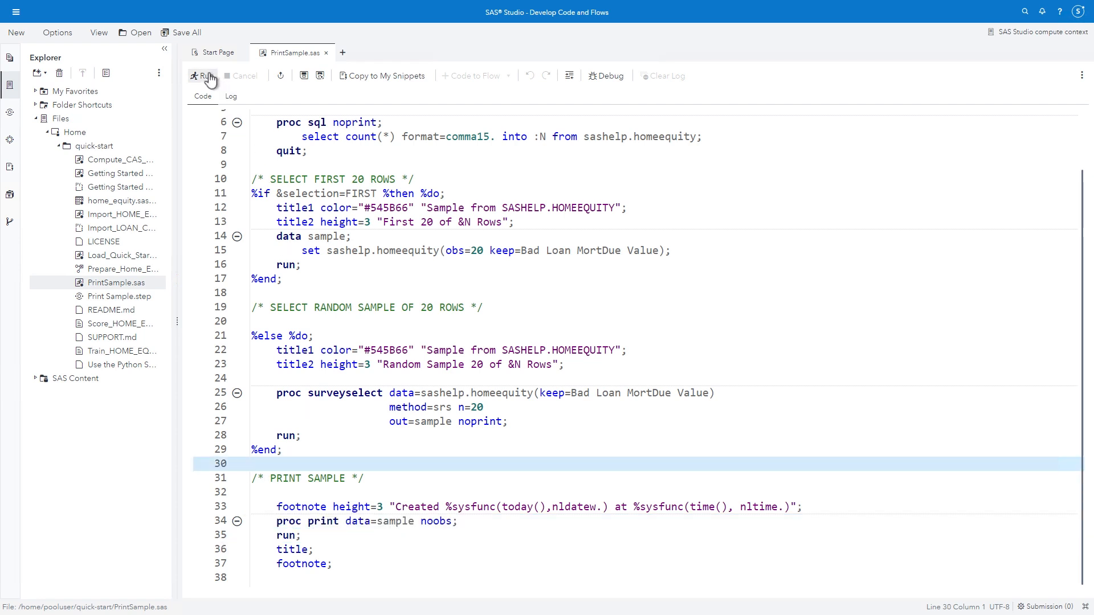
# Step: Run PrintSample, check the First 20 of 5,960 Rows subtitle, and return to the code
pyautogui.click(203, 75)
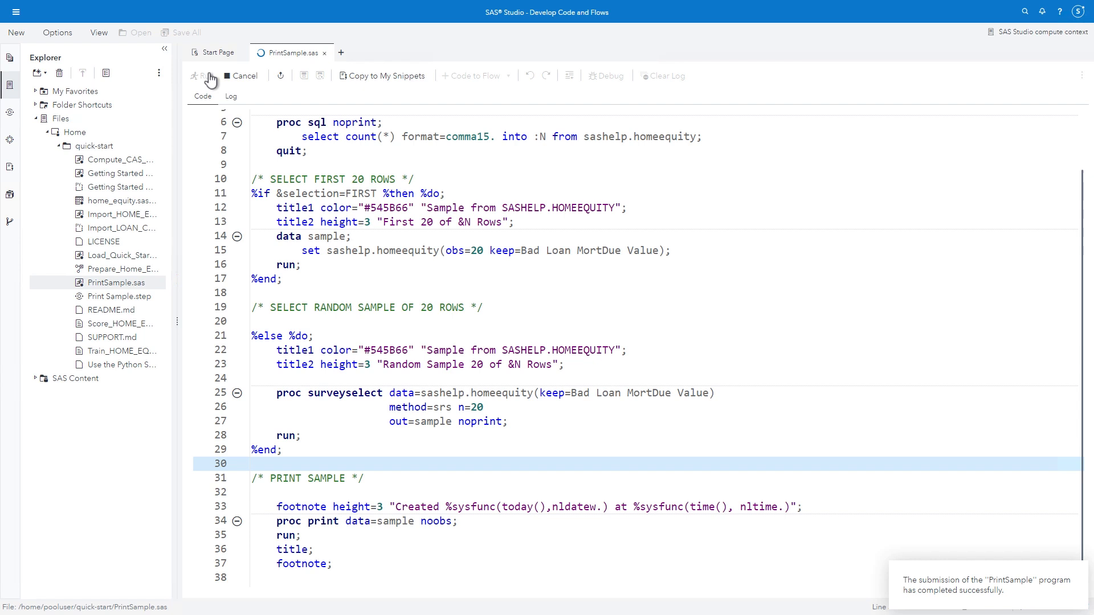
pyautogui.click(202, 75)
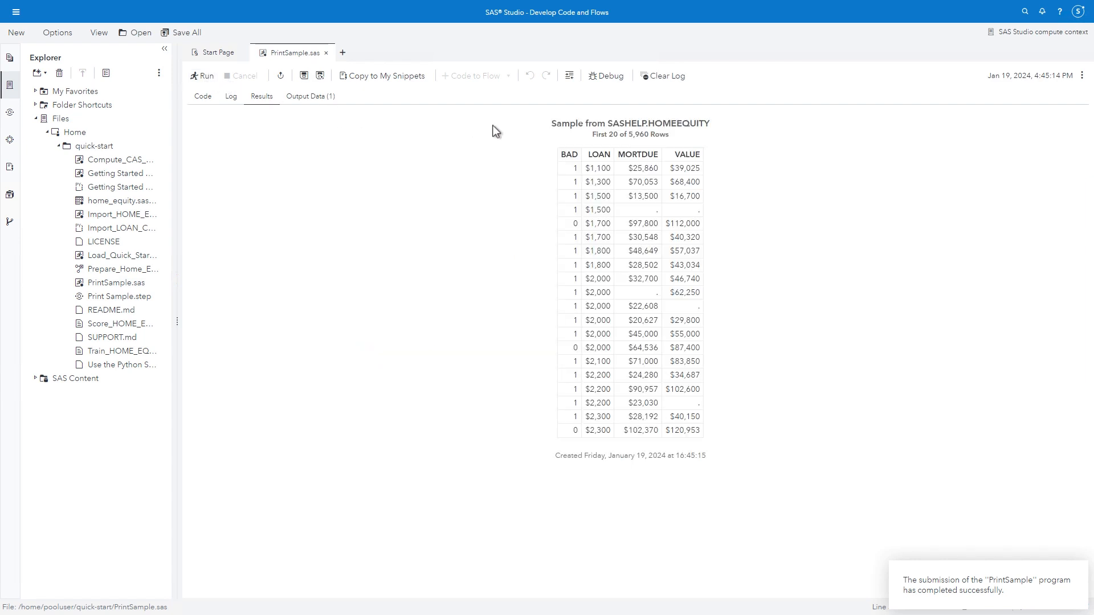
pyautogui.tripleClick(630, 134)
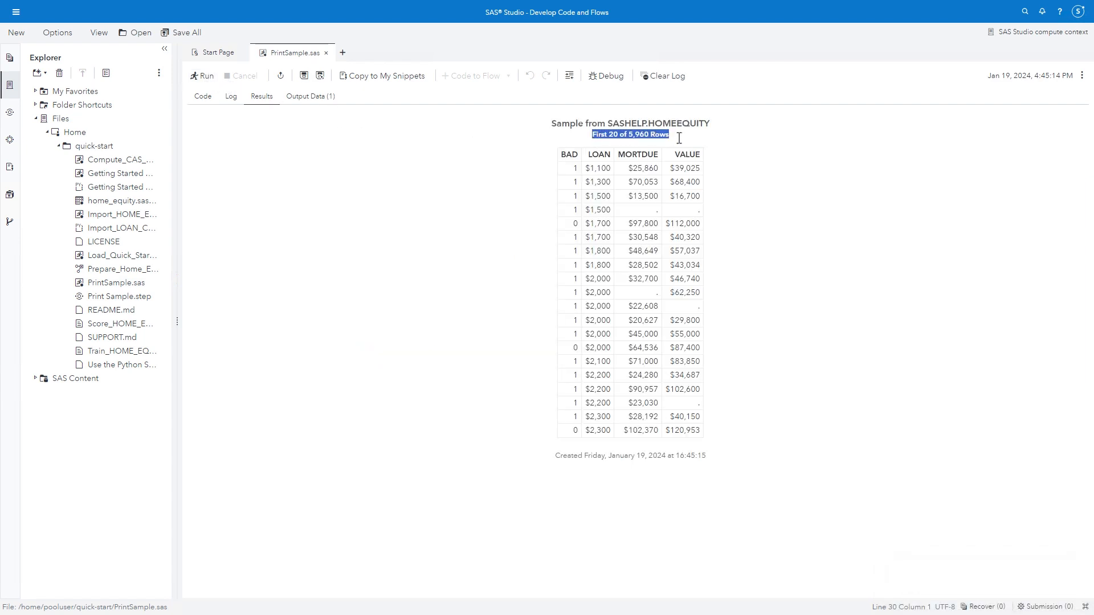
pyautogui.moveTo(374, 130)
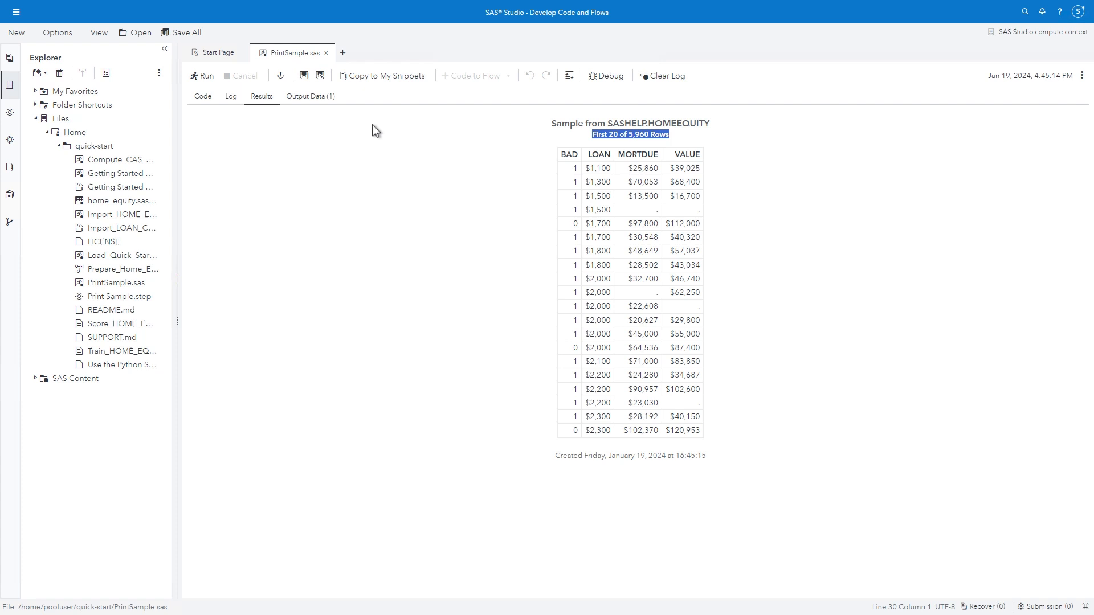
pyautogui.click(202, 96)
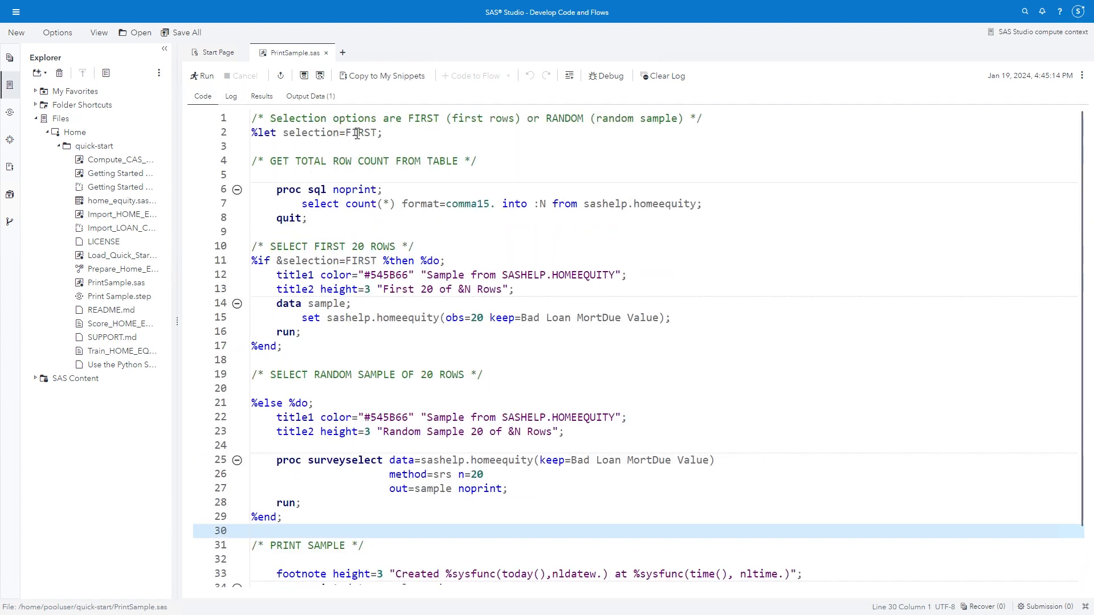
# Step: Replace FIRST with RANDOM and rerun to get a Random Sample 20 of 5,960 Rows report
pyautogui.doubleClick(361, 132)
pyautogui.write('ANDOM')
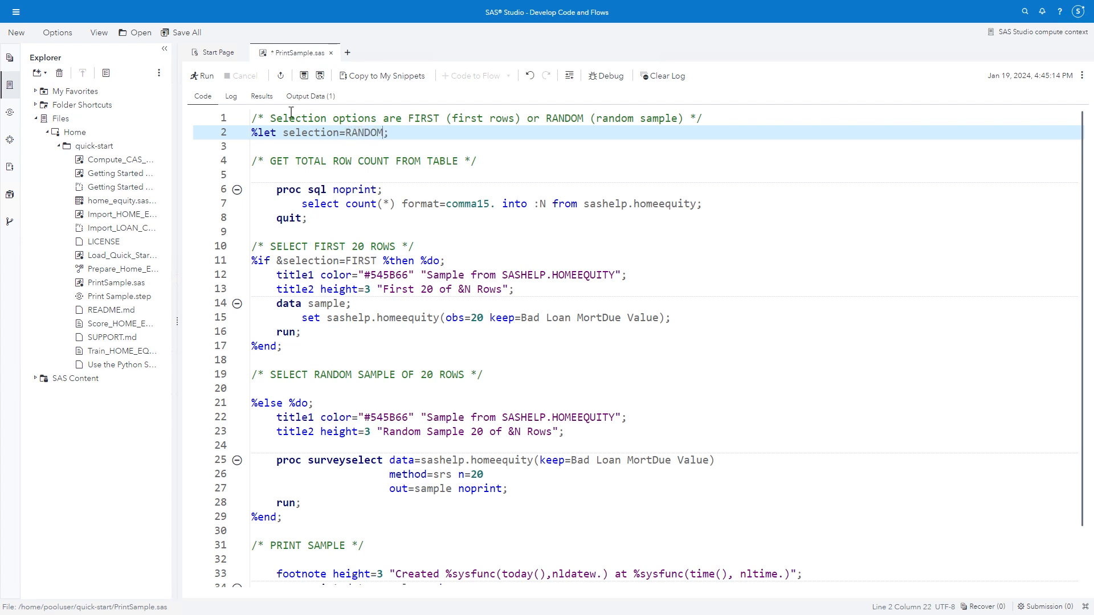
pyautogui.click(202, 75)
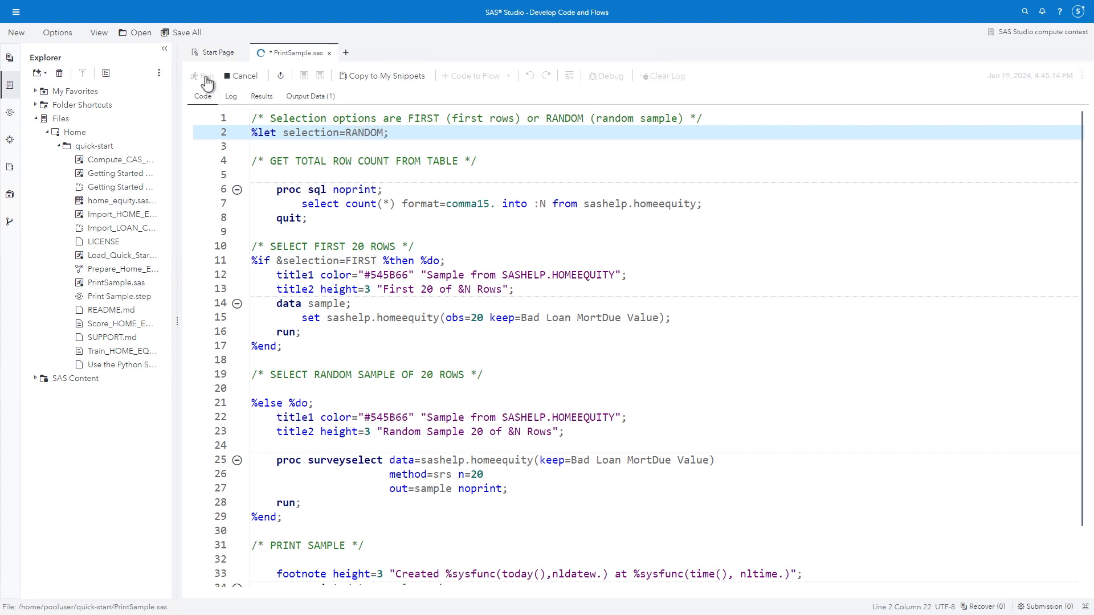
pyautogui.click(202, 75)
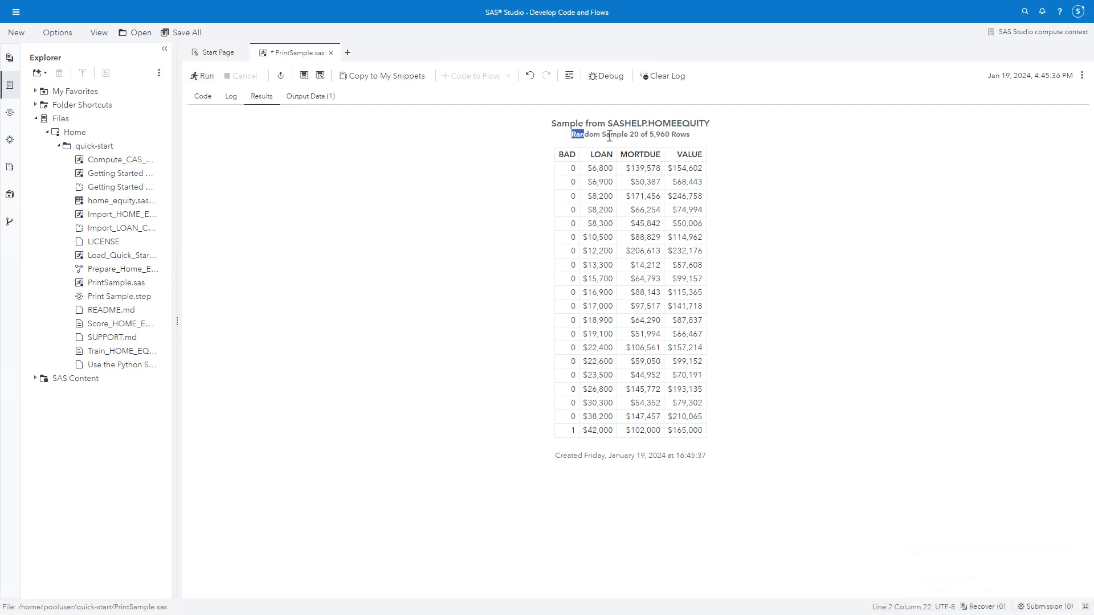
pyautogui.moveTo(574, 135); pyautogui.dragTo(688, 134)
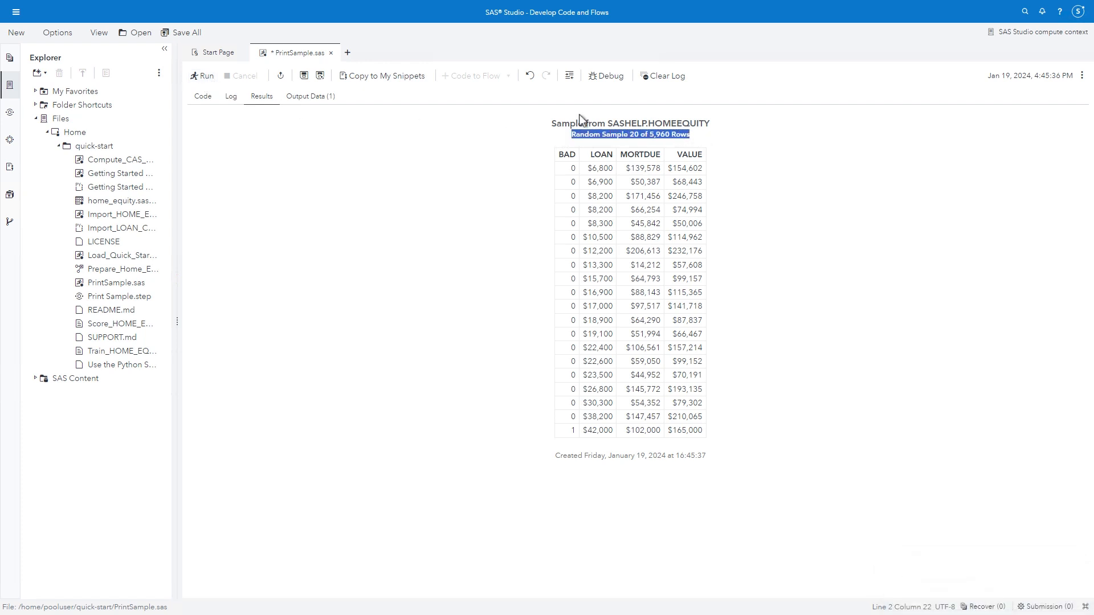
# Step: Close the PrintSample.sas tab and answer the Confirm Close prompt without saving
pyautogui.click(330, 52)
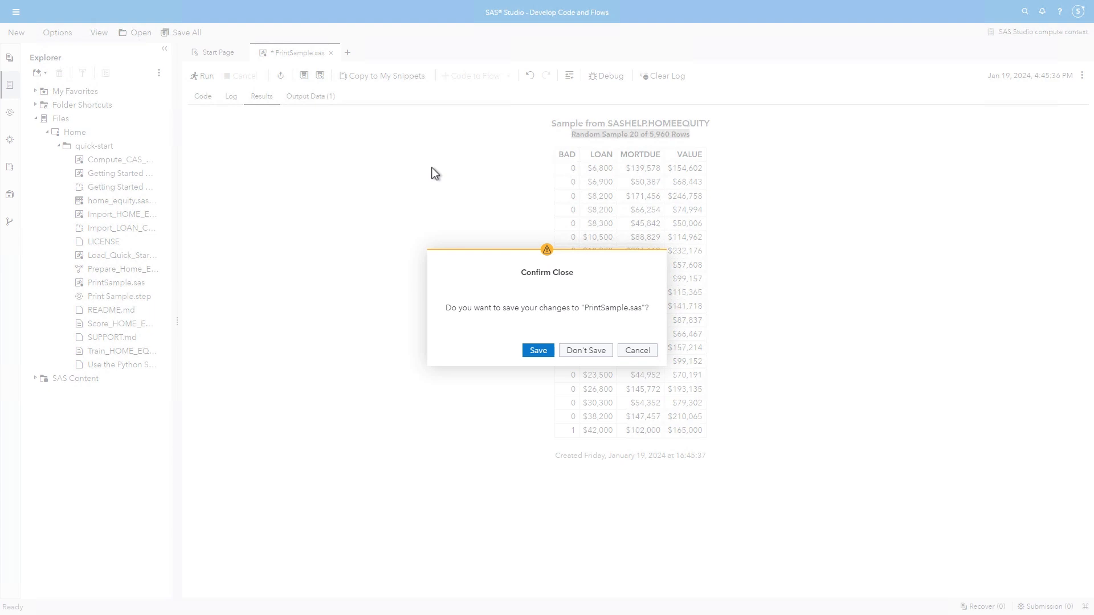
pyautogui.click(584, 350)
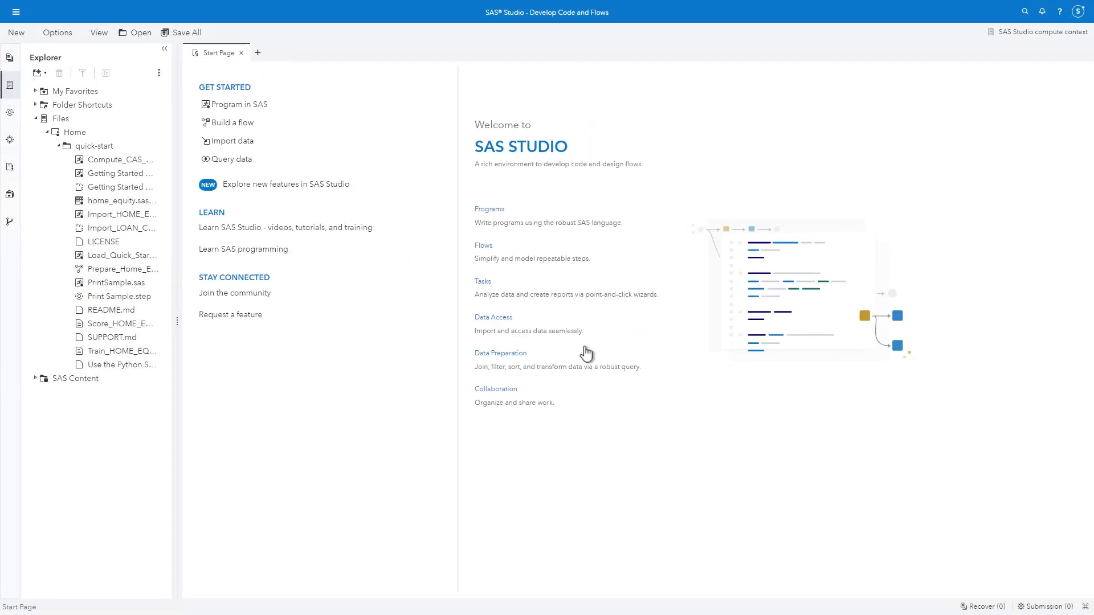
pyautogui.moveTo(585, 349)
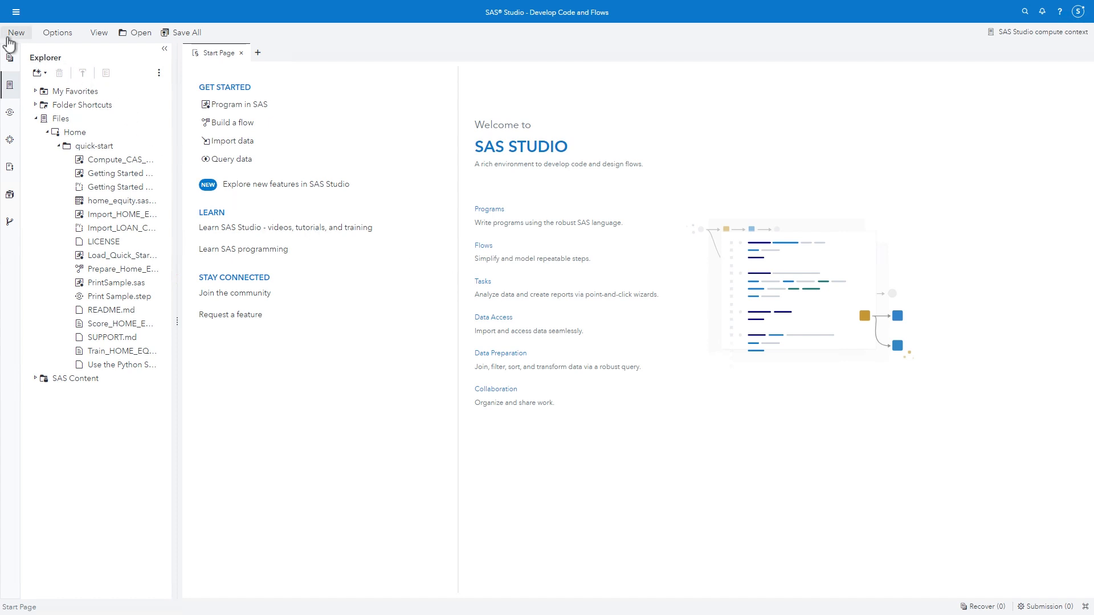
# Step: Create a new blank Custom Step.step from the New menu
pyautogui.click(15, 32)
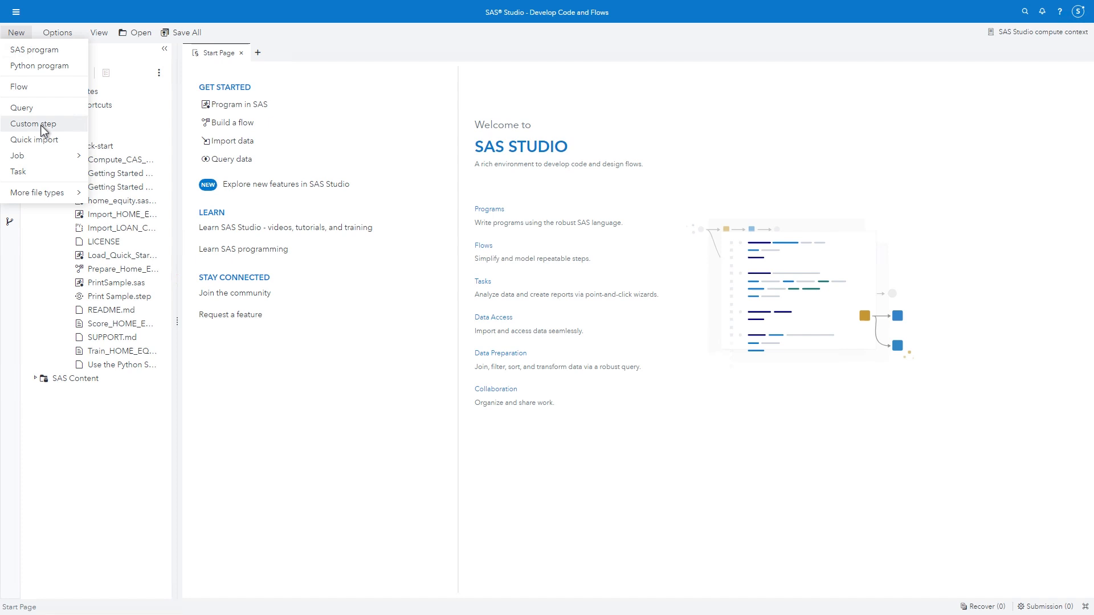
pyautogui.click(33, 123)
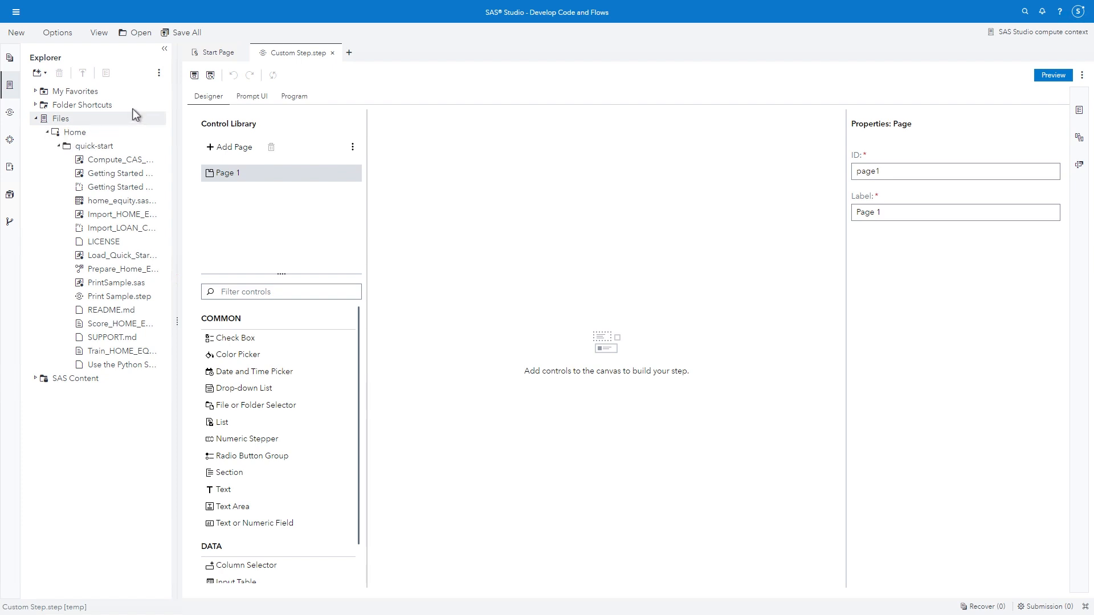
pyautogui.moveTo(223, 114)
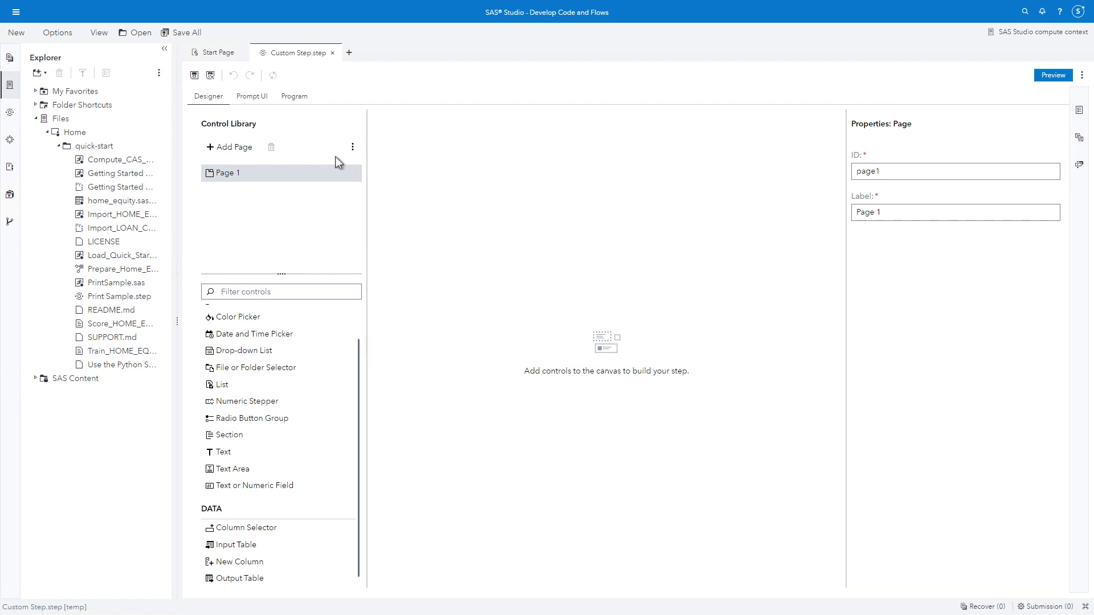
# Step: Insert the PrintSample.sas code into the step's Program section, then return to the design canvas
pyautogui.click(251, 96)
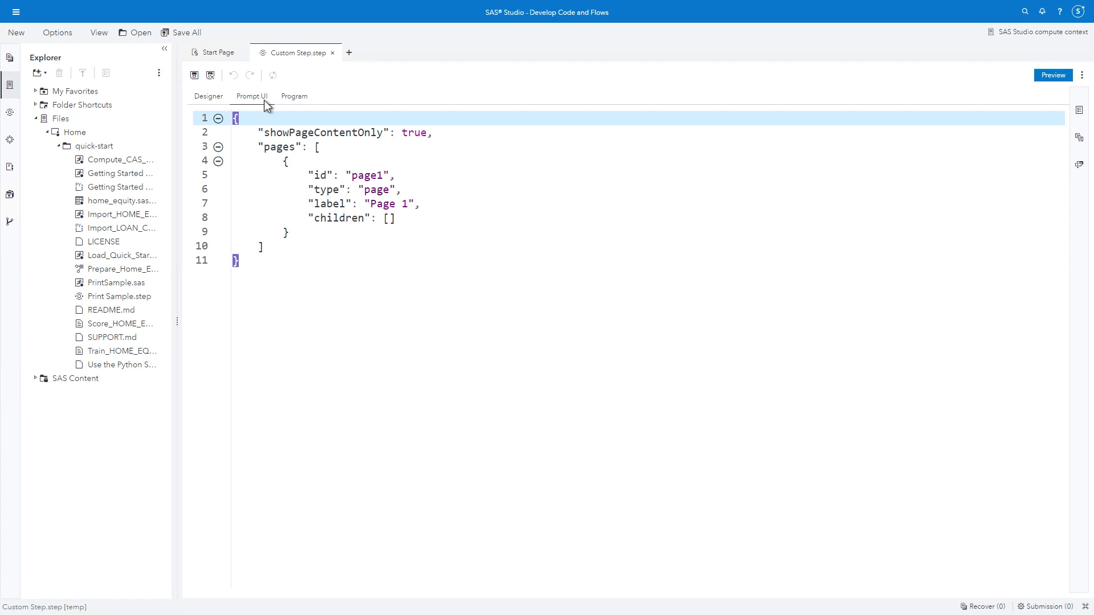
pyautogui.click(294, 95)
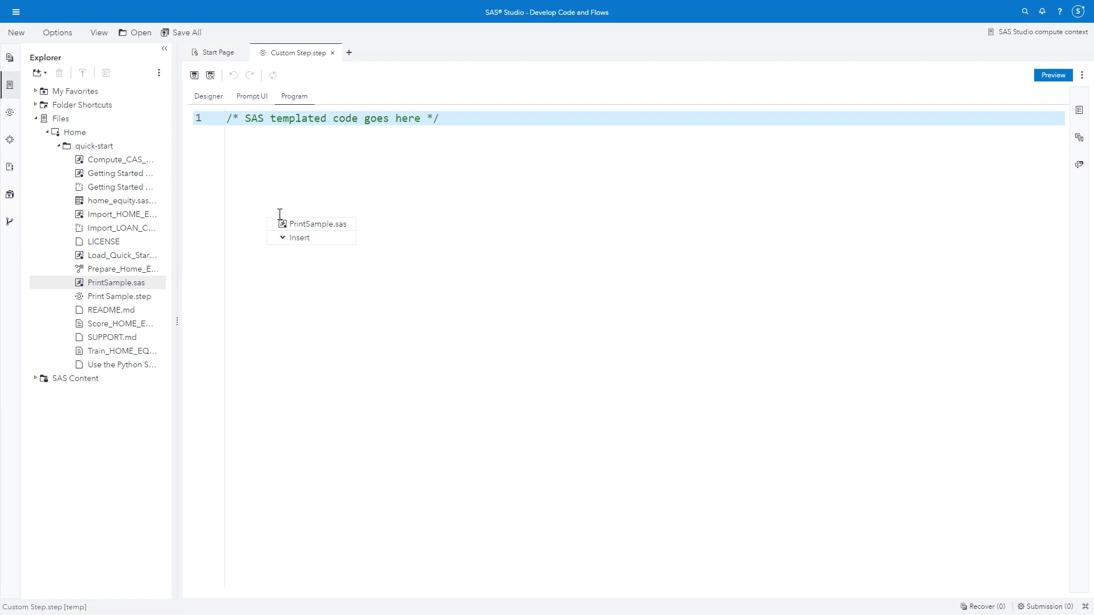
pyautogui.click(317, 224)
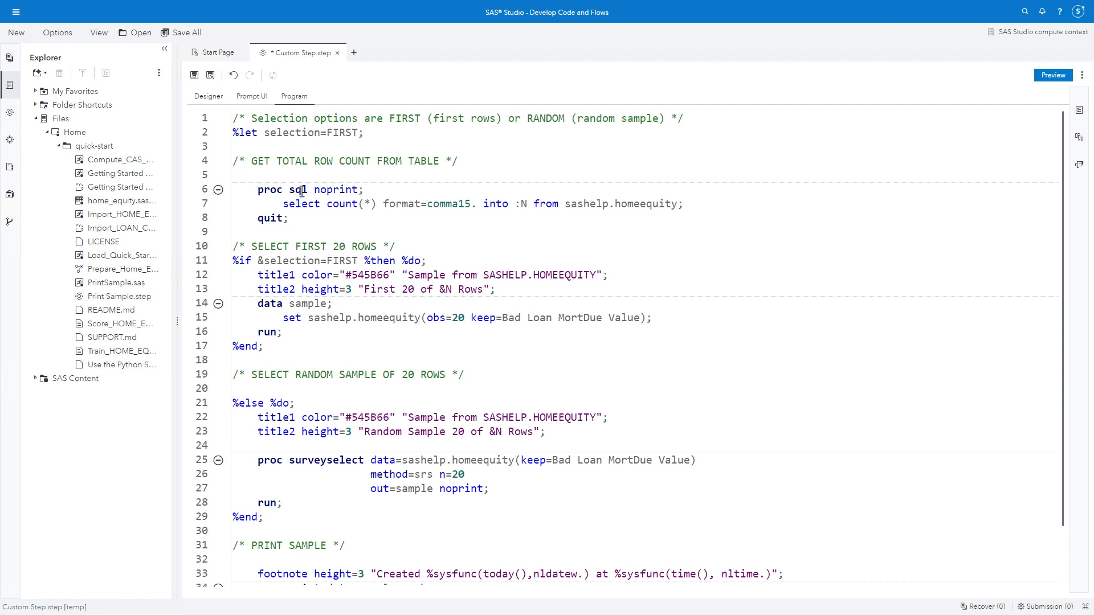
pyautogui.click(208, 95)
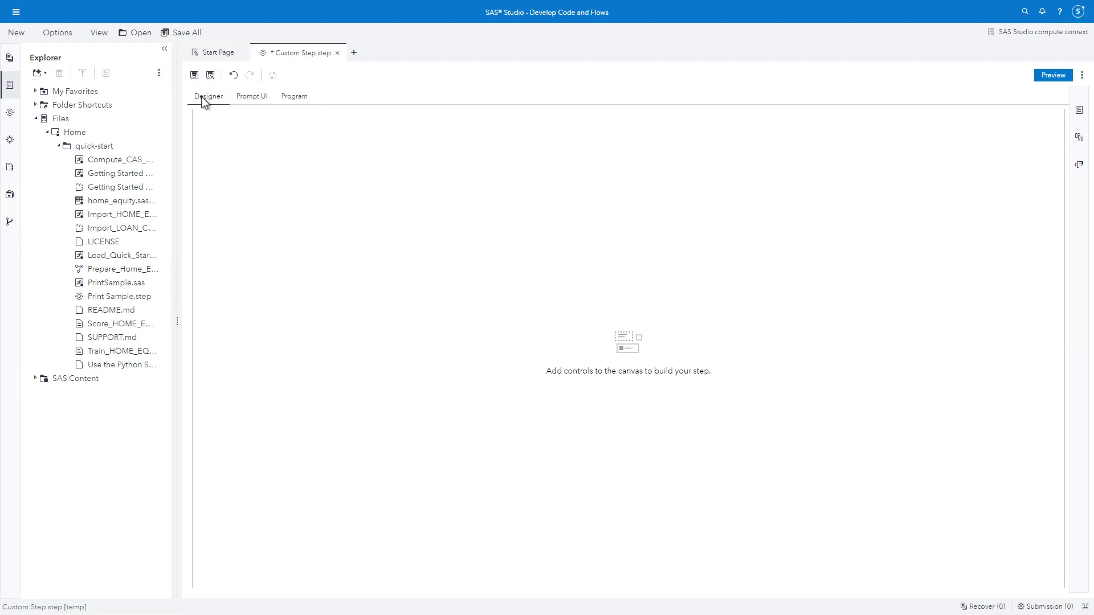
# Step: Add an Input Table control labelled 'Select input table' defaulting to SASHELP.HOMEEQUITY
pyautogui.click(208, 96)
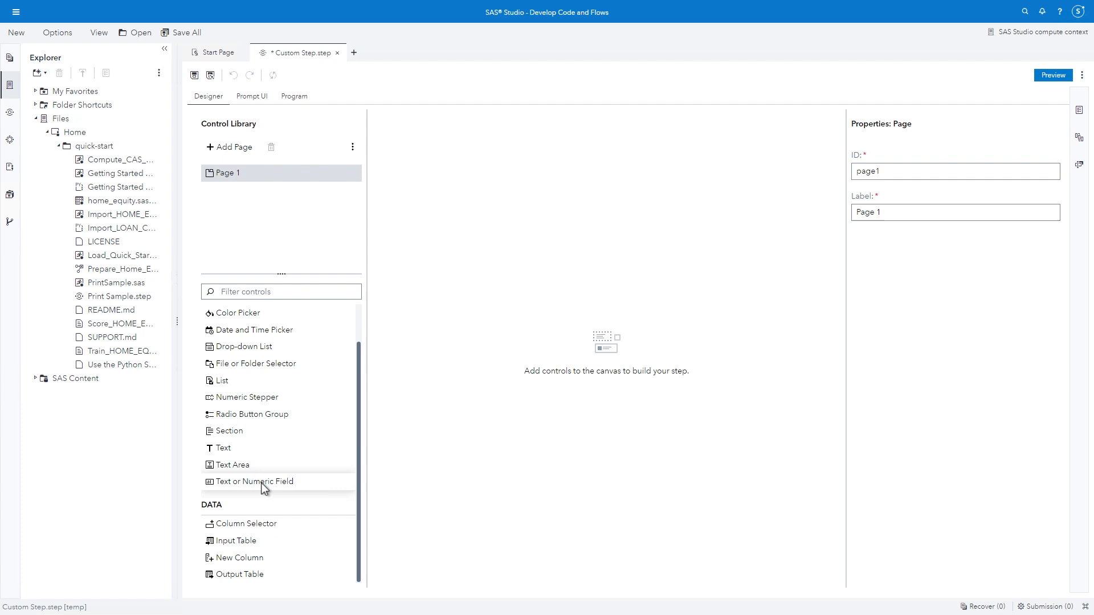
pyautogui.moveTo(258, 548)
pyautogui.write('table')
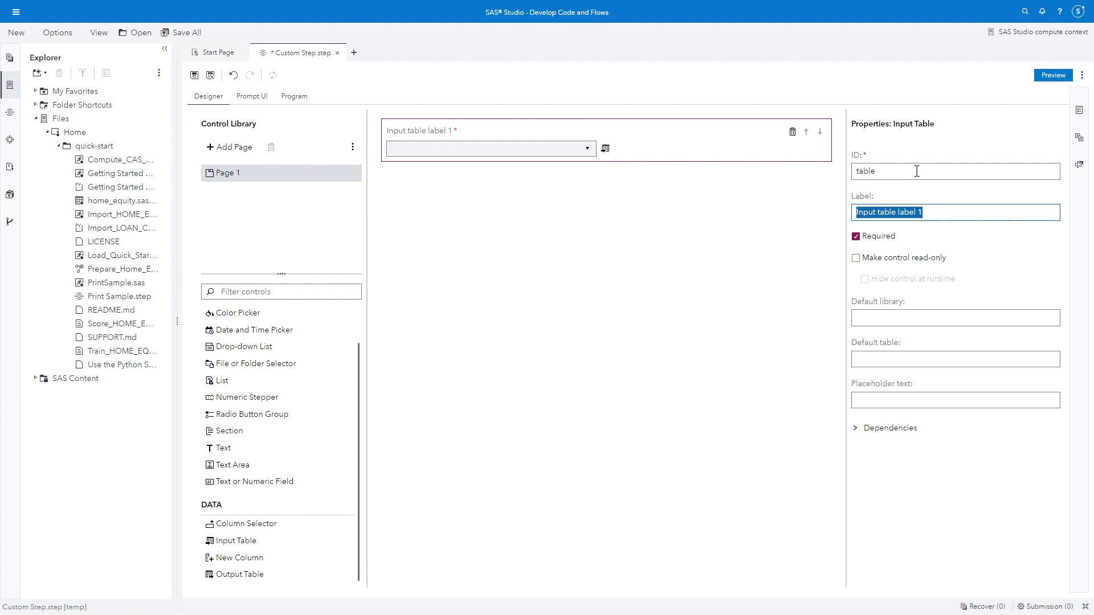
pyautogui.write('Select')
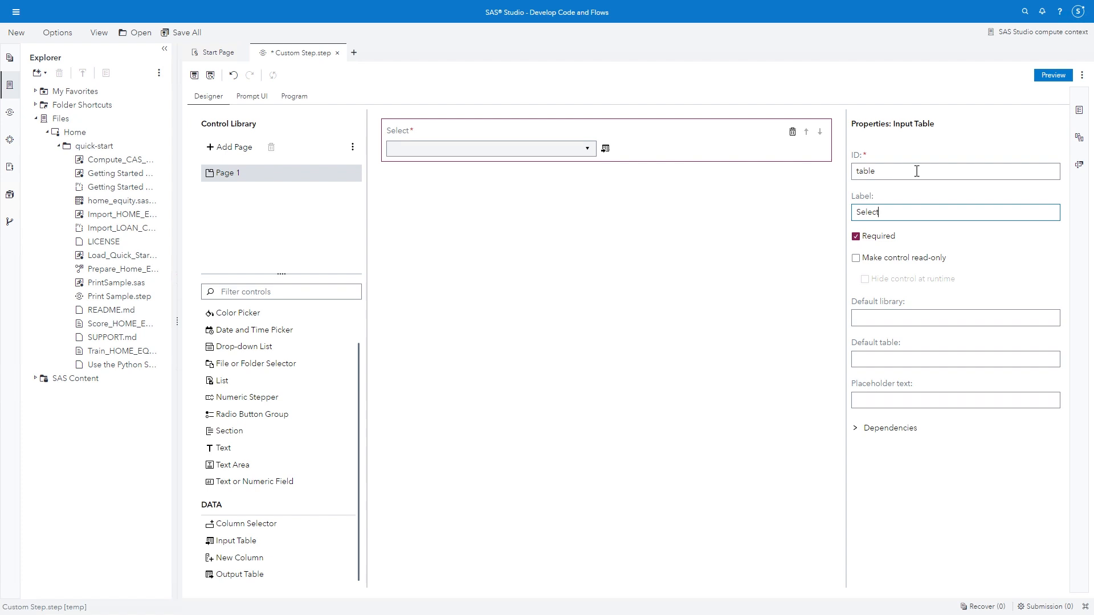
pyautogui.write('input table')
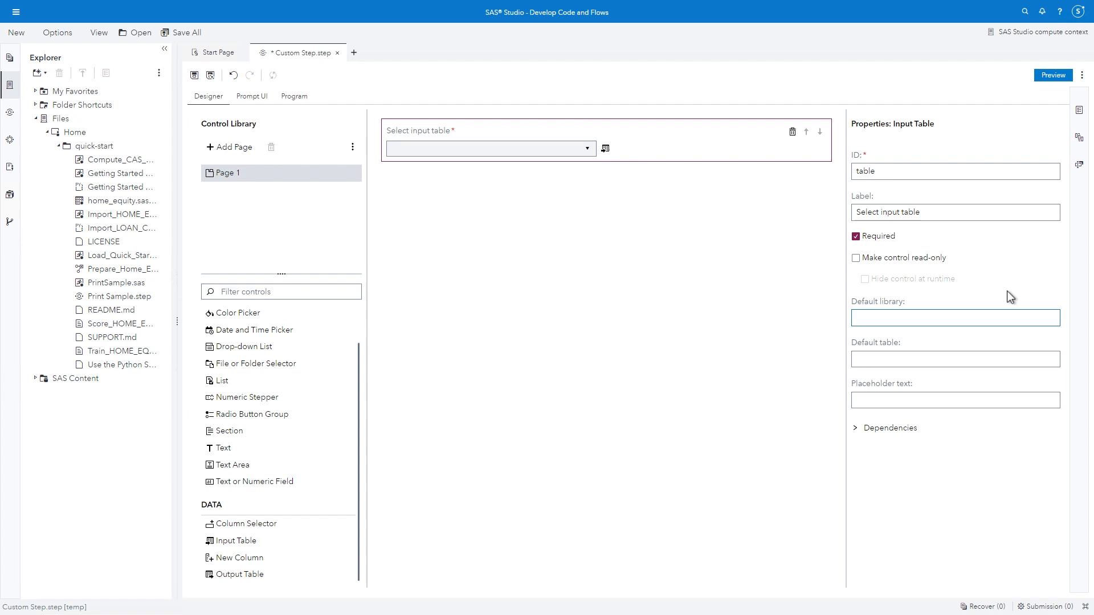
pyautogui.write('SASHELP')
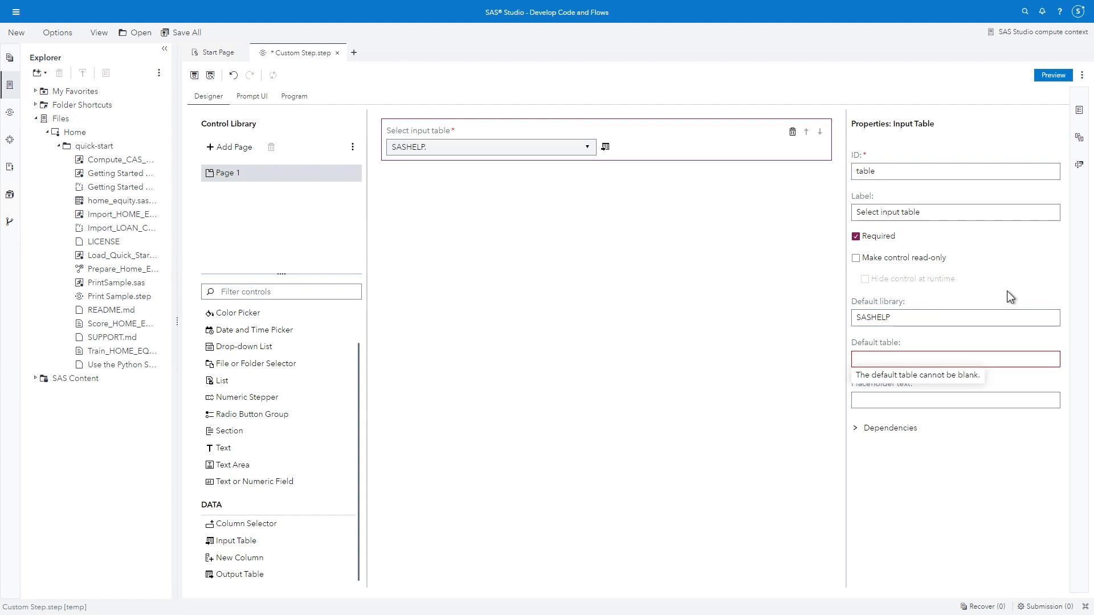
pyautogui.write('HOMEEQUITY')
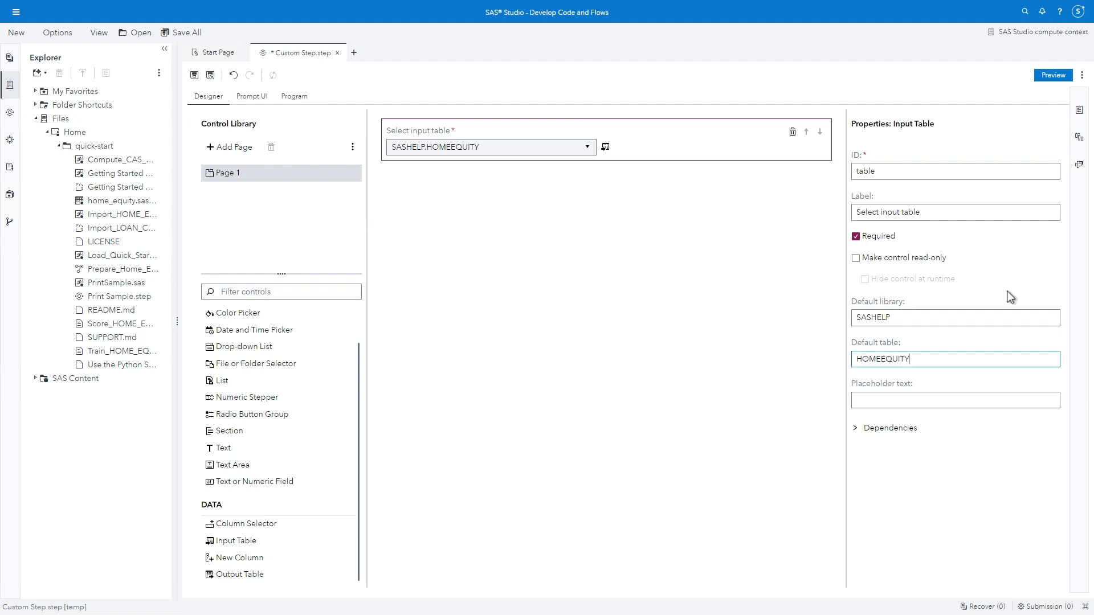
pyautogui.moveTo(931, 326)
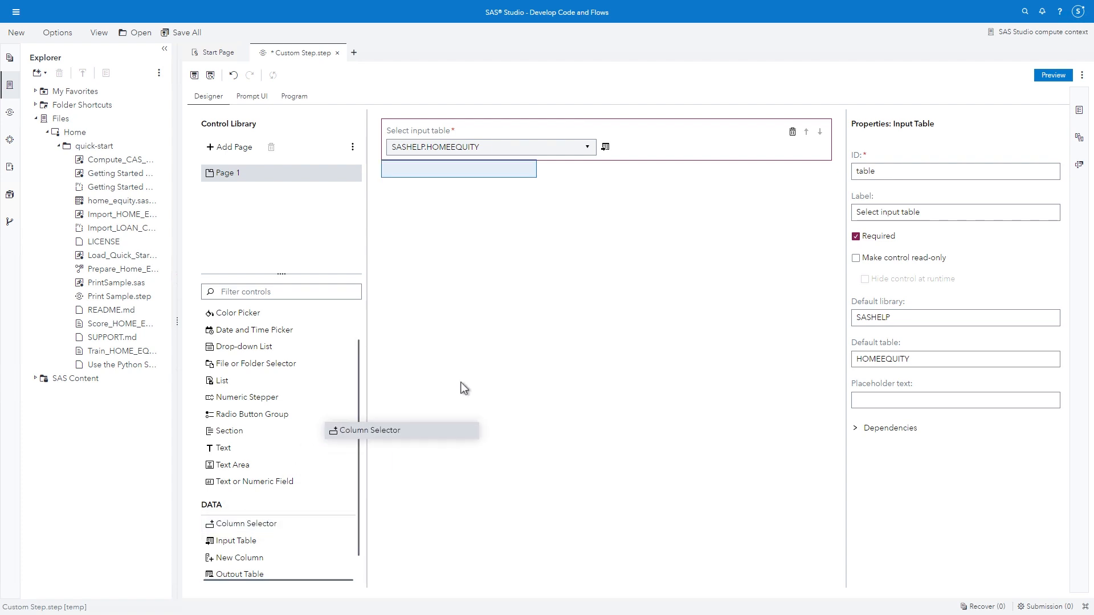
# Step: Add a Column Selector with ID varList, labelled 'Select columns to print', linked to Select input table (table)
pyautogui.moveTo(401, 430); pyautogui.dragTo(499, 252)
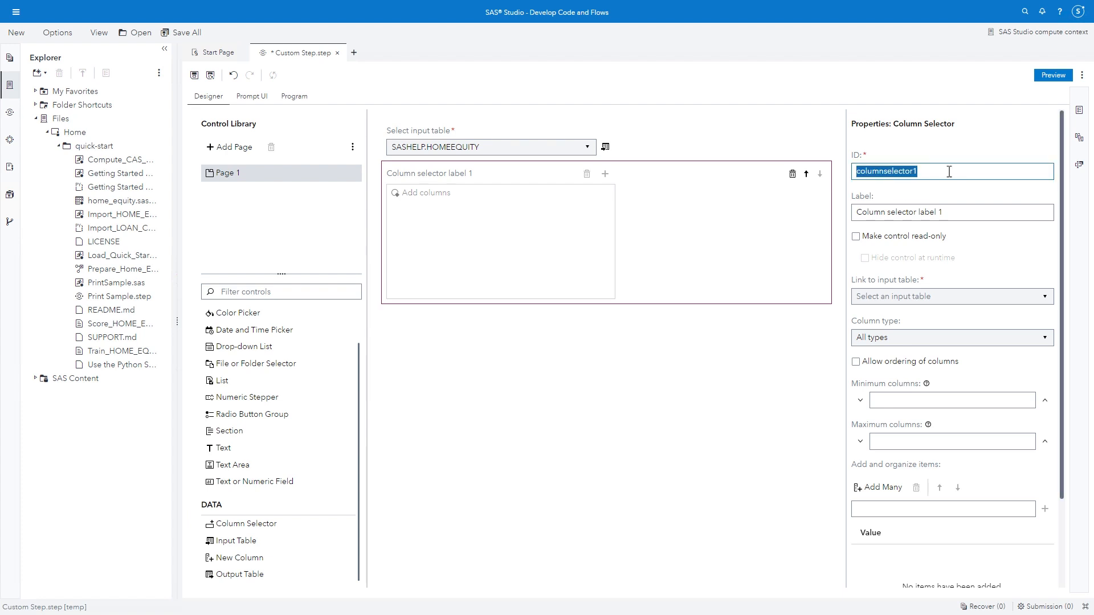
pyautogui.write('varList')
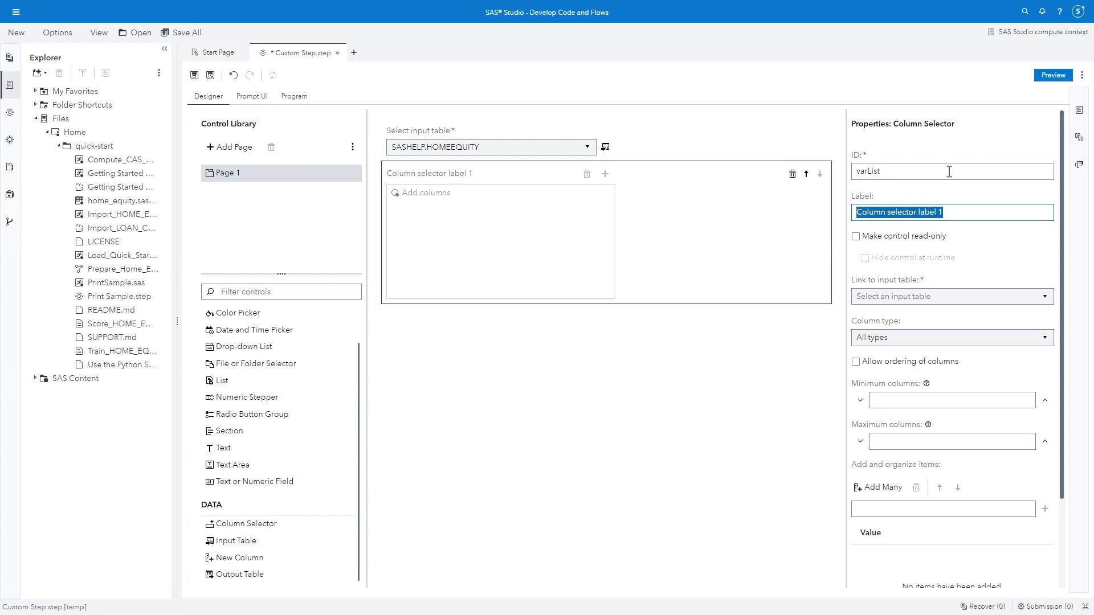
pyautogui.write('Select columns to print')
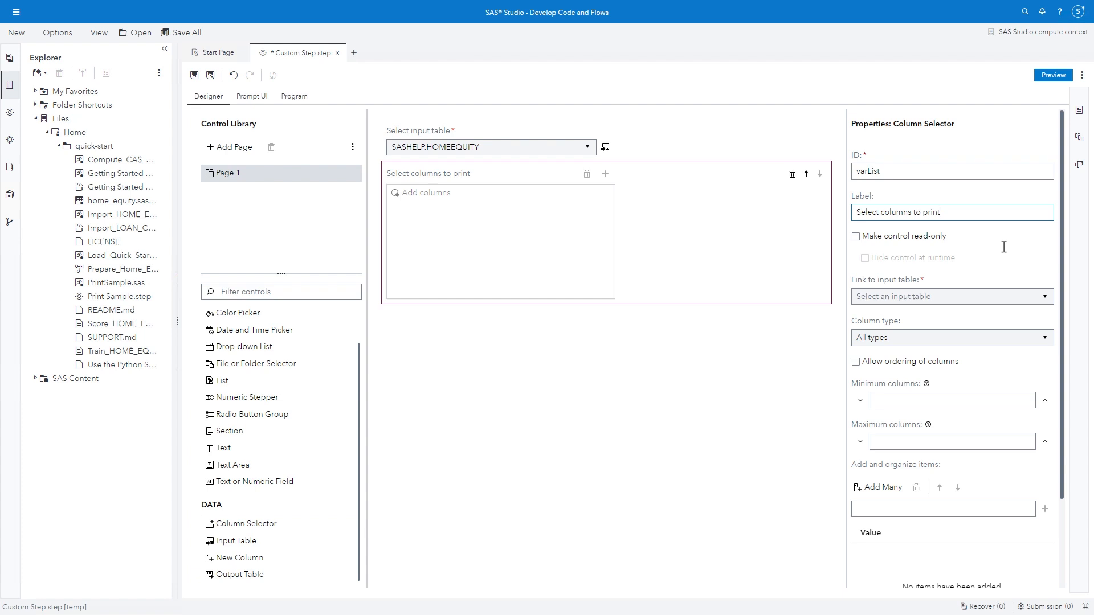
pyautogui.click(950, 297)
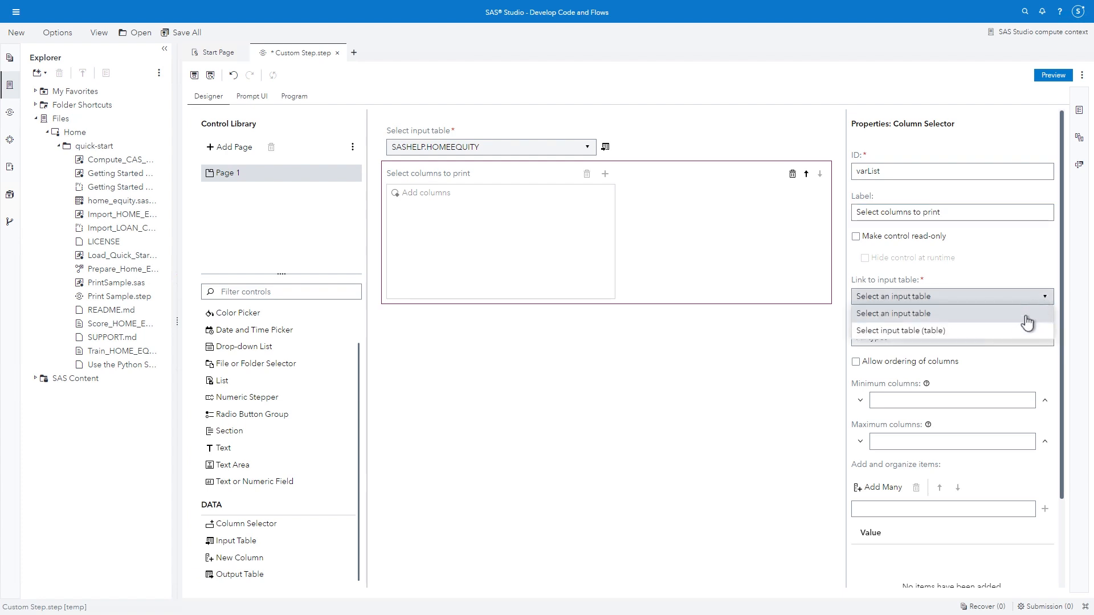
pyautogui.click(900, 330)
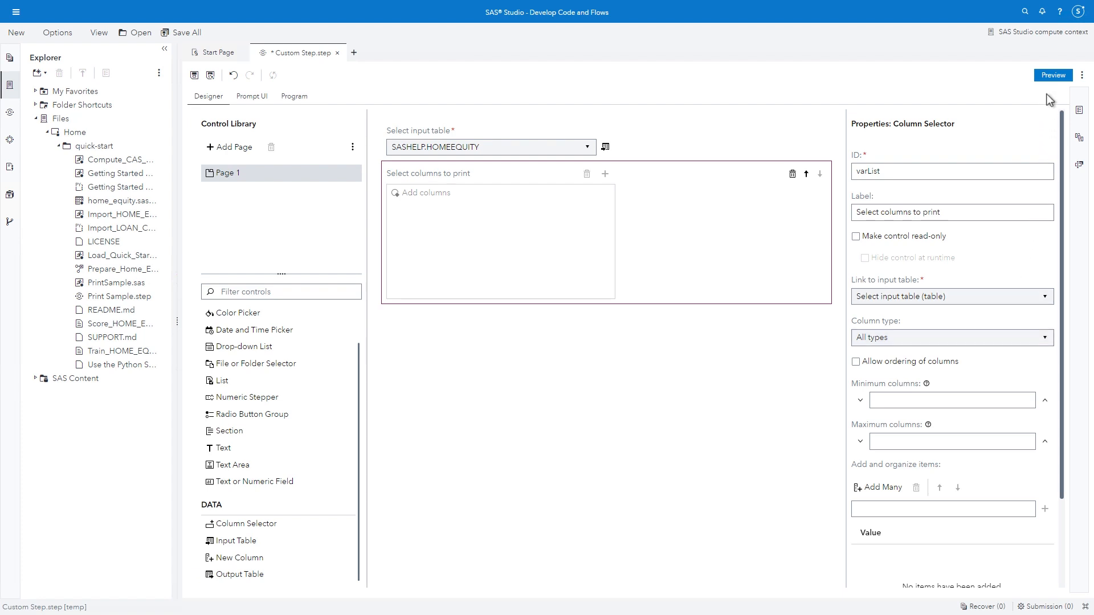
pyautogui.click(1052, 75)
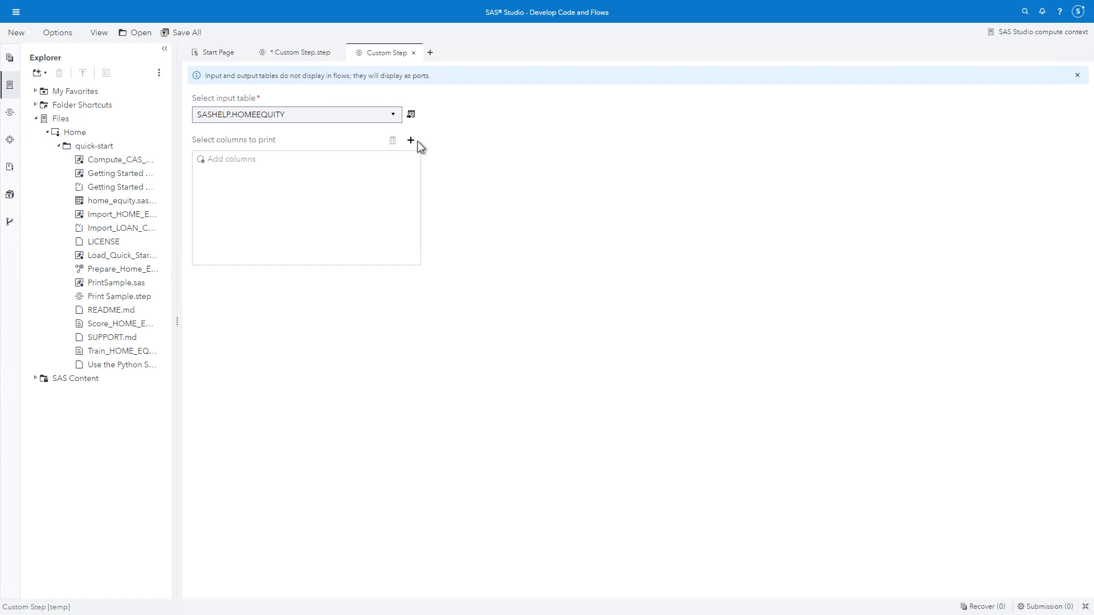
pyautogui.click(411, 140)
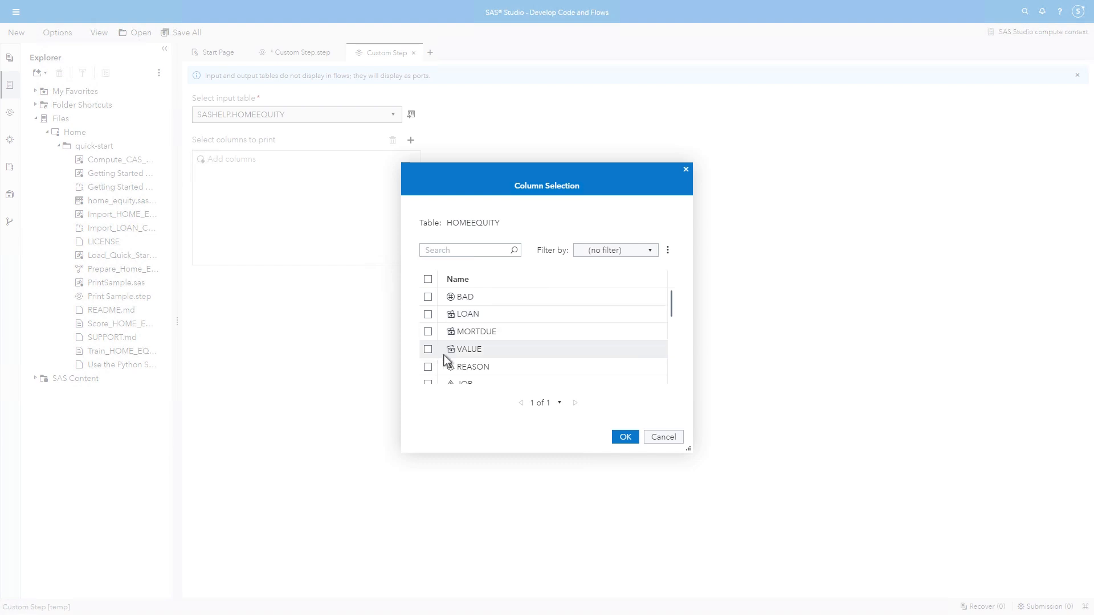
pyautogui.click(662, 436)
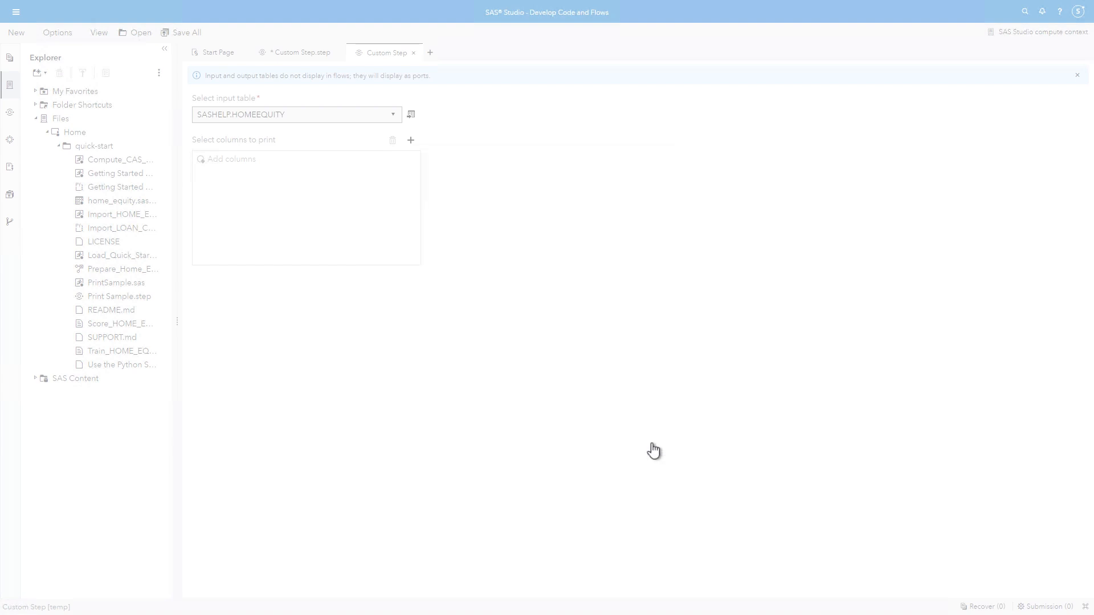
pyautogui.click(413, 52)
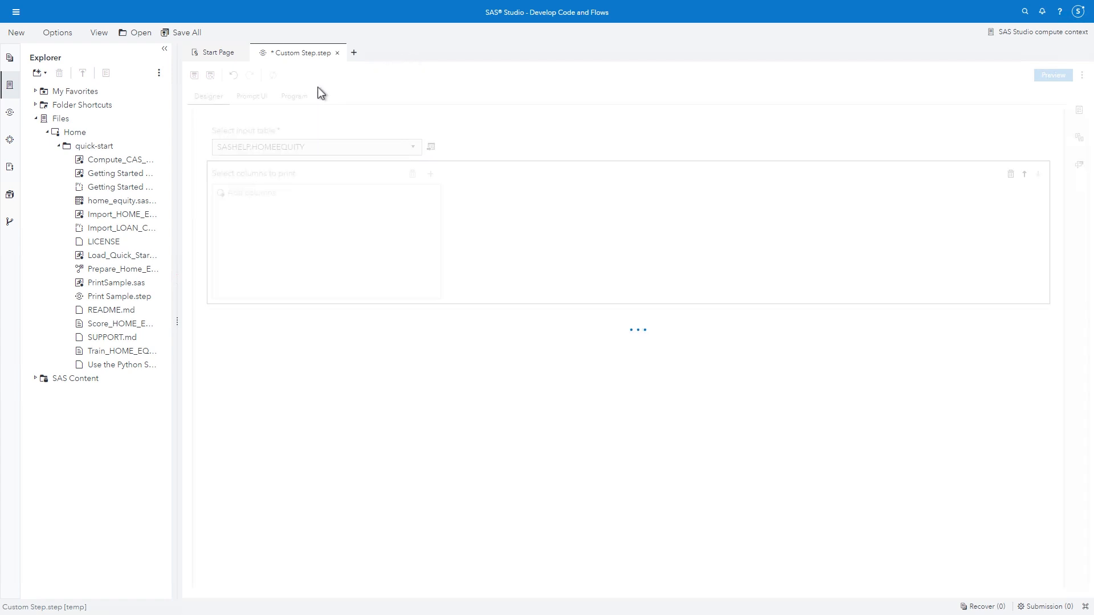
# Step: In the step's program, find sashelp.homeequity and replace all five occurrences with &table
pyautogui.click(294, 96)
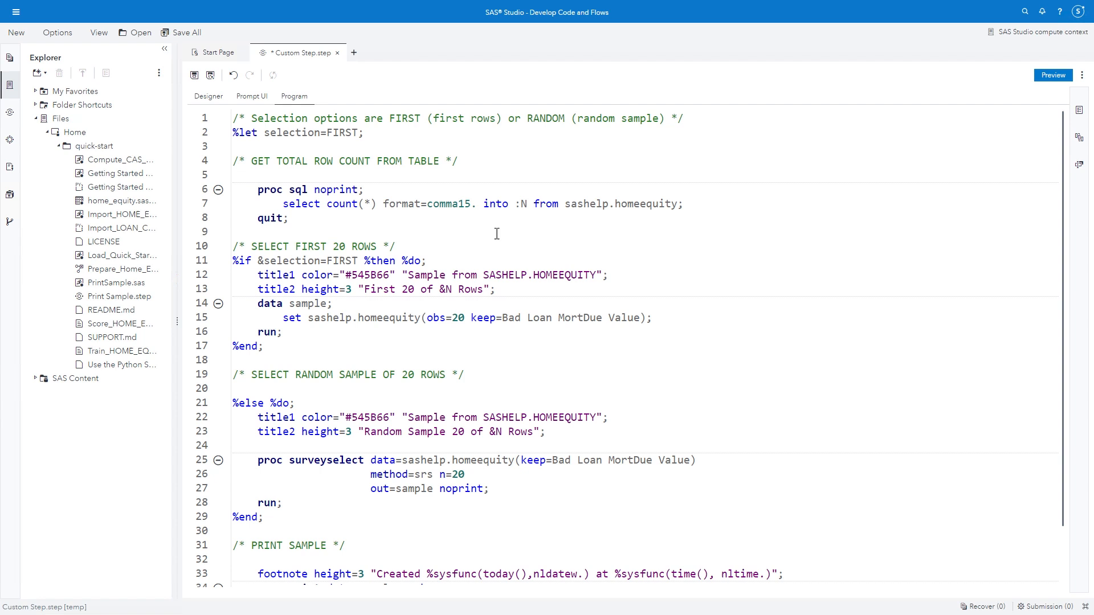
pyautogui.rightClick(496, 234)
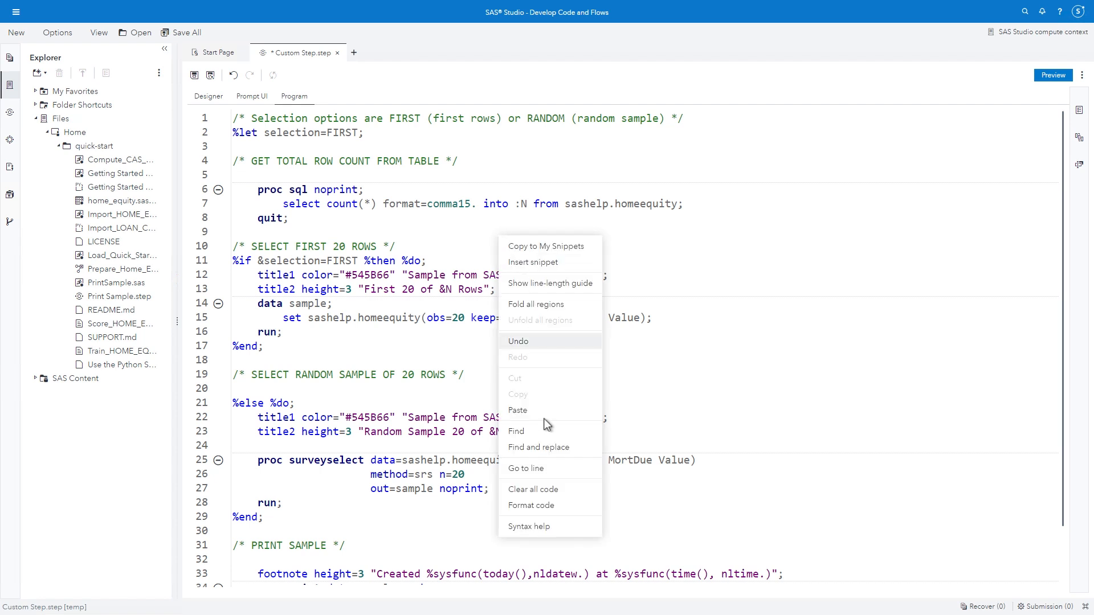
pyautogui.click(539, 447)
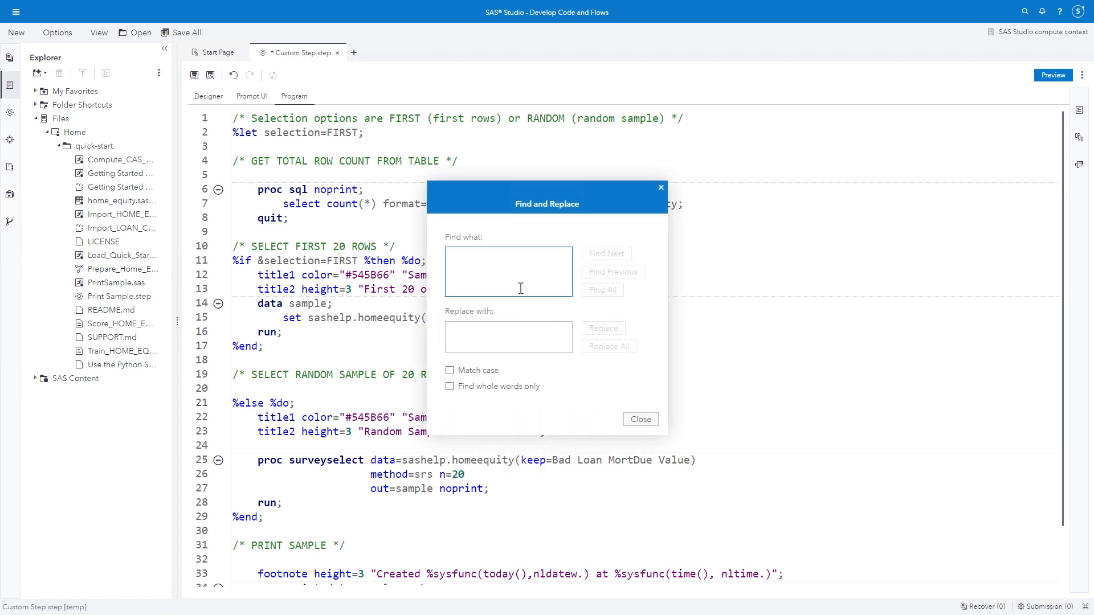
pyautogui.write('sashelp.hom')
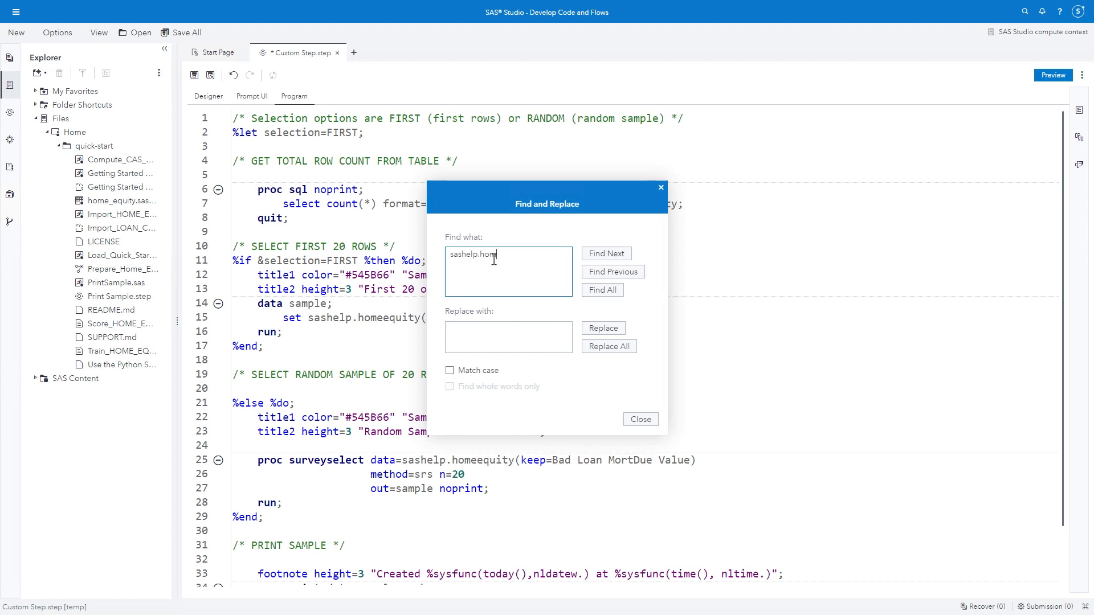
pyautogui.write('equity')
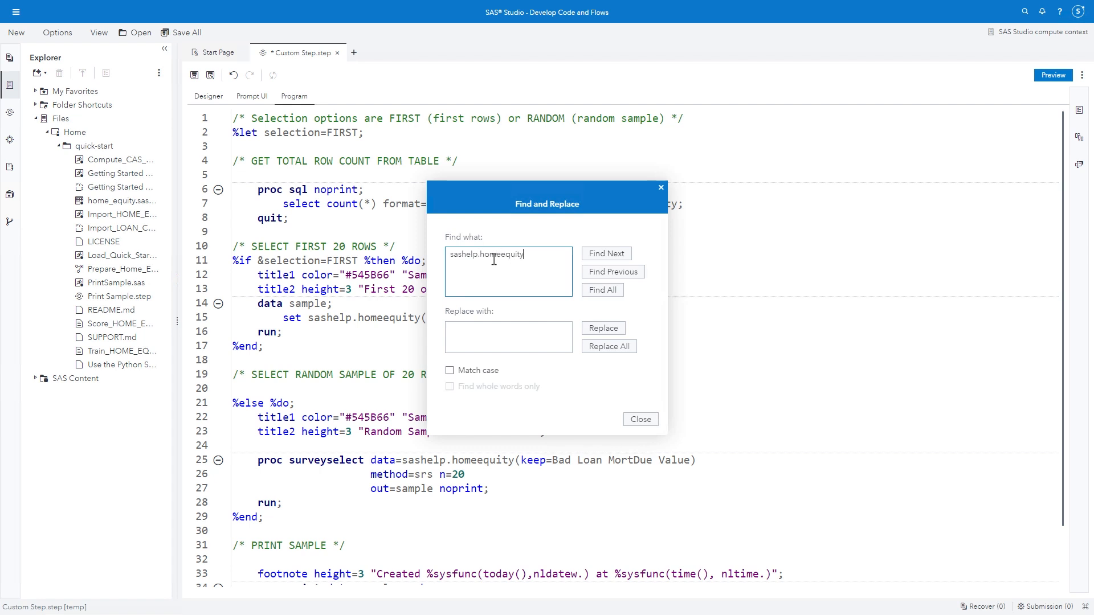
pyautogui.click(507, 338)
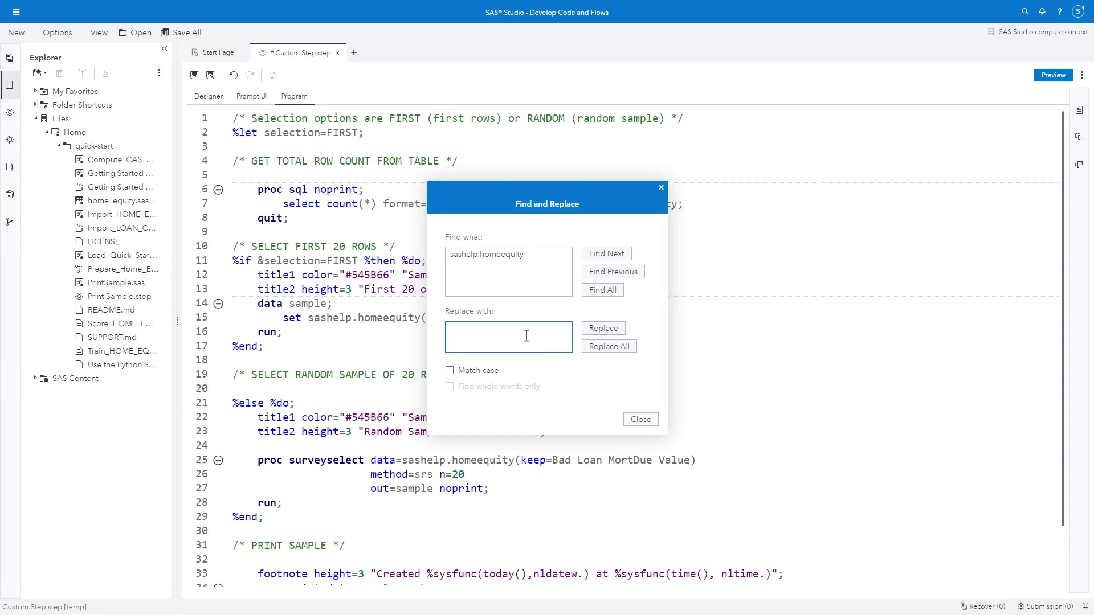
pyautogui.write('&table')
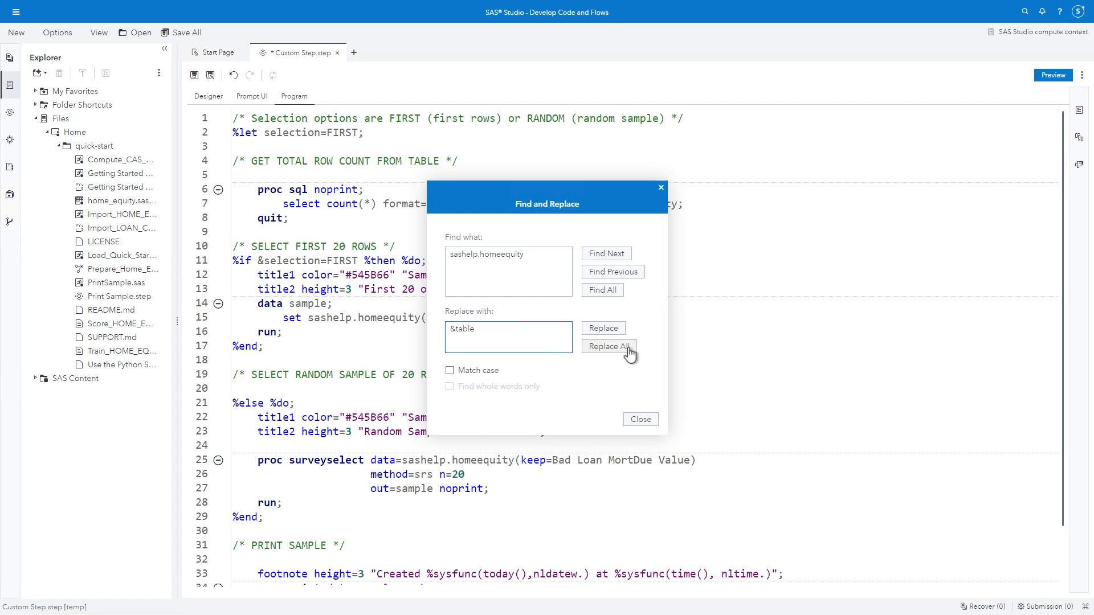
pyautogui.click(607, 346)
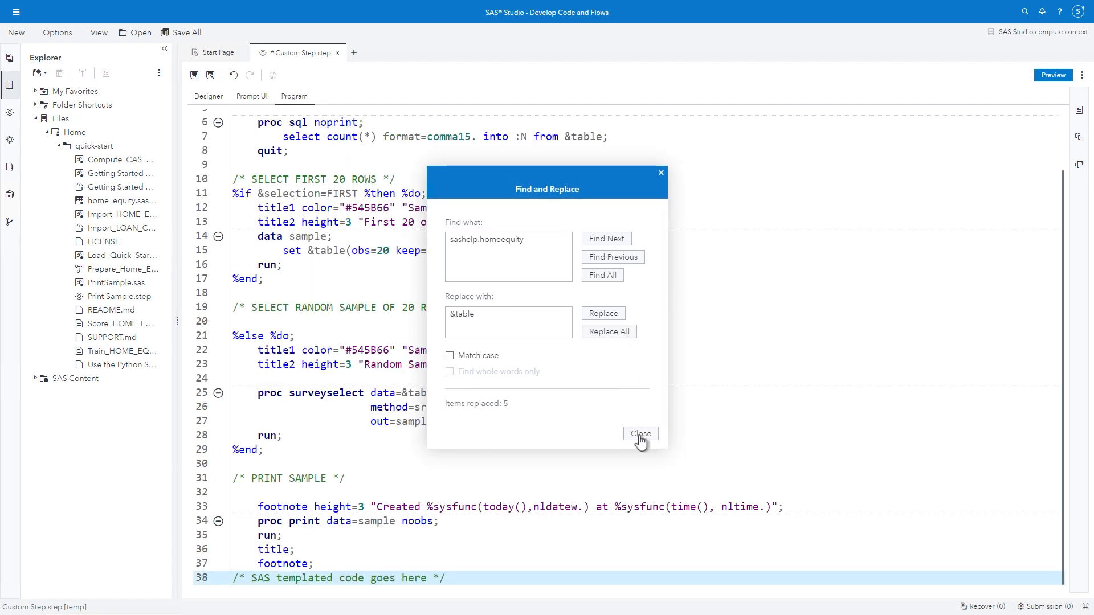
pyautogui.click(639, 432)
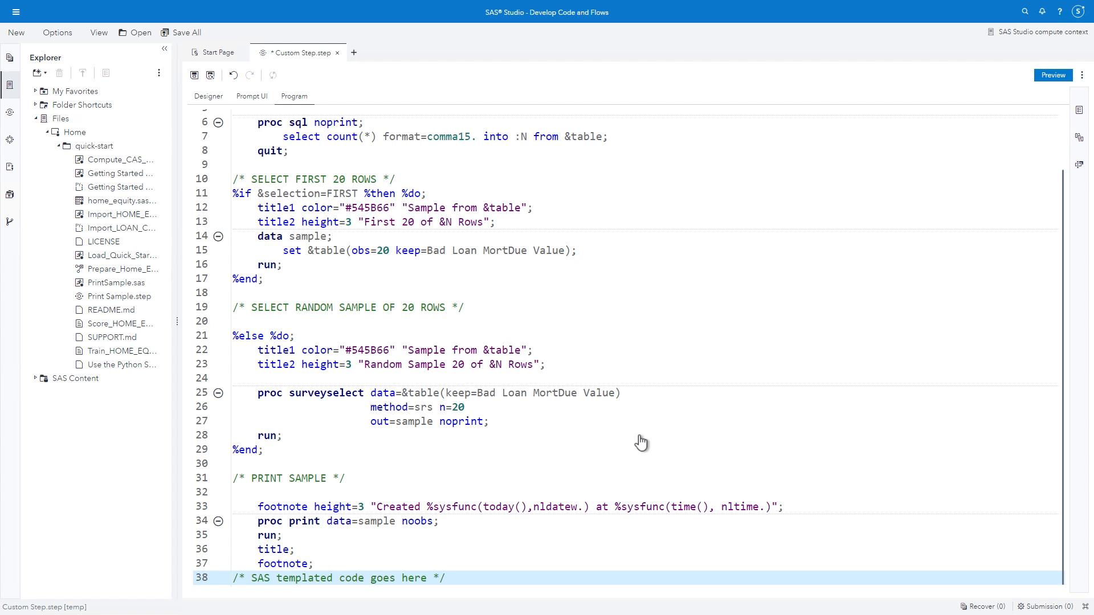
pyautogui.moveTo(584, 373)
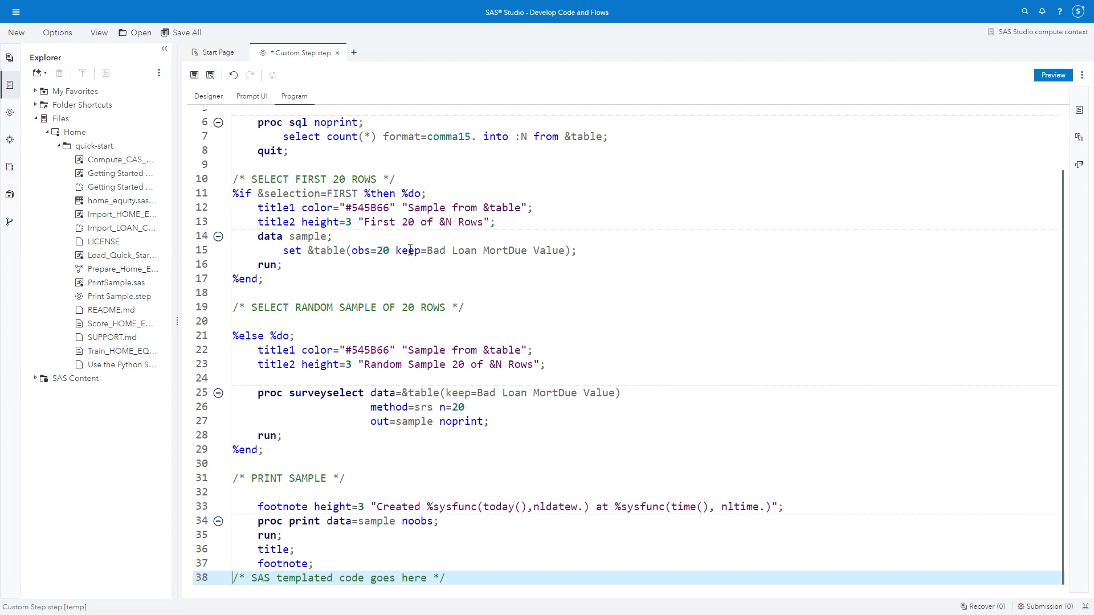
# Step: Replace both hard-coded keep= lists 'Bad Loan MortDue Value' with &varList
pyautogui.doubleClick(408, 250)
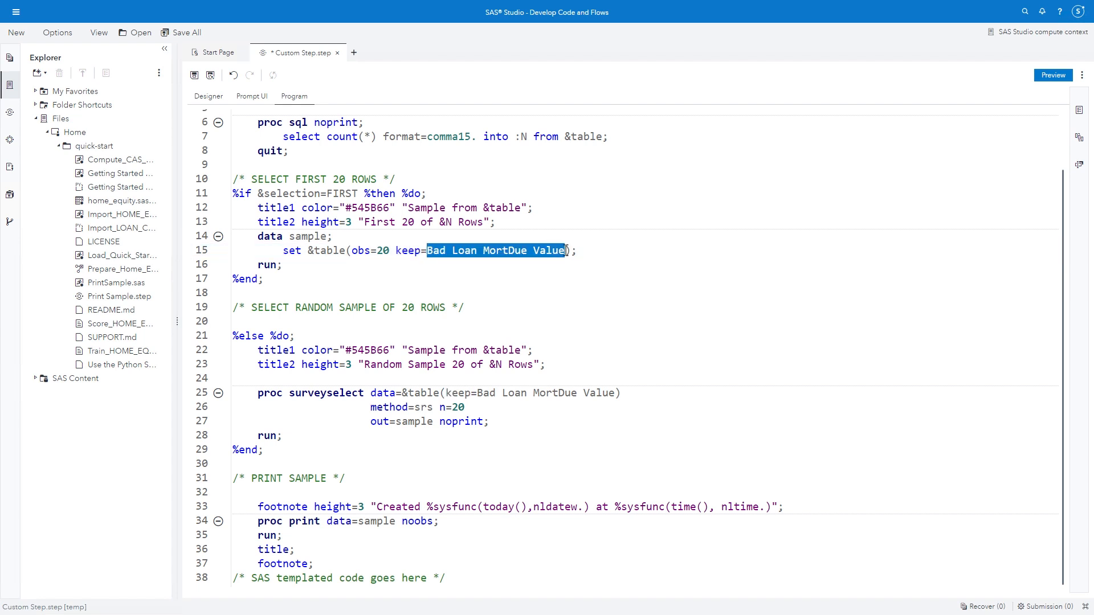
pyautogui.write('&var')
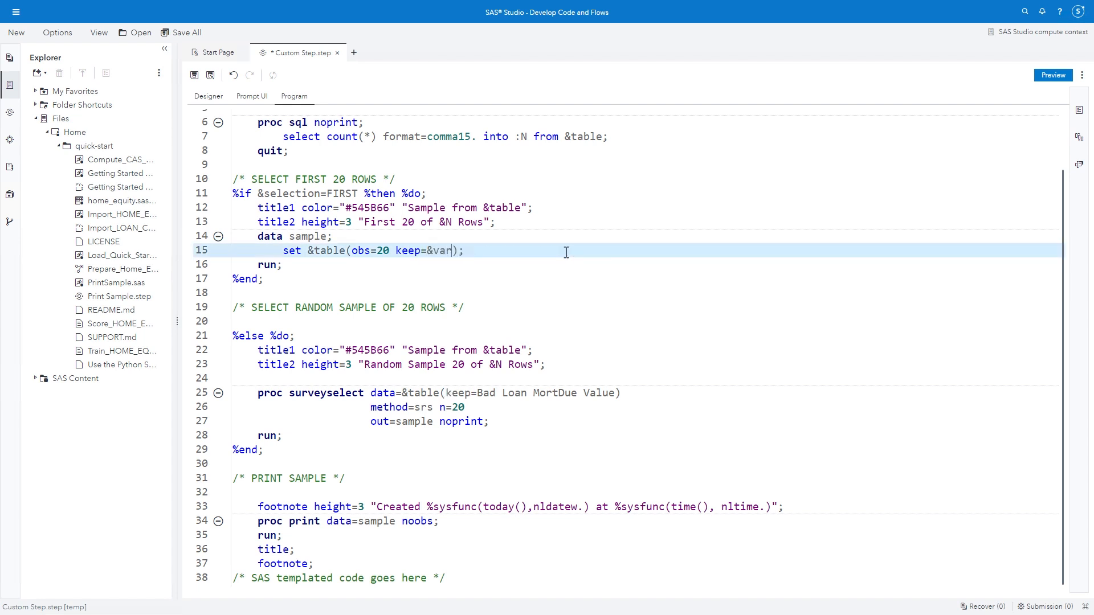
pyautogui.write('List')
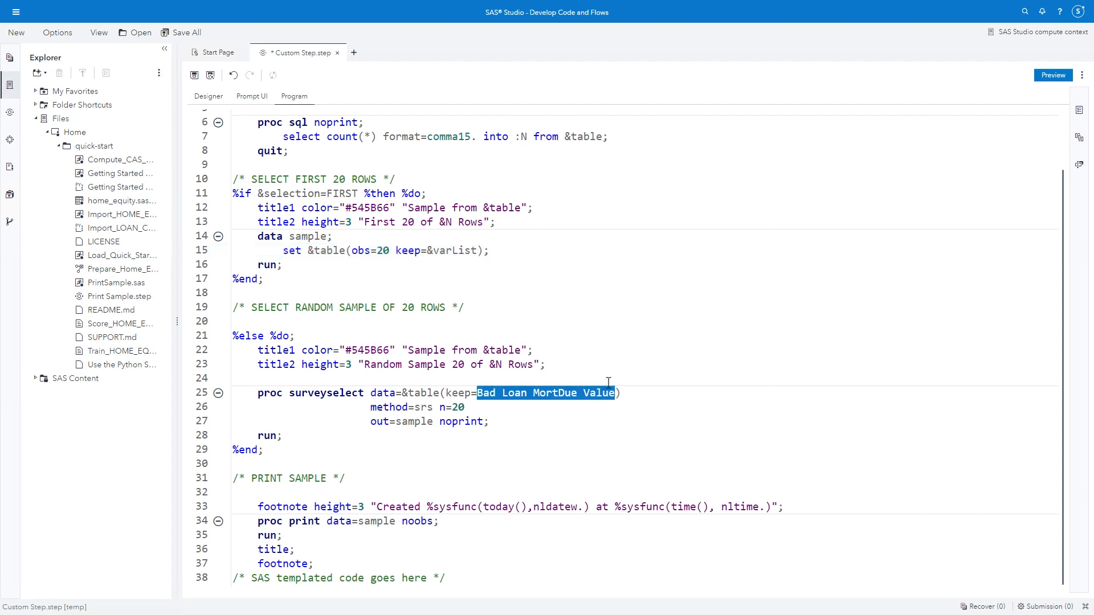
pyautogui.write('&varList')
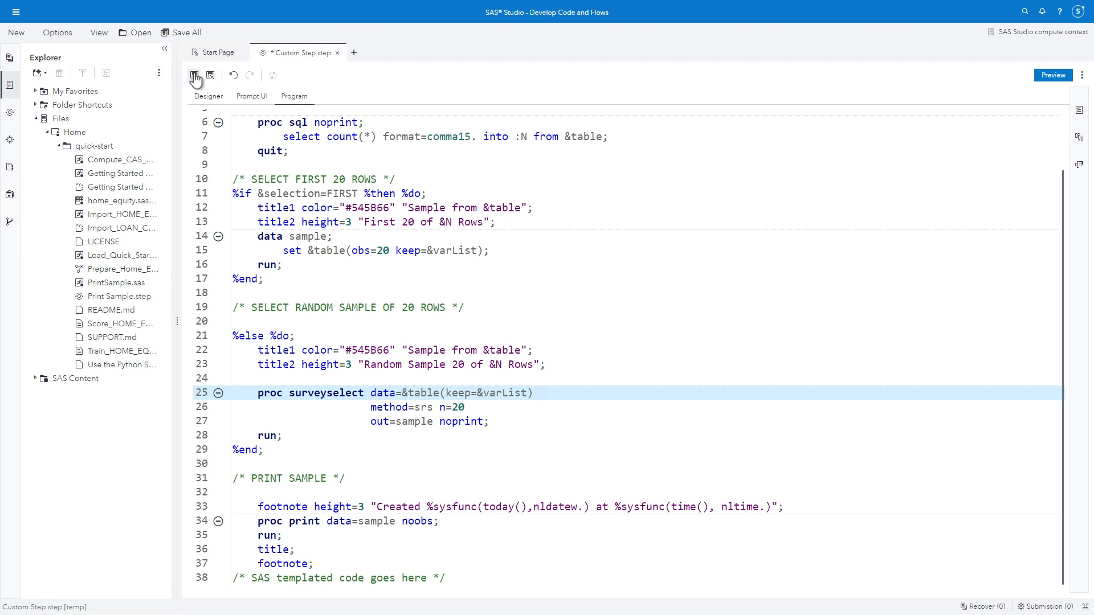
# Step: Save the step as Print Sample.step in Shortcut to My Folder and show the Shared steps list
pyautogui.click(195, 75)
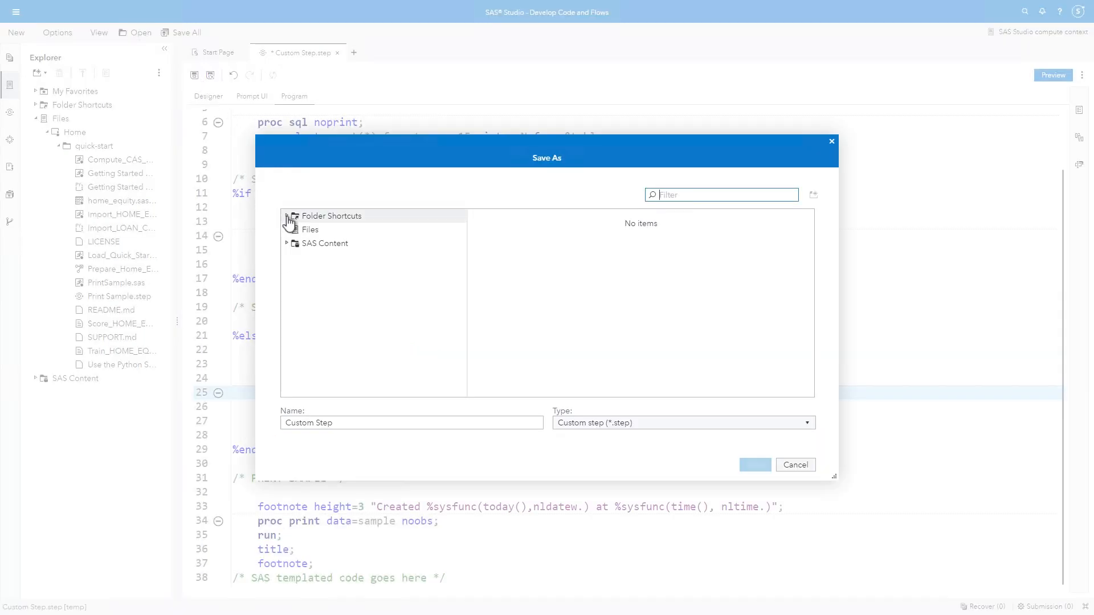
pyautogui.click(286, 215)
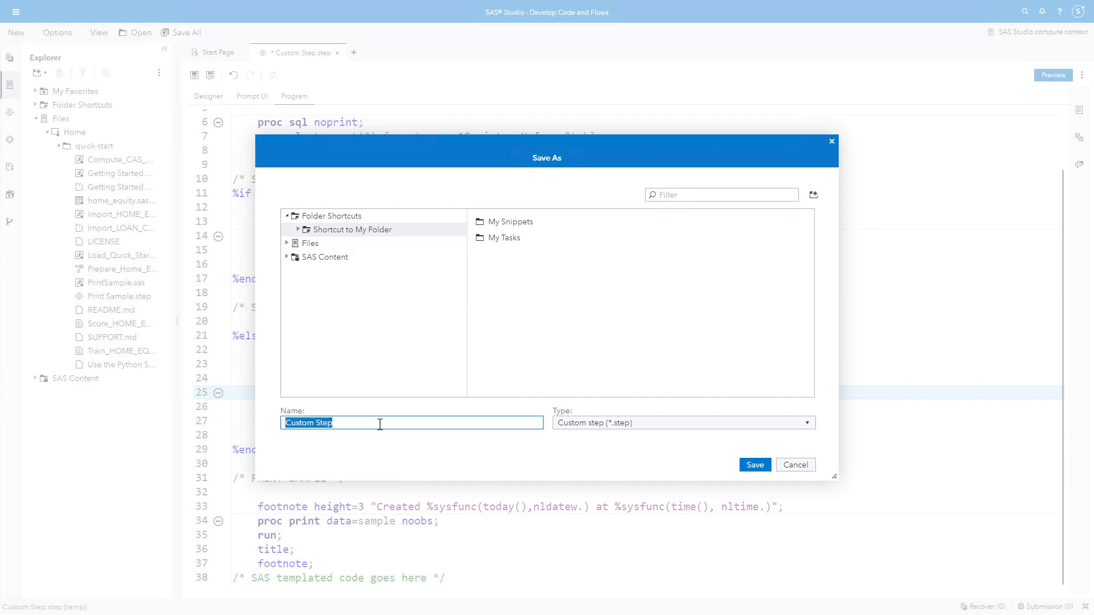
pyautogui.write('Print Sample')
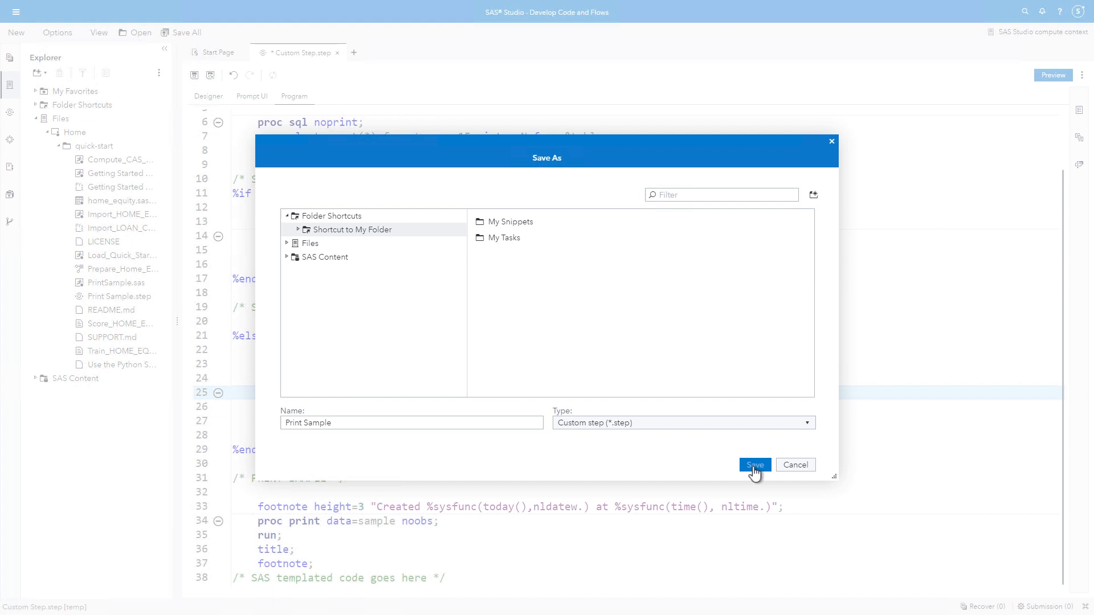
pyautogui.click(753, 465)
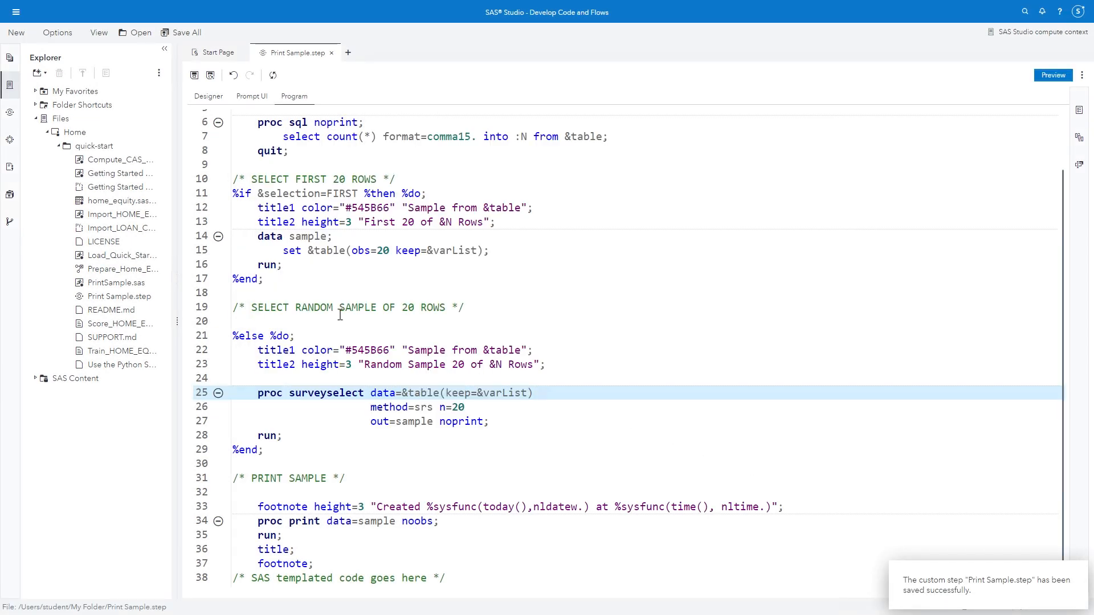
pyautogui.click(11, 114)
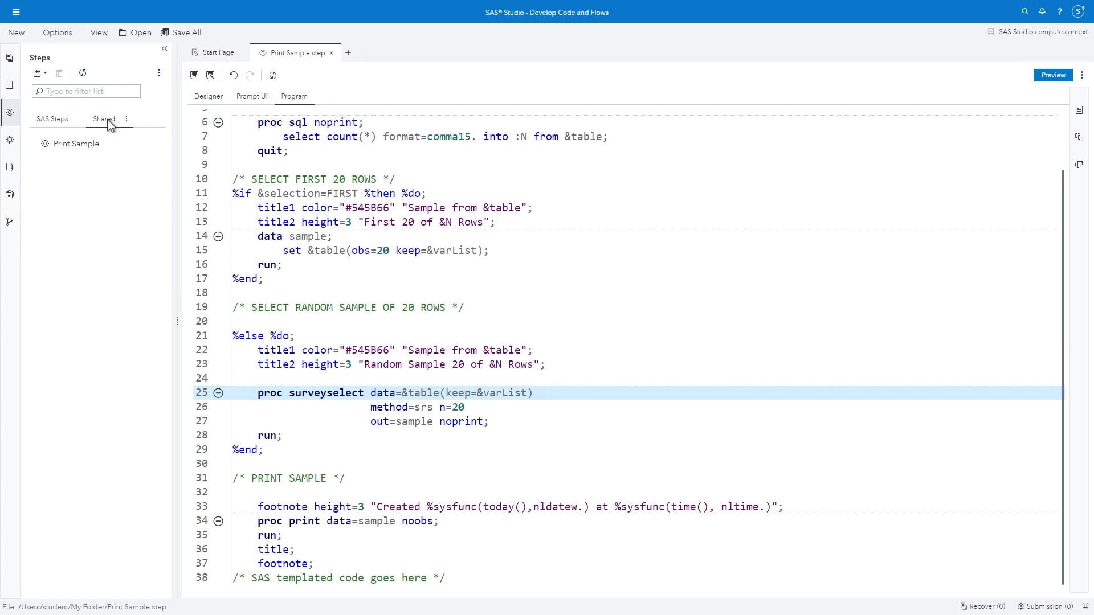
# Step: Open Print Sample in a tab, choose columns BAD, LOAN, MORTDUE, VALUE and run it
pyautogui.rightClick(76, 143)
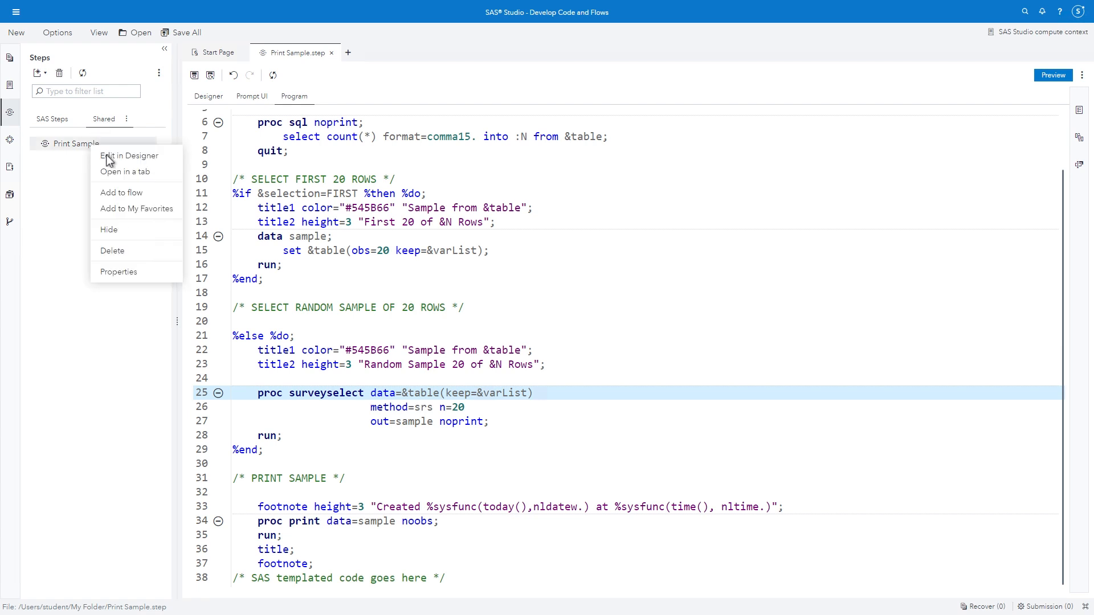
pyautogui.click(125, 172)
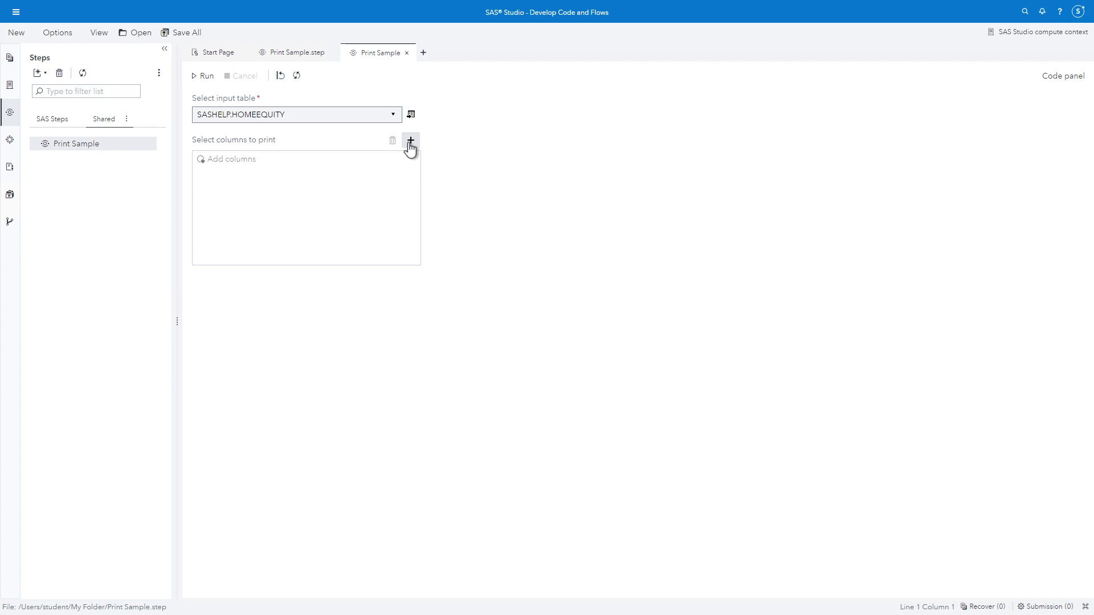
pyautogui.click(412, 140)
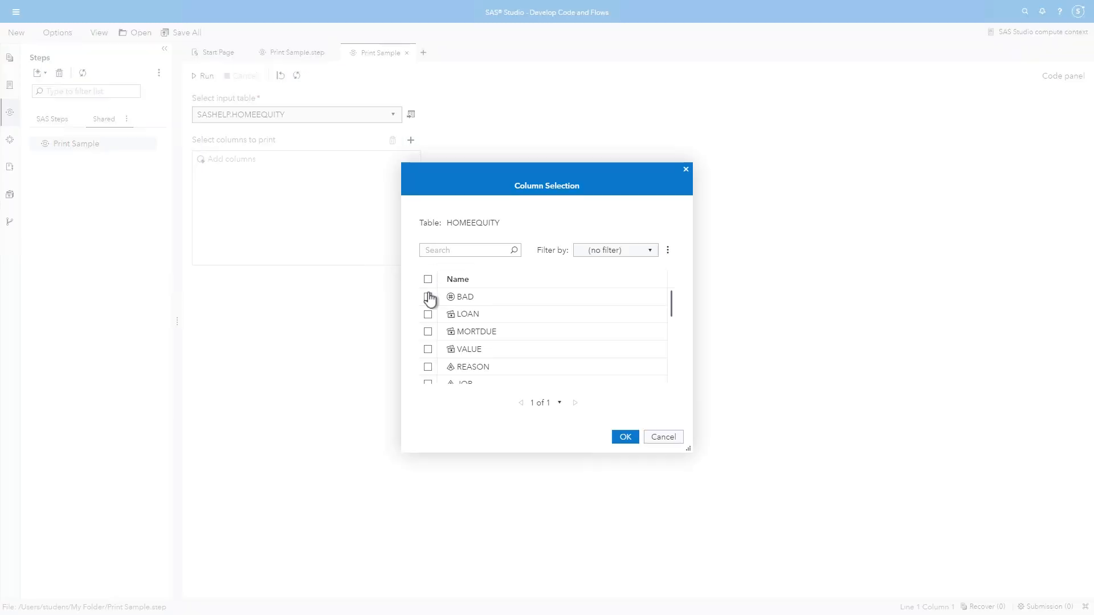
pyautogui.click(428, 297)
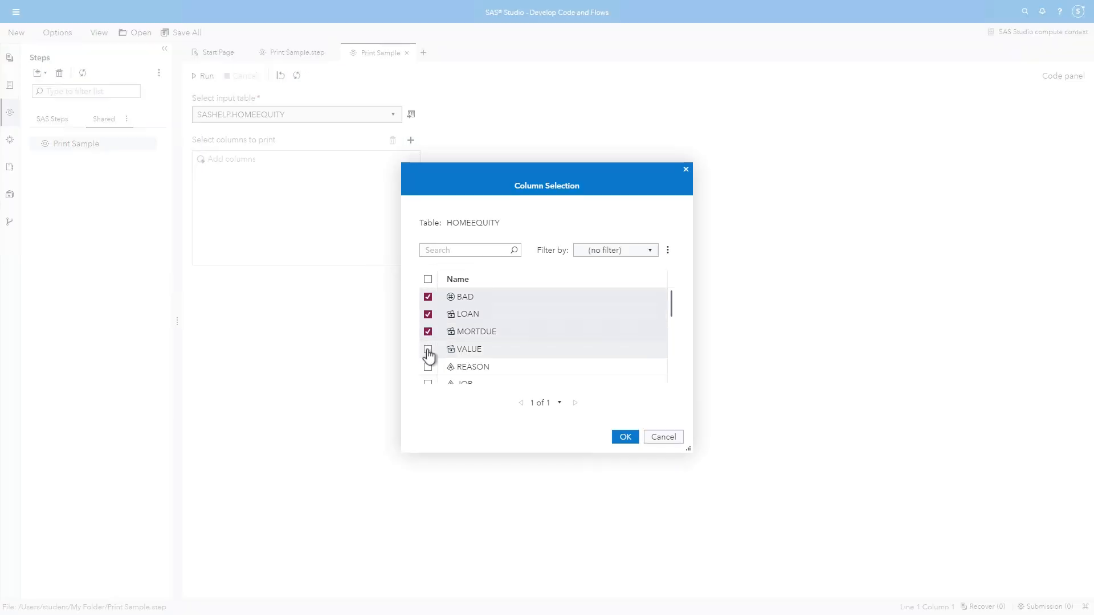
pyautogui.click(427, 349)
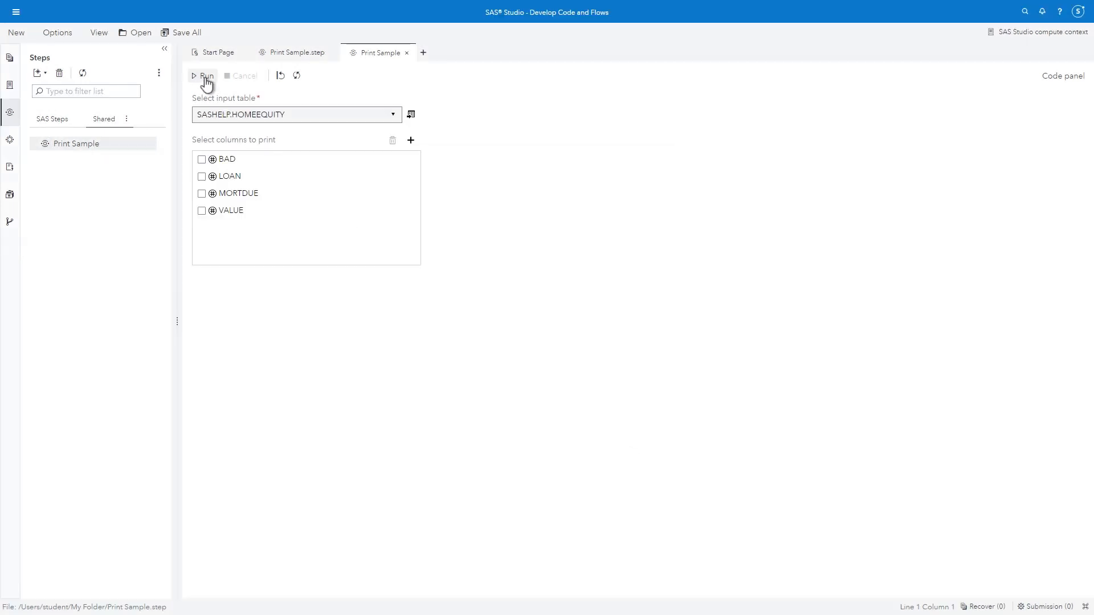
pyautogui.click(202, 76)
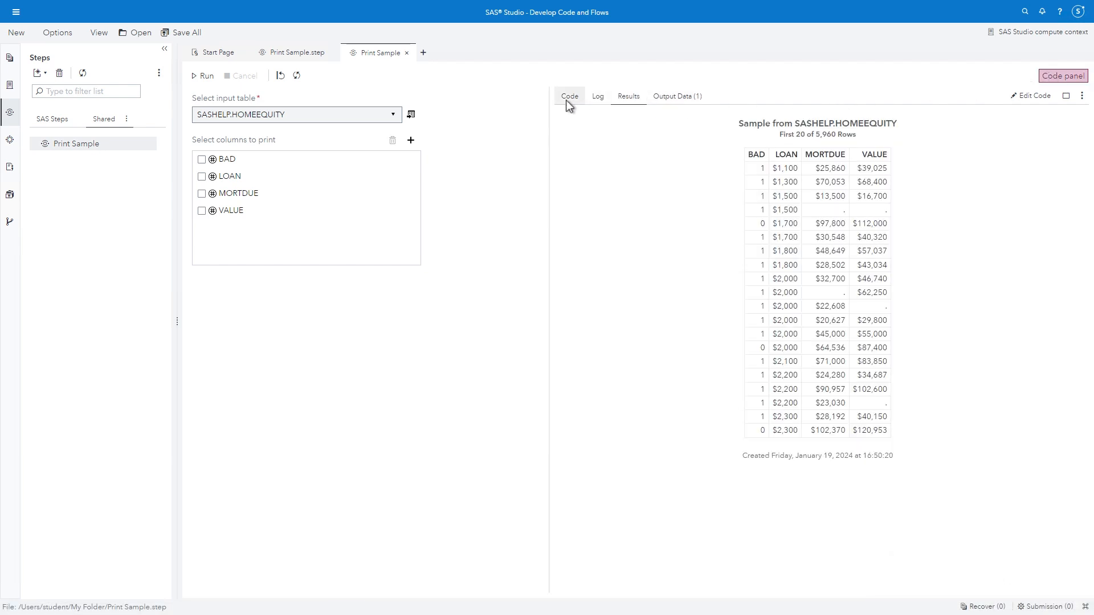
# Step: Review the generated macro initialization region with &table and &varList %let statements
pyautogui.click(569, 95)
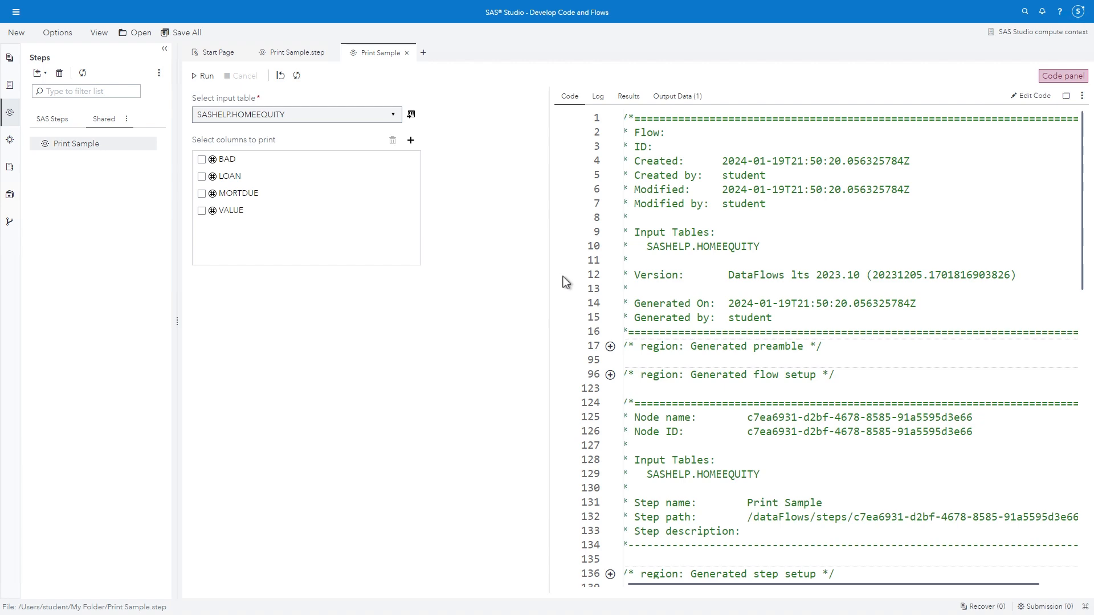
pyautogui.scroll(-3)
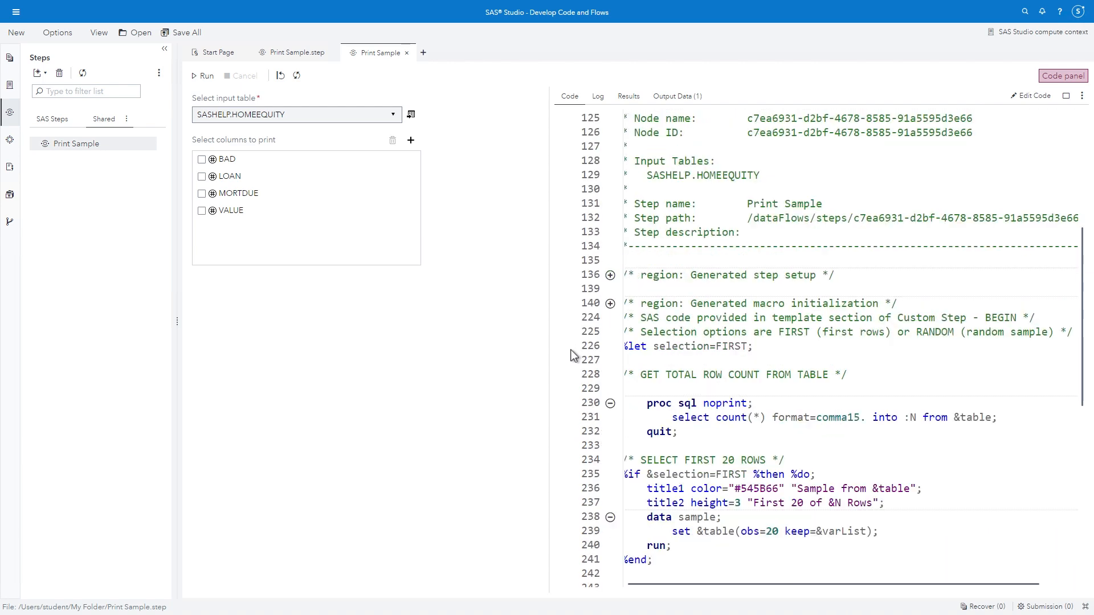
pyautogui.click(611, 303)
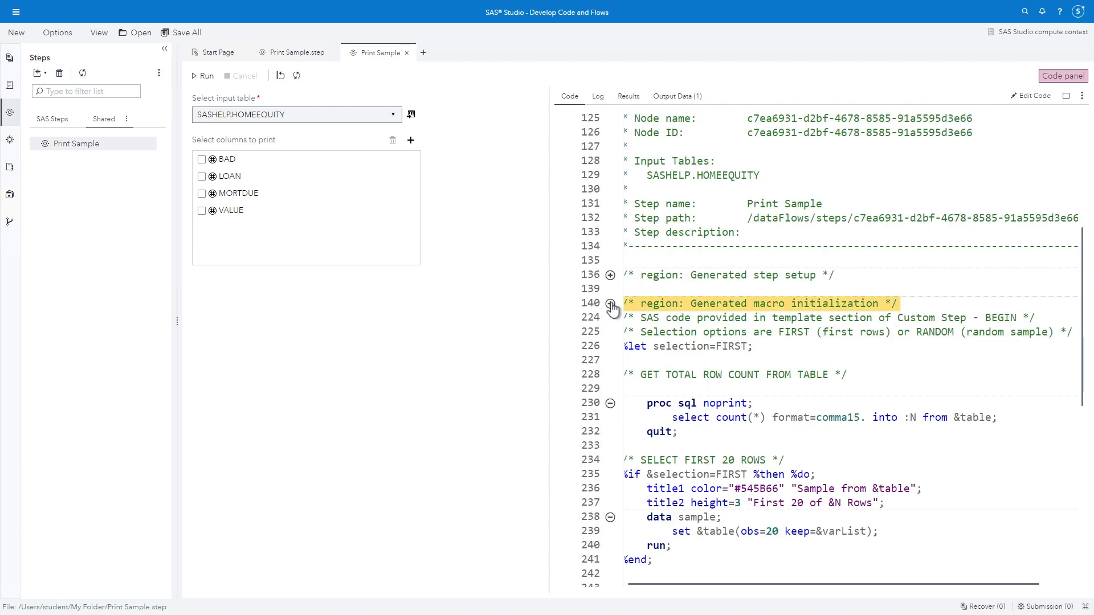
pyautogui.click(611, 306)
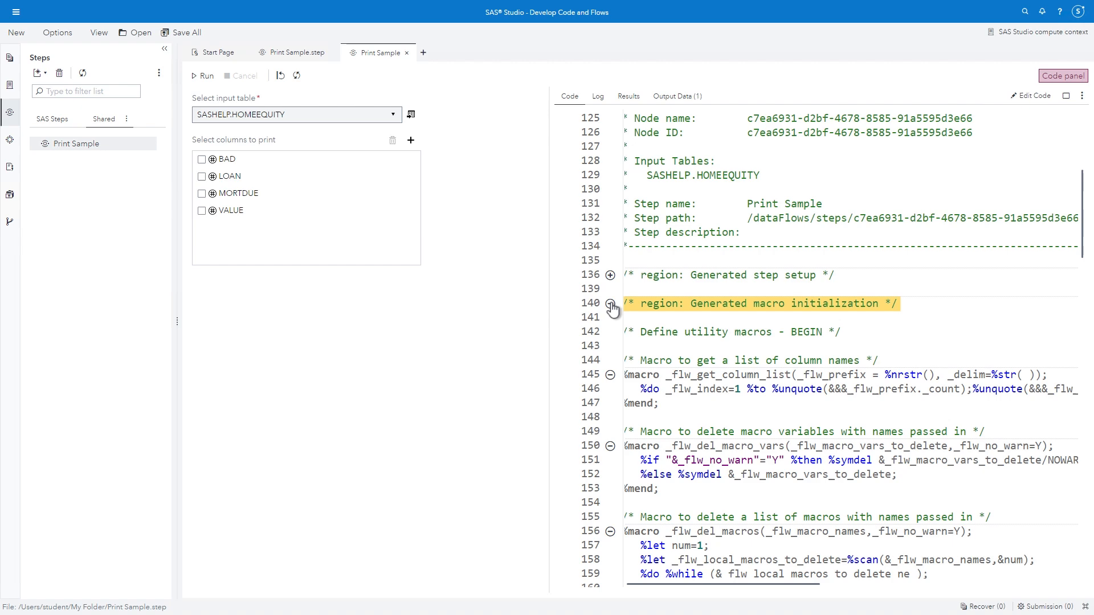
pyautogui.moveTo(610, 307)
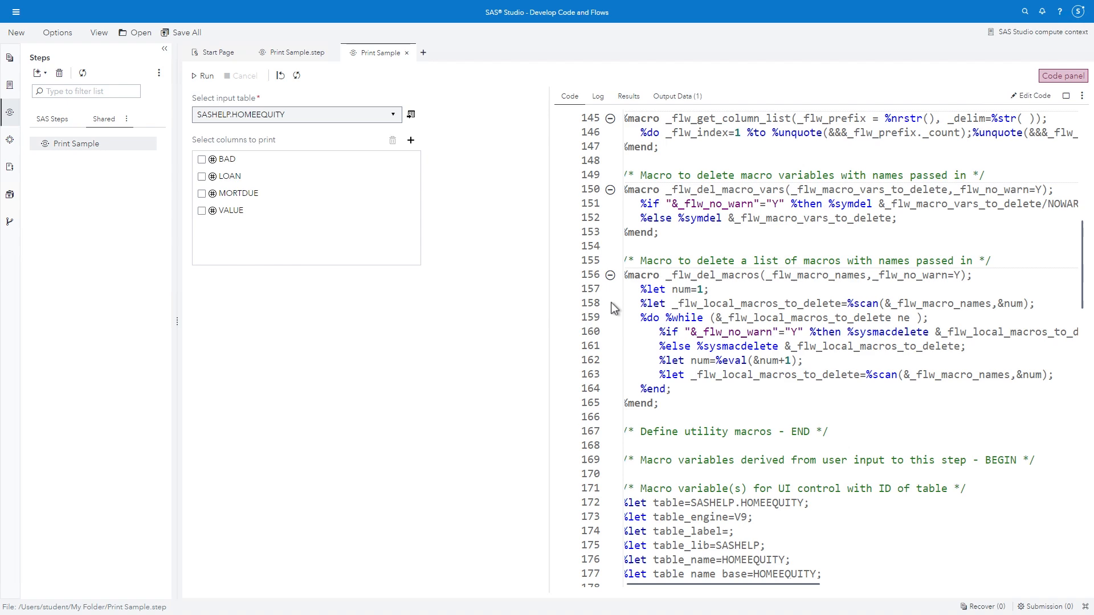
pyautogui.scroll(-3)
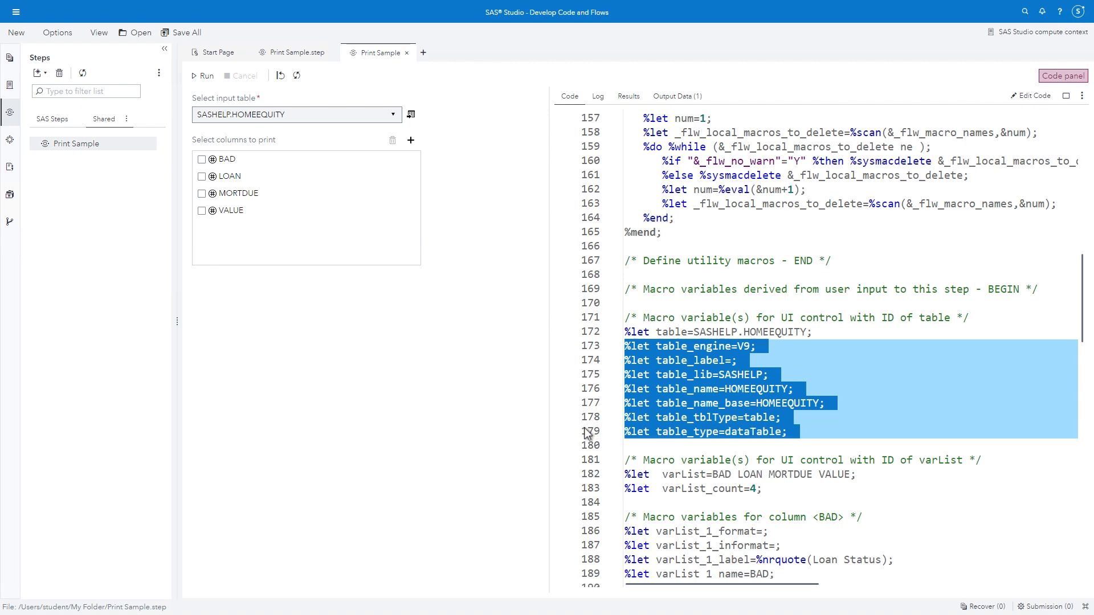
pyautogui.scroll(-3)
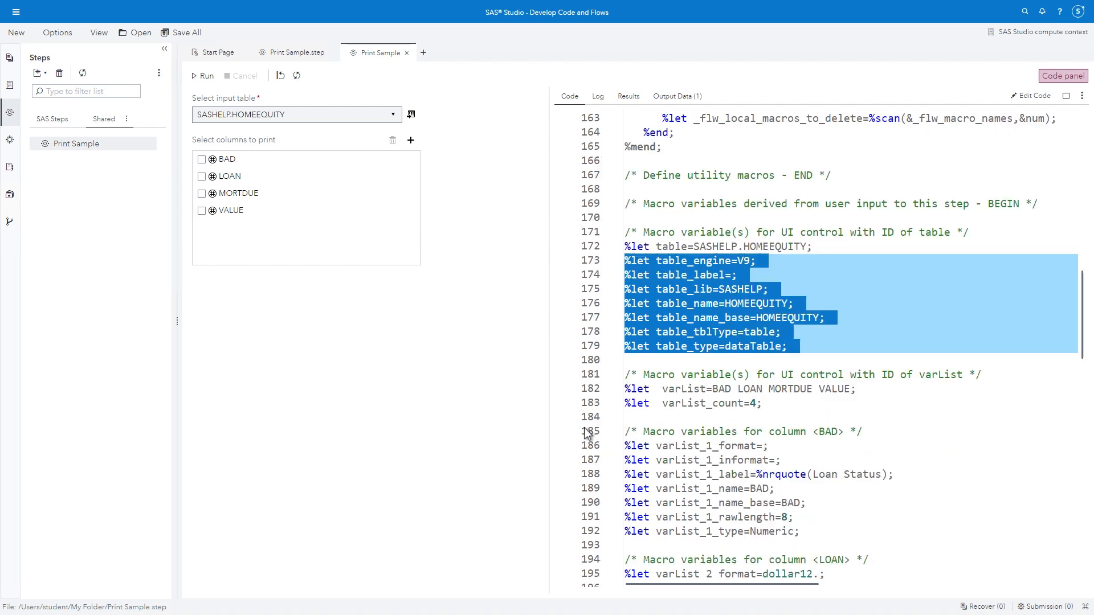
pyautogui.scroll(-3)
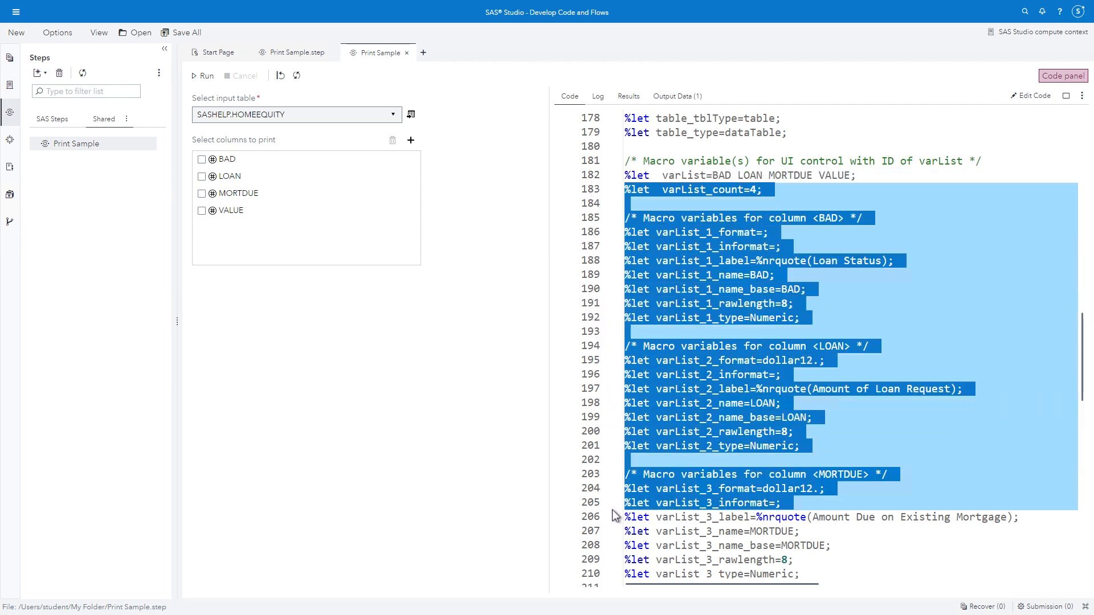
pyautogui.scroll(-3)
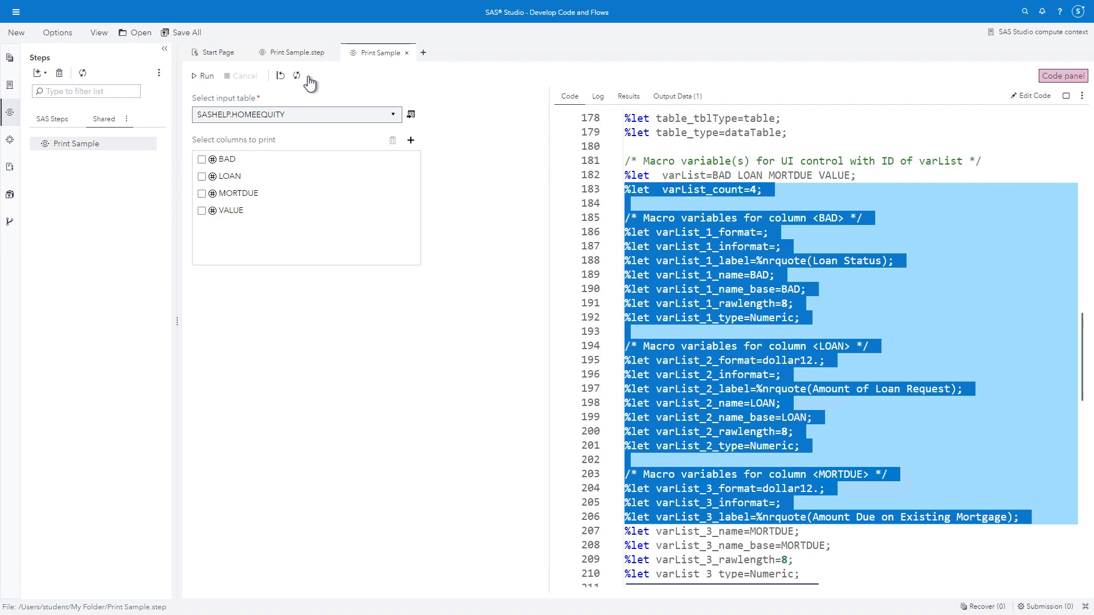
# Step: Return to the Print Sample.step definition tab
pyautogui.click(292, 52)
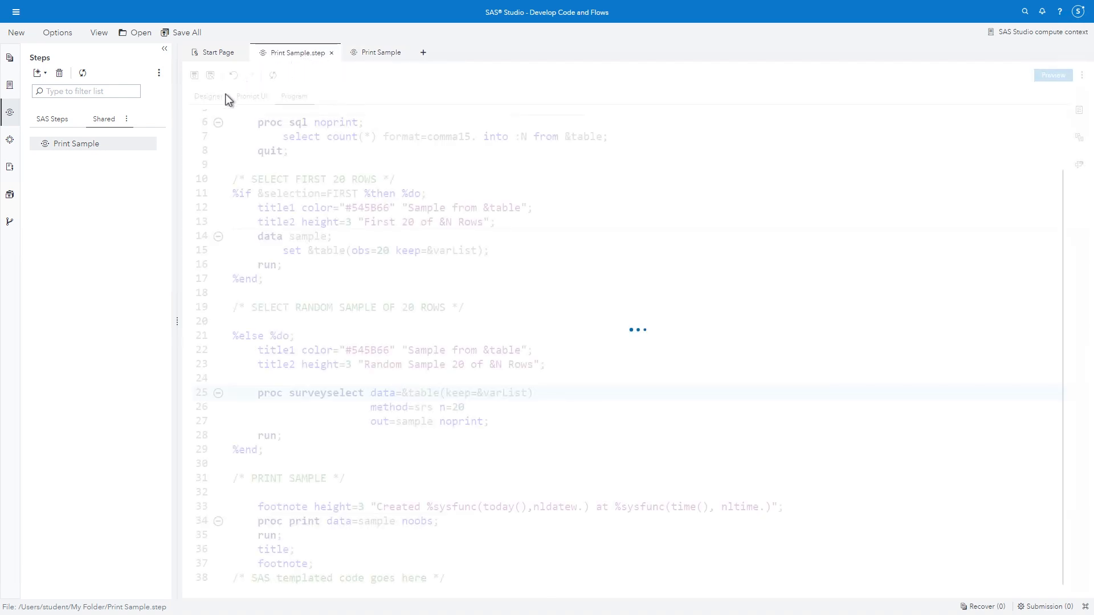
# Step: In the Designer add a second page and set Page 1's ID and label to Data
pyautogui.click(208, 96)
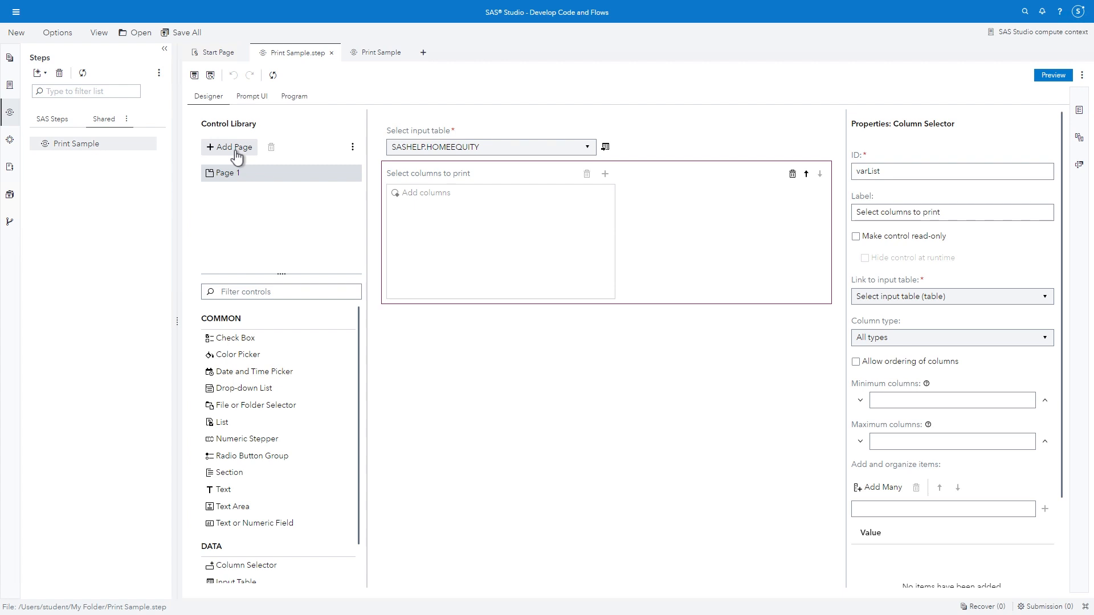
pyautogui.click(233, 146)
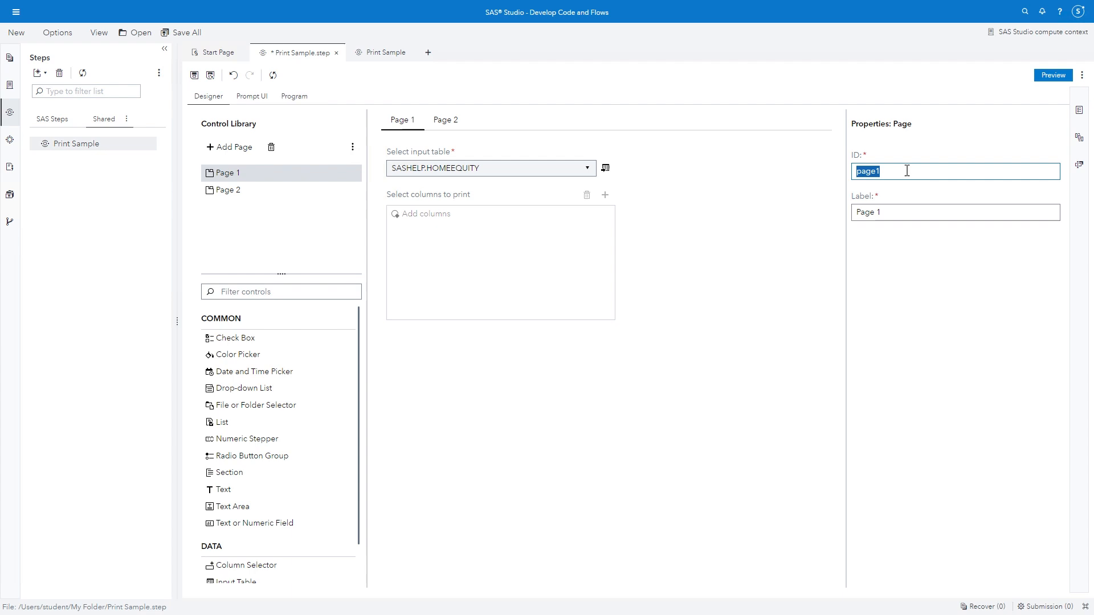
pyautogui.write('Data')
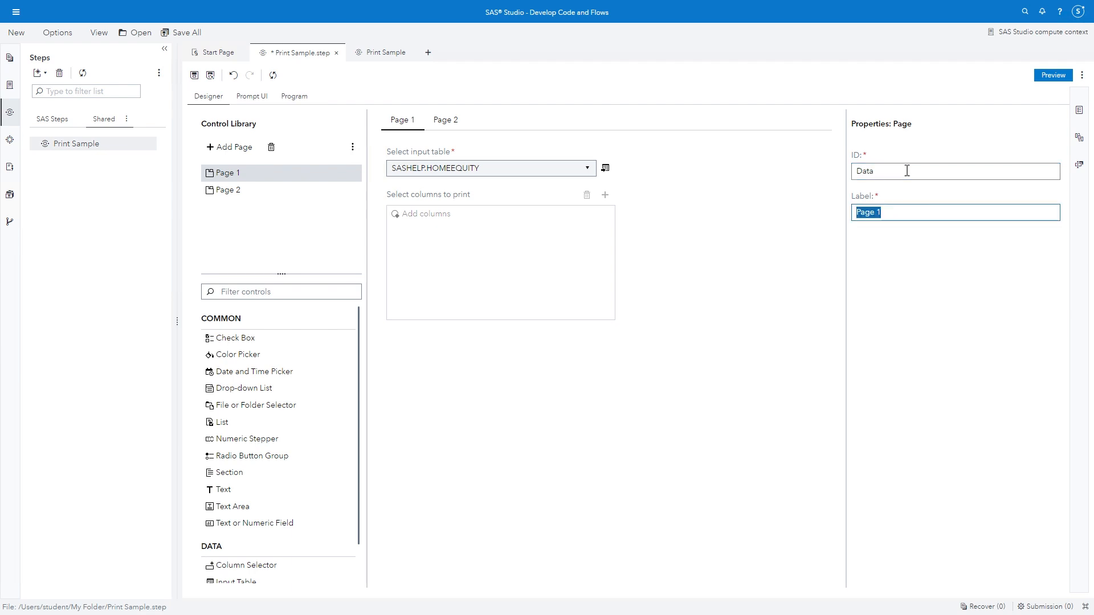
pyautogui.write('Data')
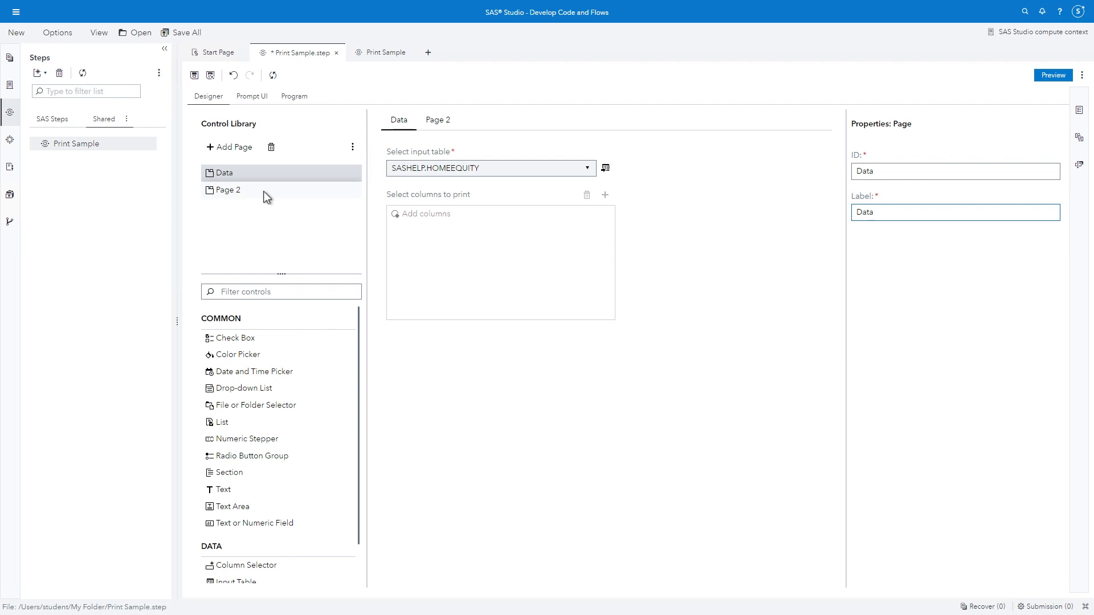
pyautogui.click(228, 190)
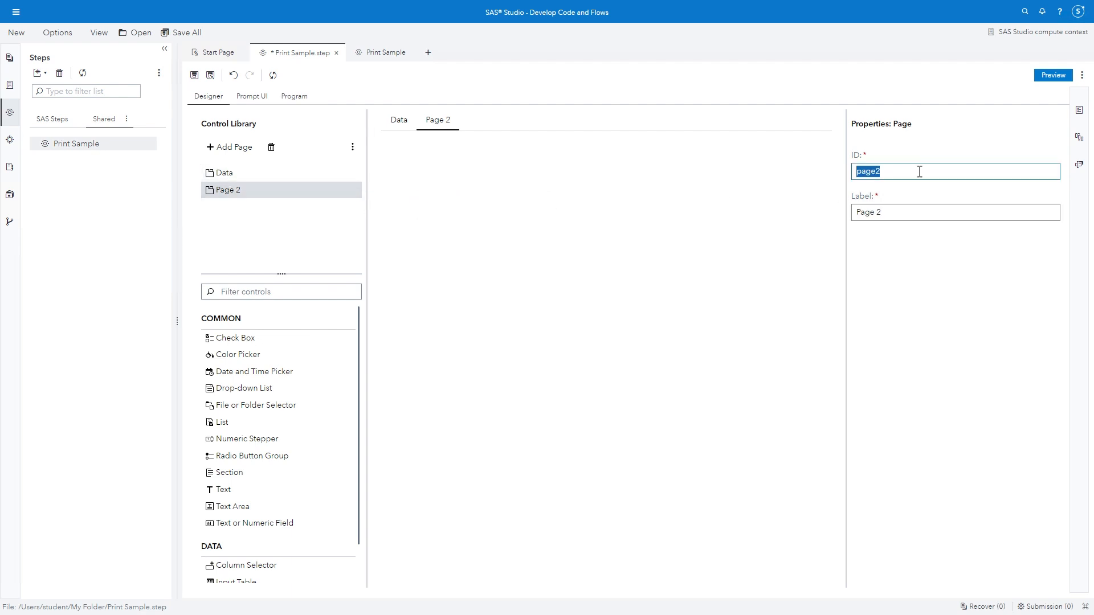
# Step: Set the second page's ID and label to Options
pyautogui.write('Options')
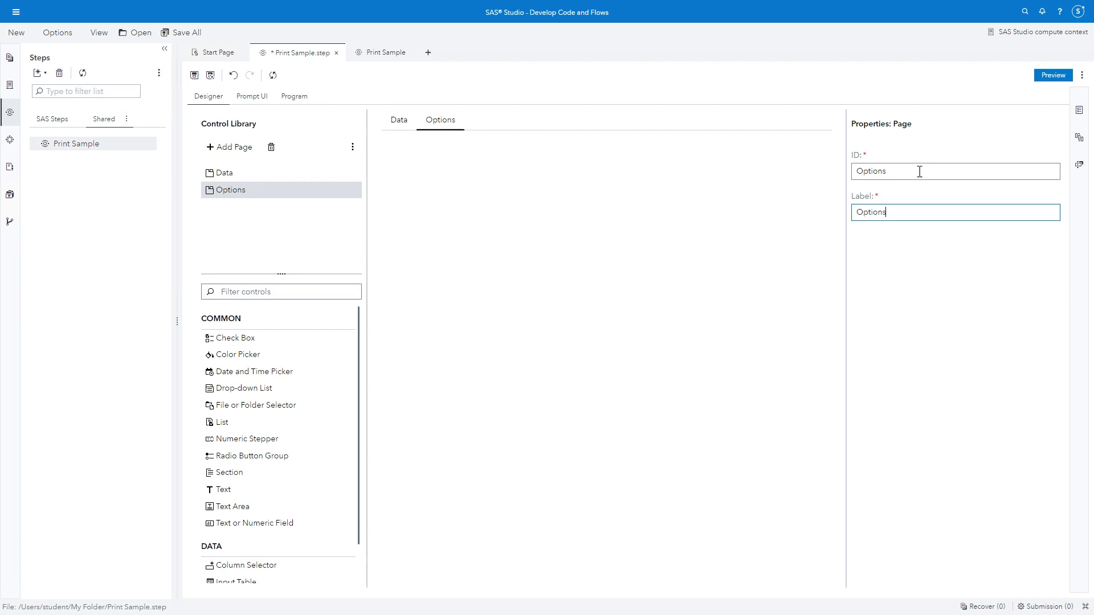
pyautogui.moveTo(471, 362)
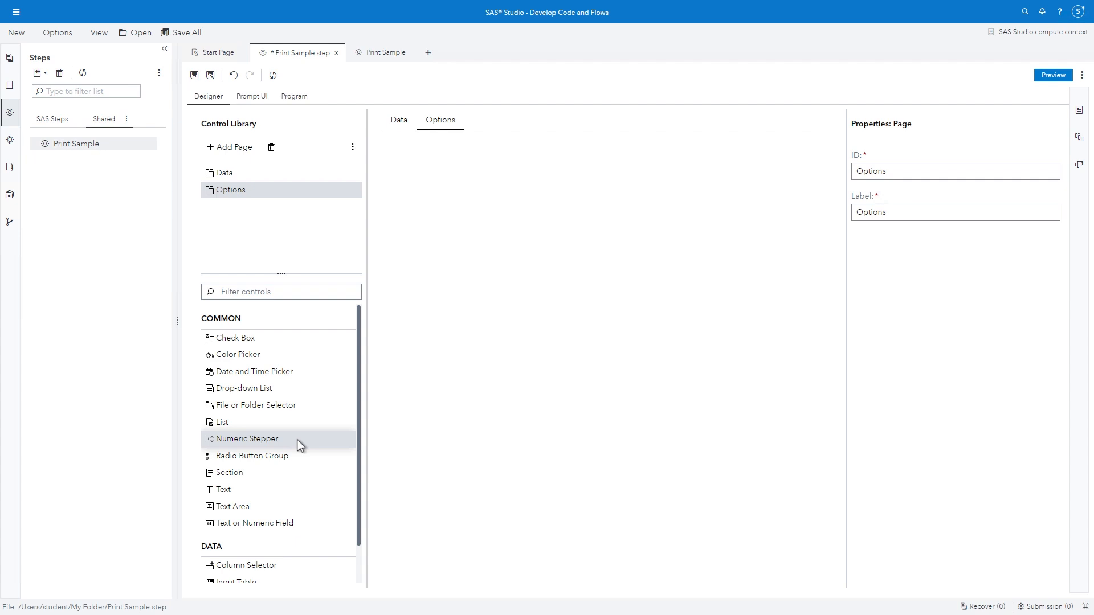
# Step: Add a required integer Numeric Stepper numRows labelled 'Number of rows to print' to Options
pyautogui.moveTo(244, 438); pyautogui.dragTo(503, 198)
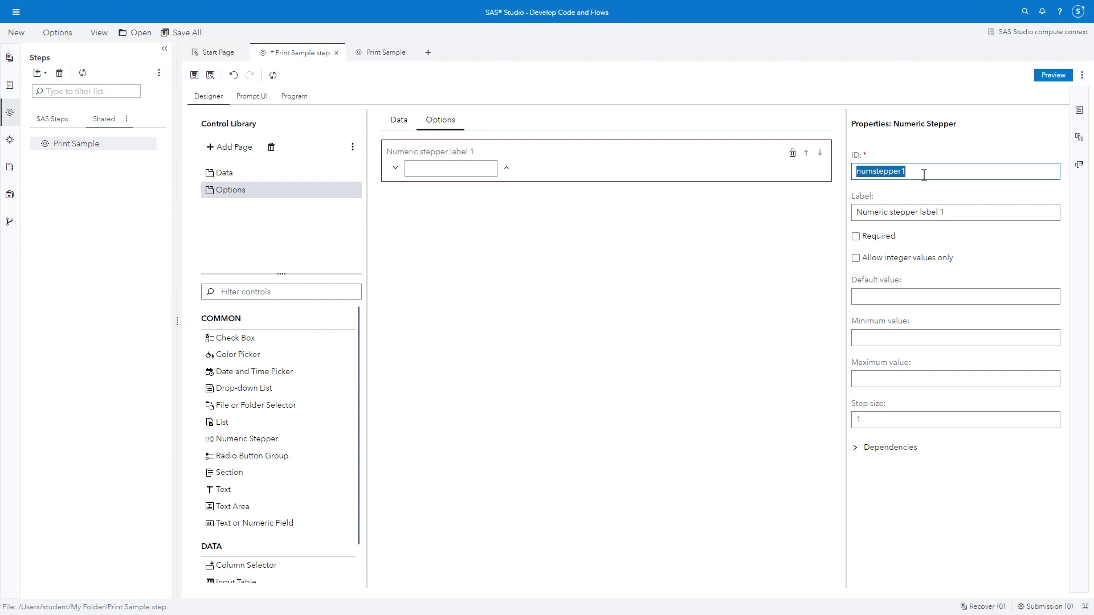
pyautogui.write('numRows')
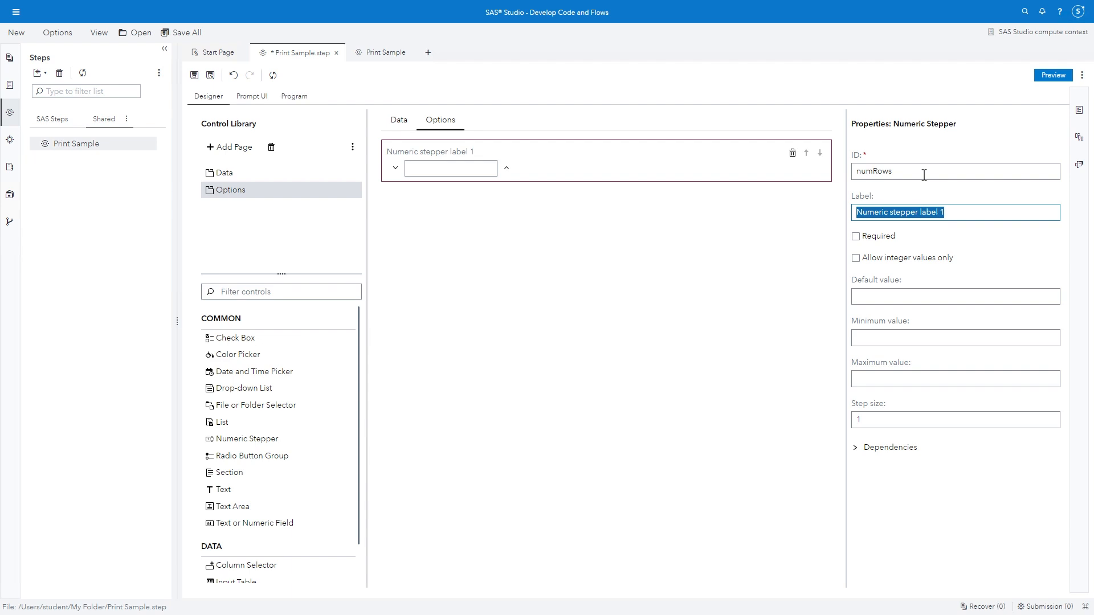
pyautogui.write('Number of rows')
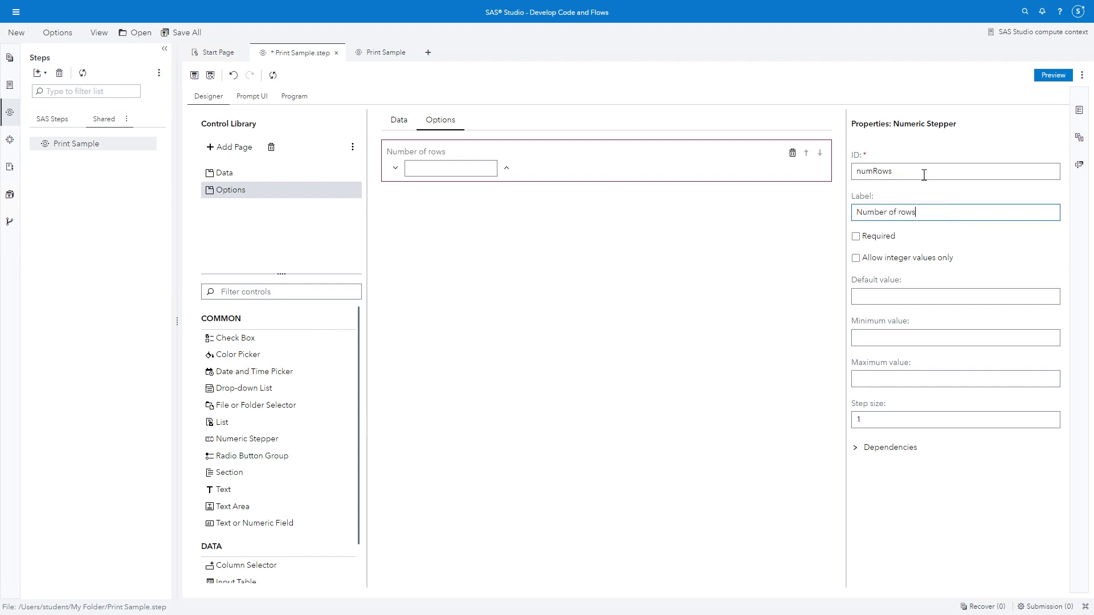
pyautogui.write('to print')
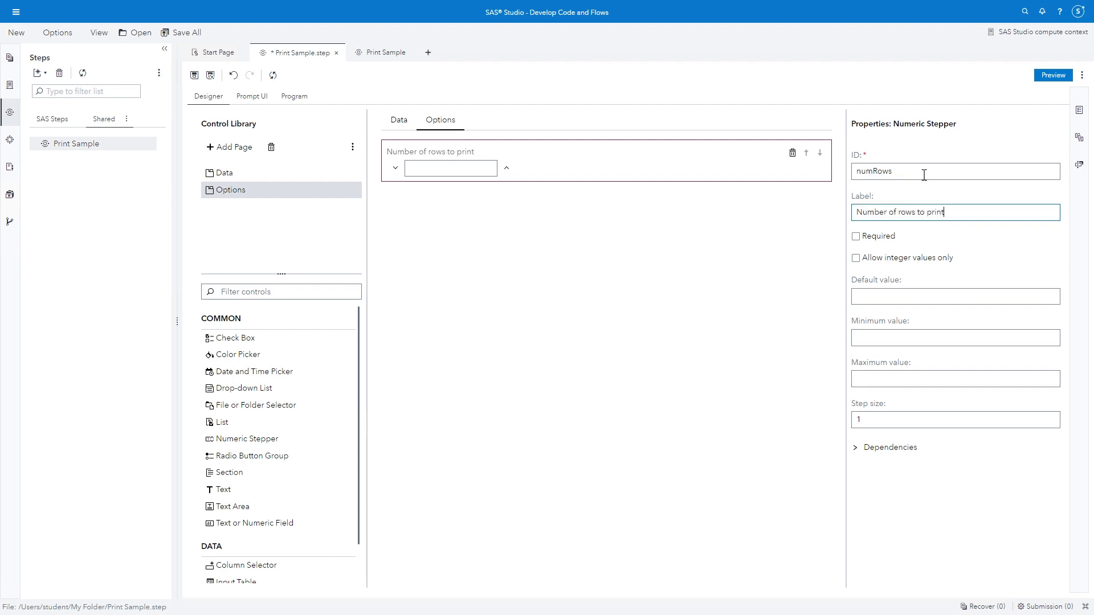
pyautogui.click(856, 236)
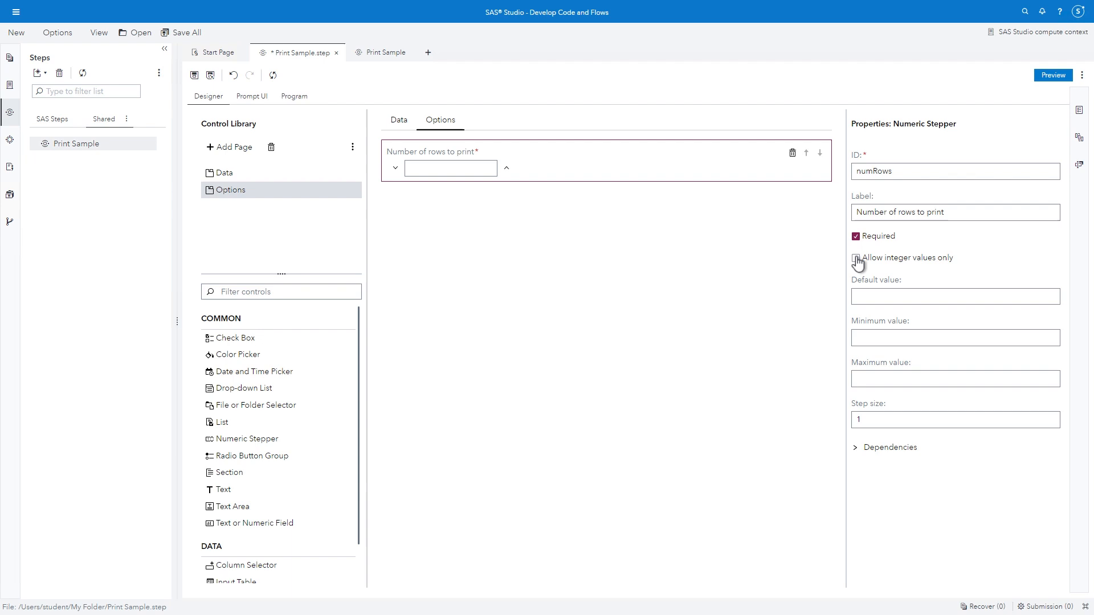
pyautogui.click(856, 258)
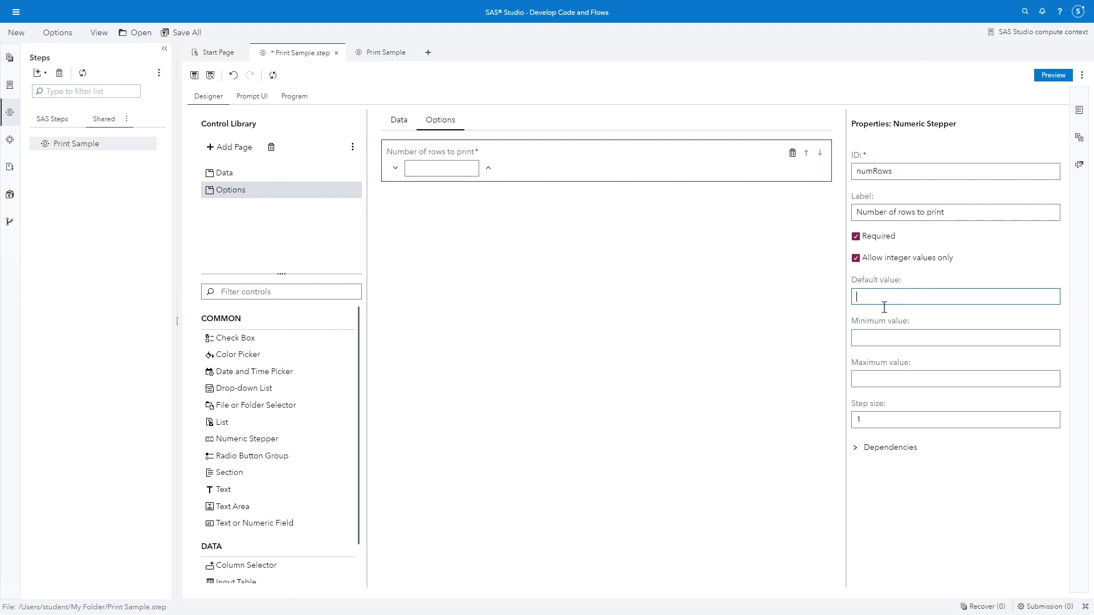
# Step: Give numRows default value 20, minimum 1 and step size 5
pyautogui.write('20')
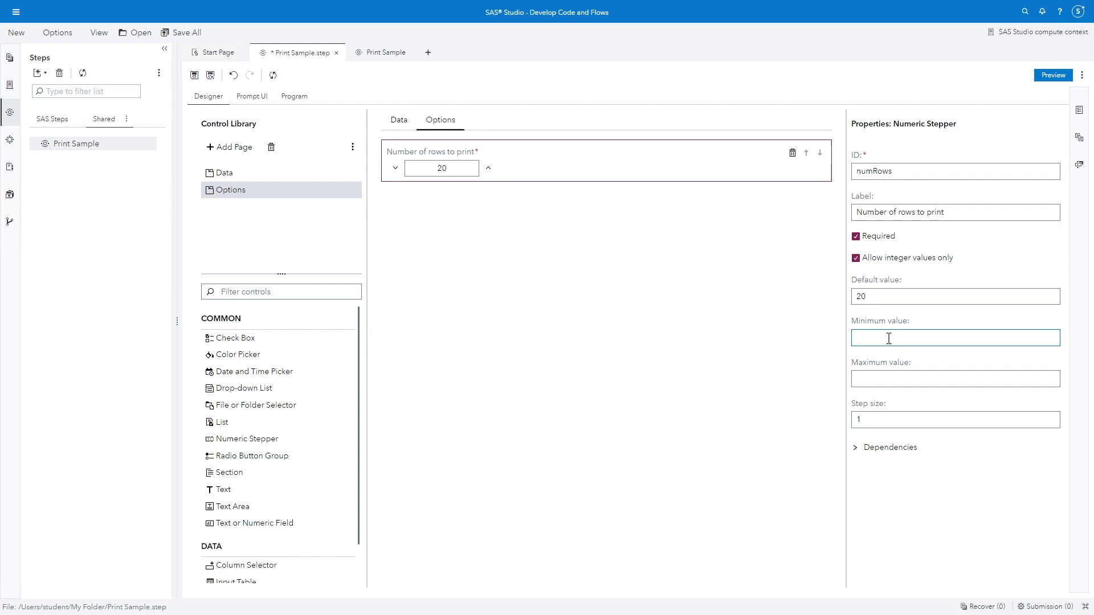
pyautogui.write('1')
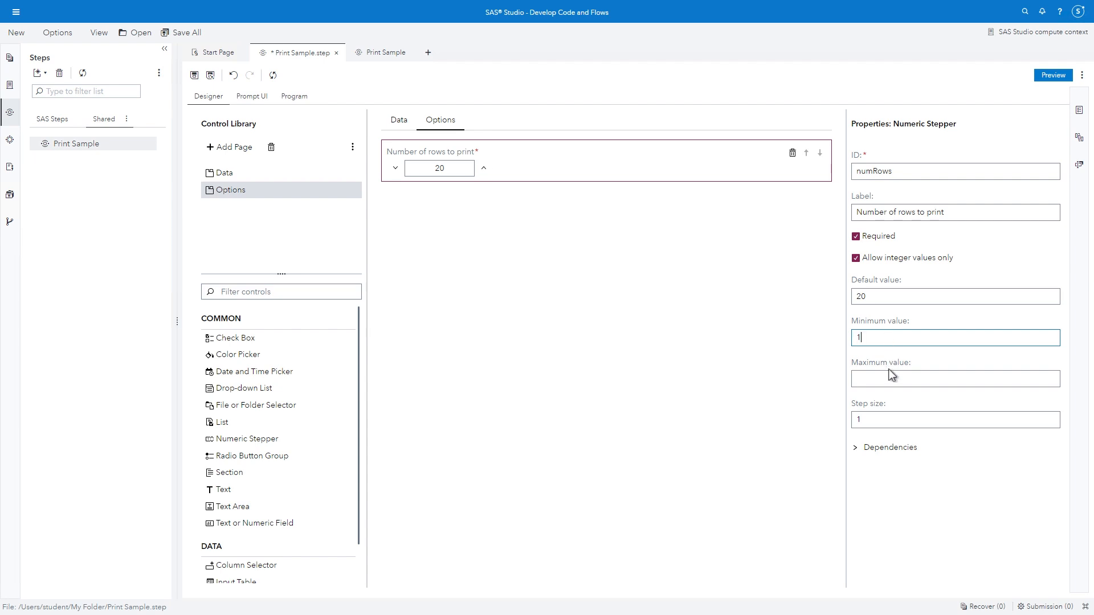
pyautogui.click(955, 419)
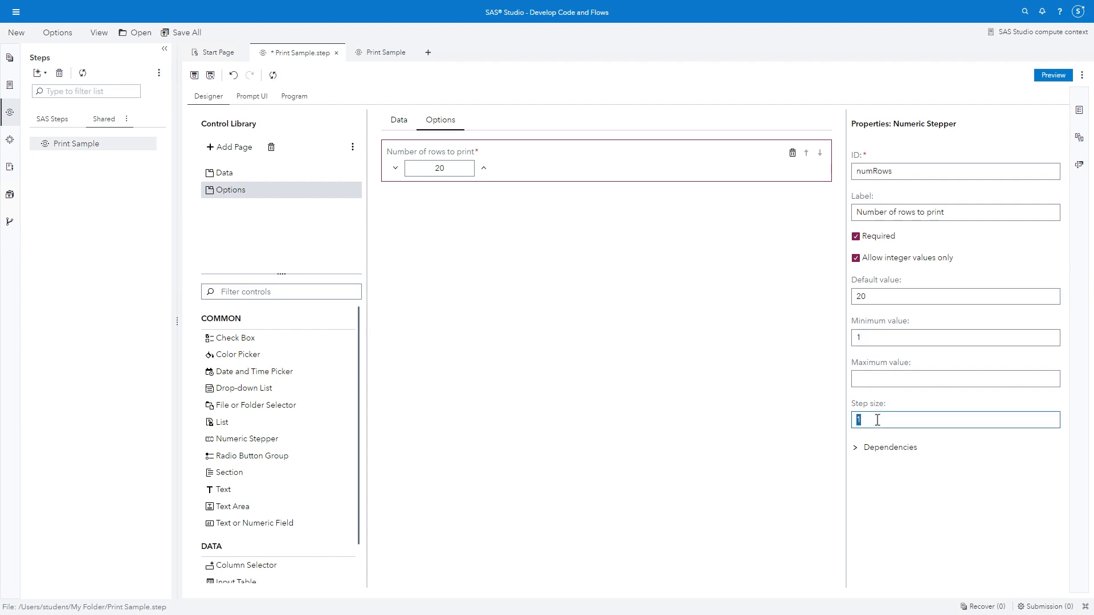
pyautogui.write('5')
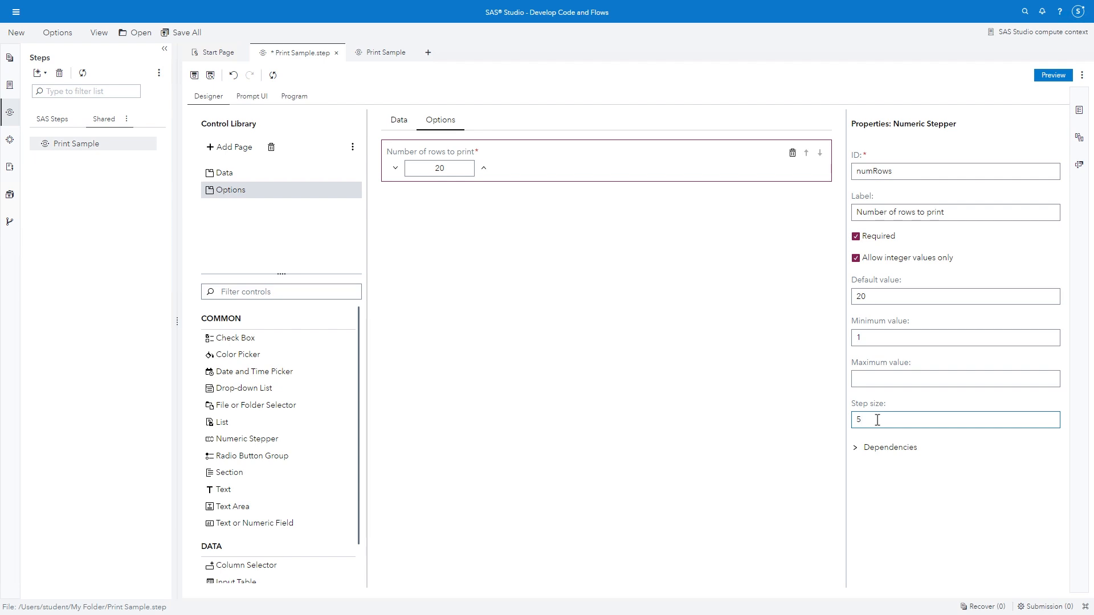
pyautogui.click(294, 96)
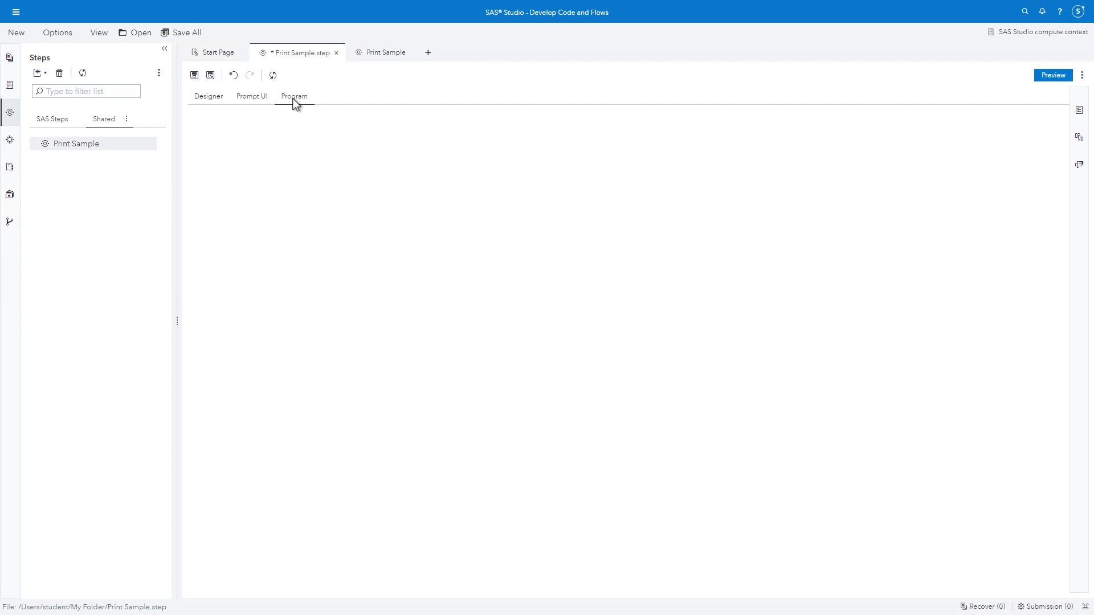
# Step: Use Find and replace to change every hard-coded 20 to &numRows (six replacements)
pyautogui.click(294, 95)
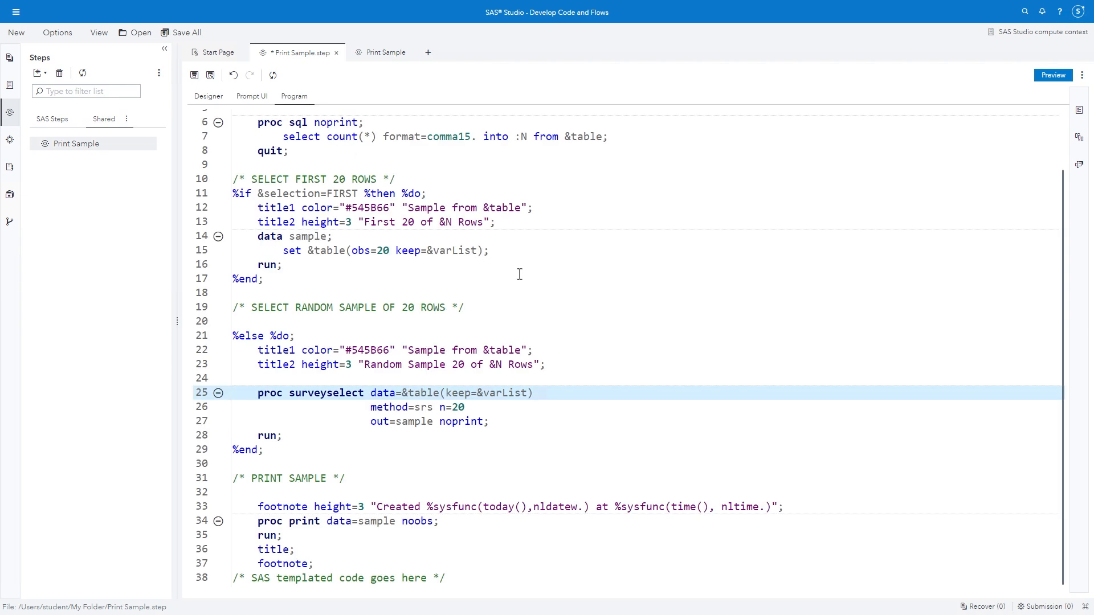
pyautogui.rightClick(520, 275)
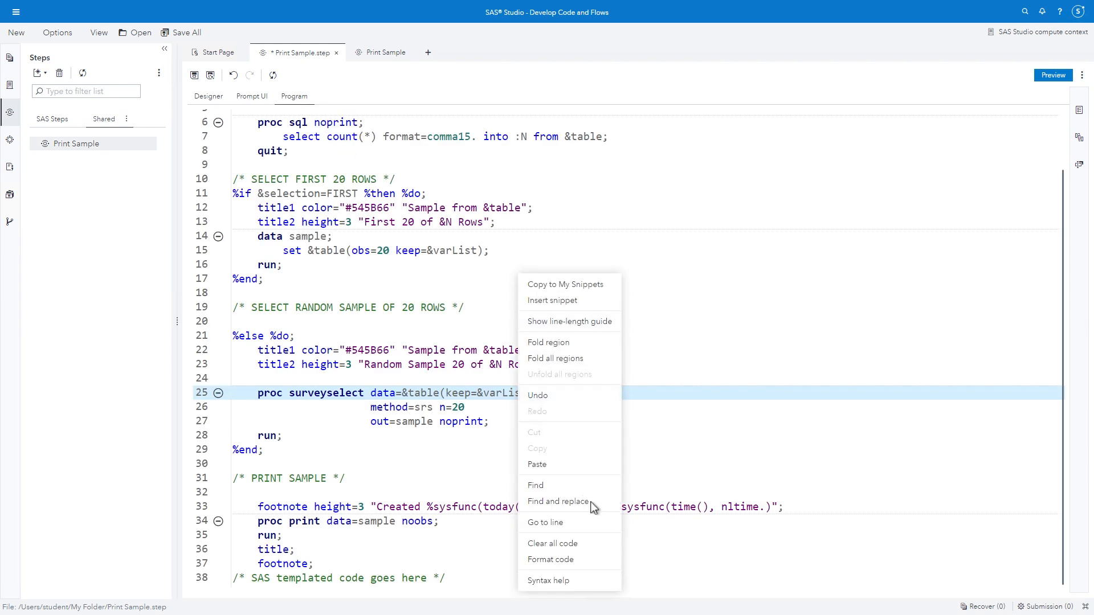
pyautogui.click(557, 502)
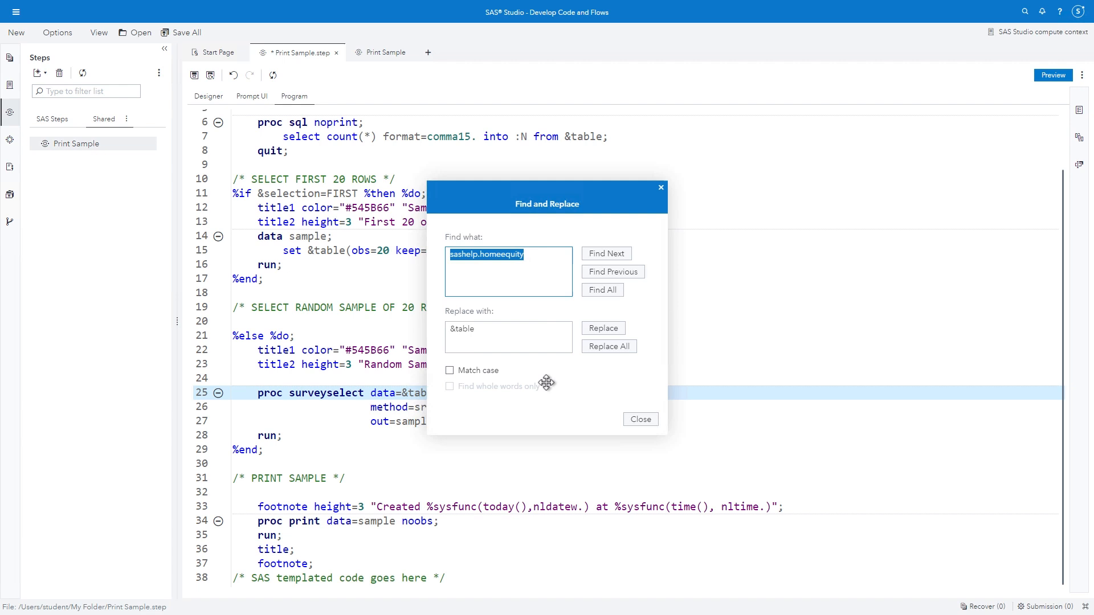
pyautogui.write('20')
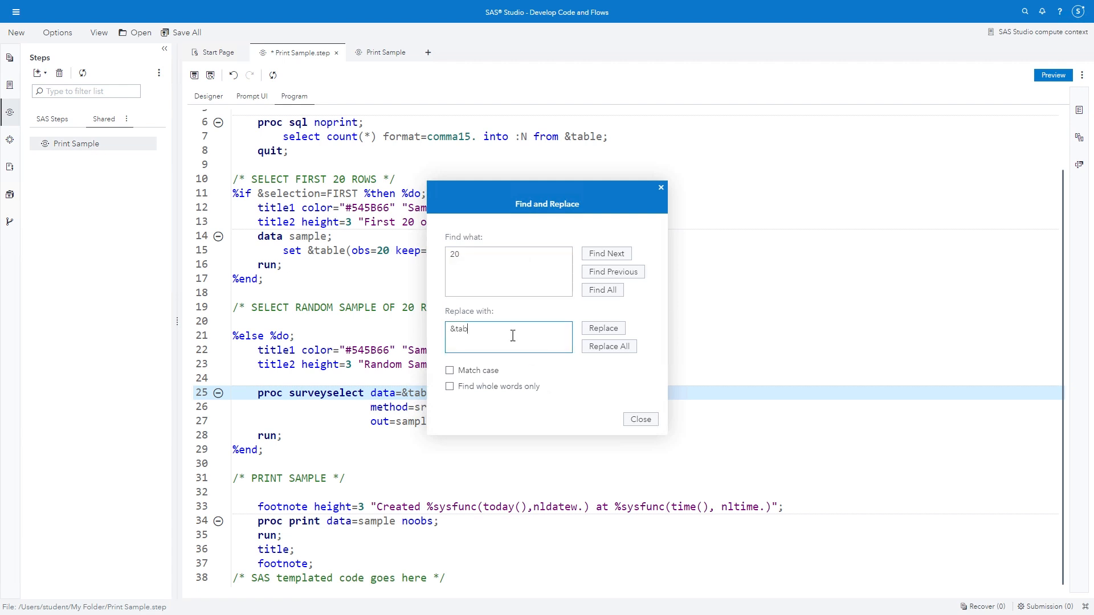
pyautogui.press('Backspace')
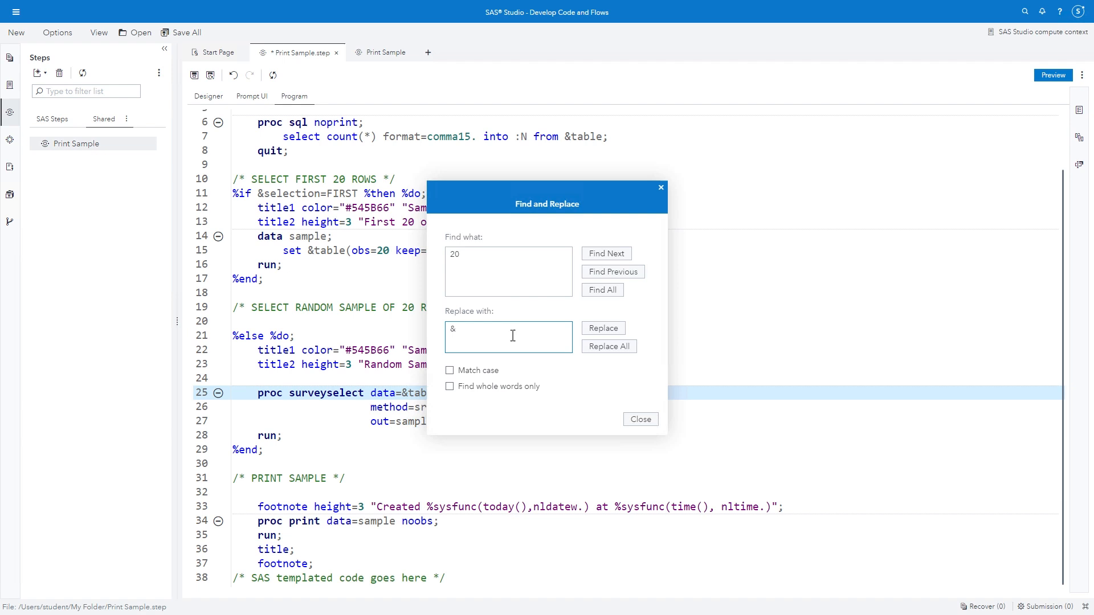
pyautogui.write('numRows')
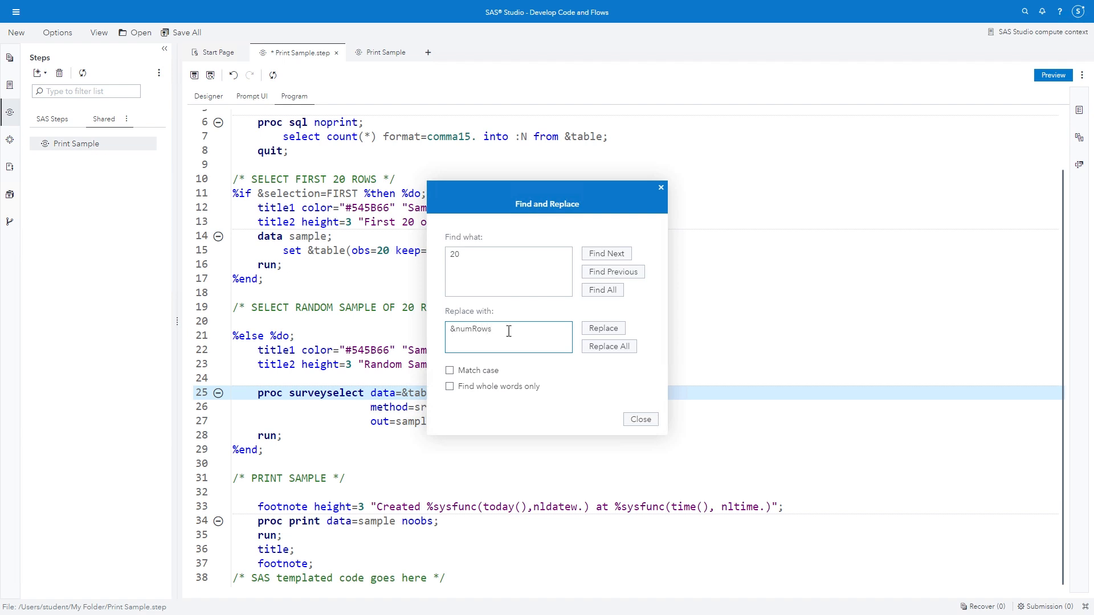
pyautogui.click(608, 347)
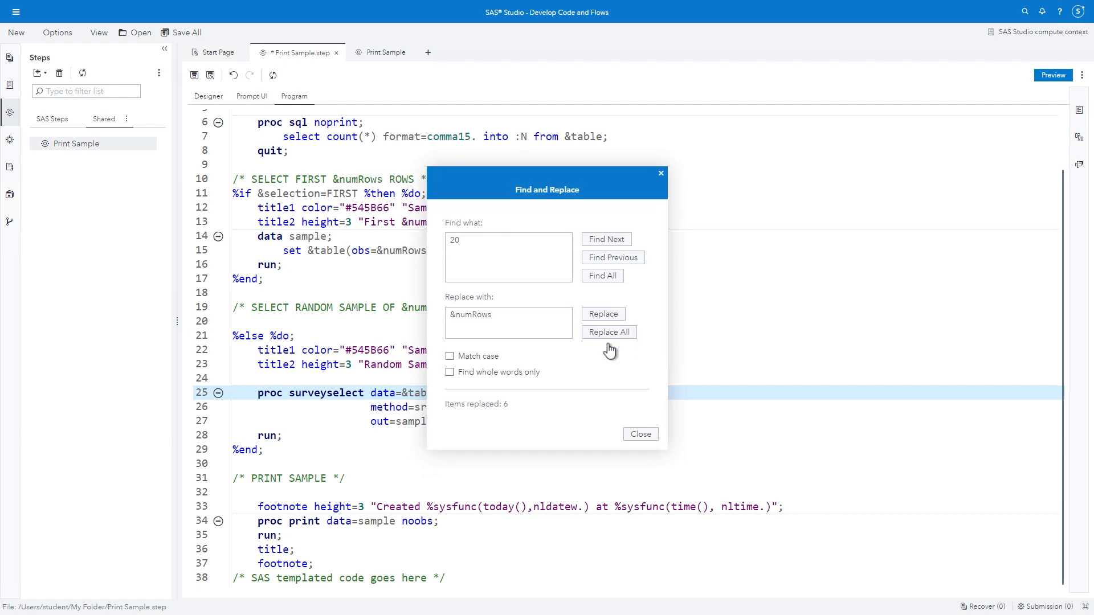
pyautogui.click(638, 433)
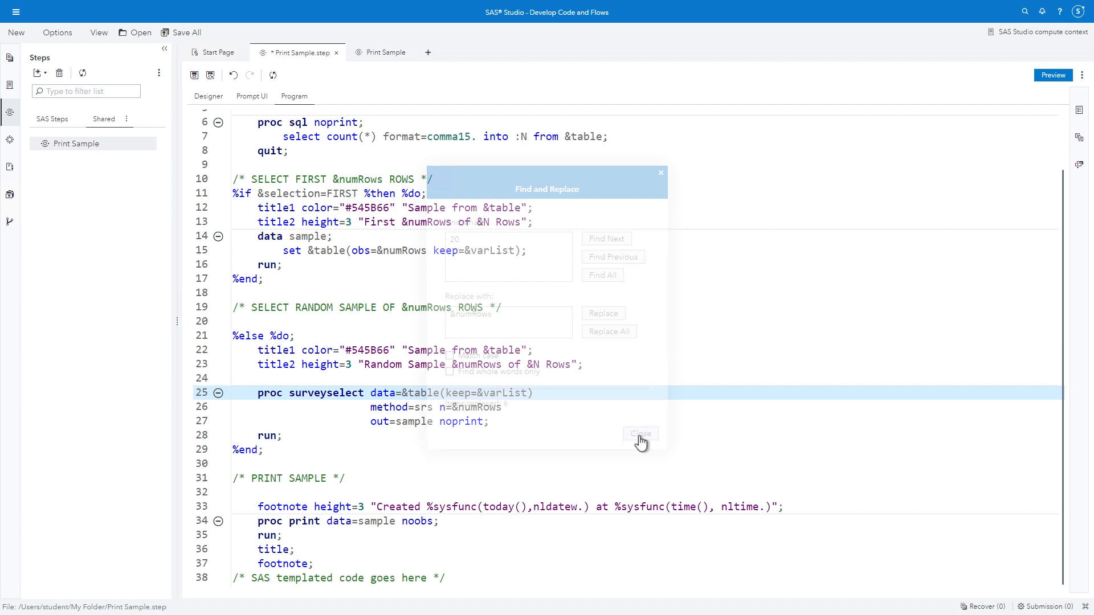
pyautogui.click(639, 433)
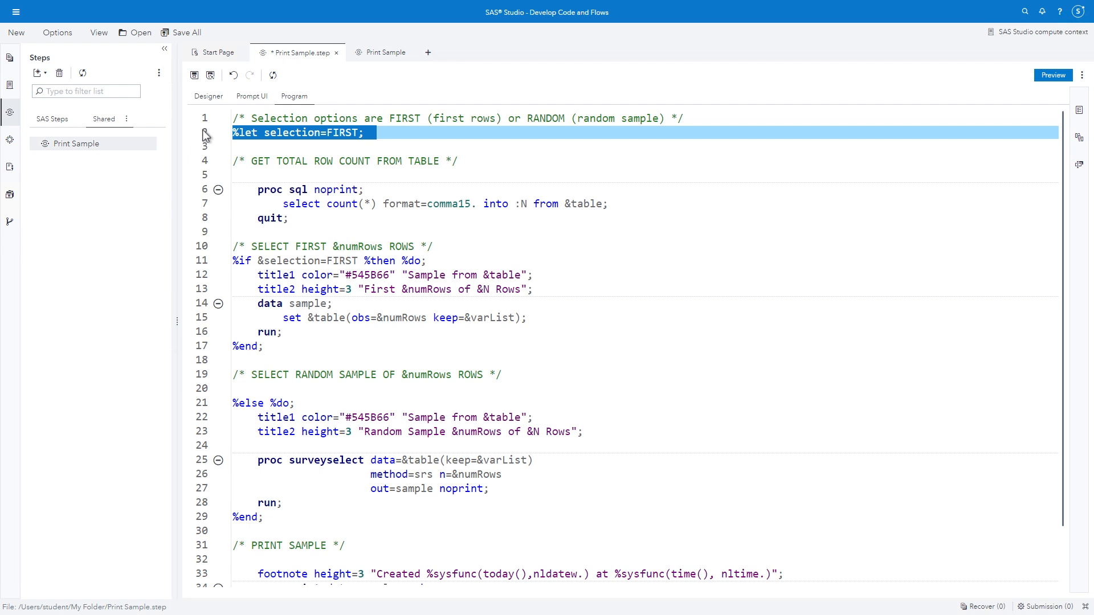
pyautogui.moveTo(208, 102)
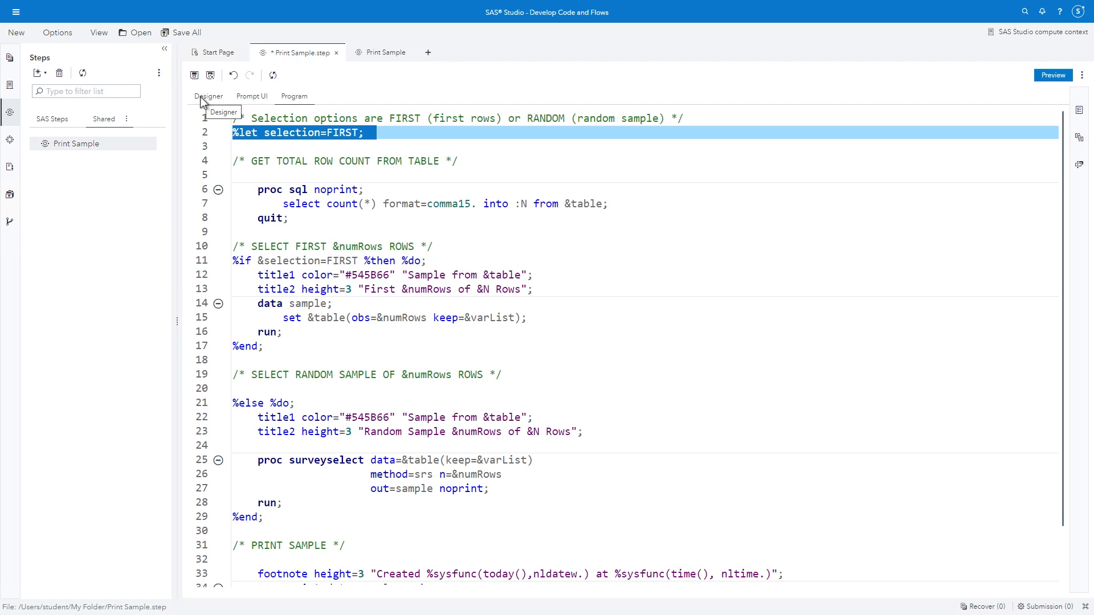
# Step: Add a Radio Button Group to Options with ID selection and label Selection method
pyautogui.click(208, 96)
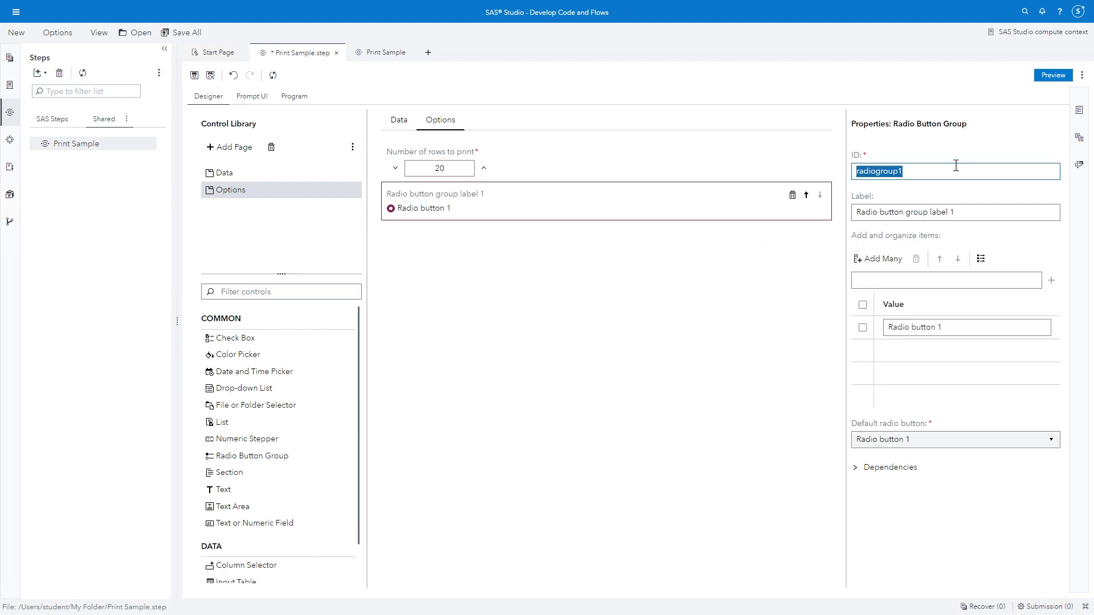
pyautogui.write('sele')
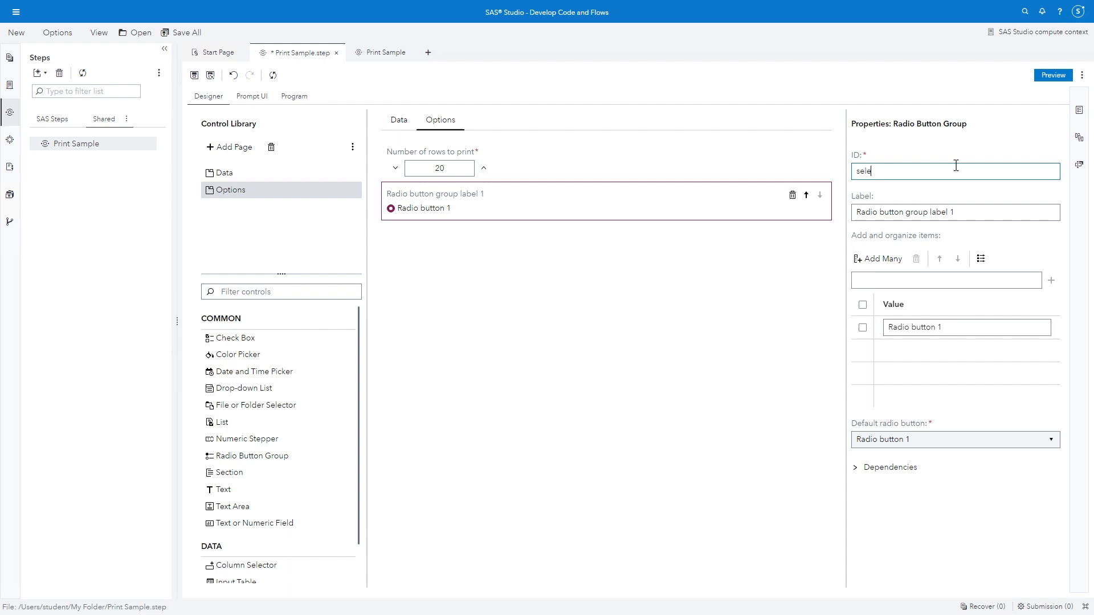
pyautogui.write('ction')
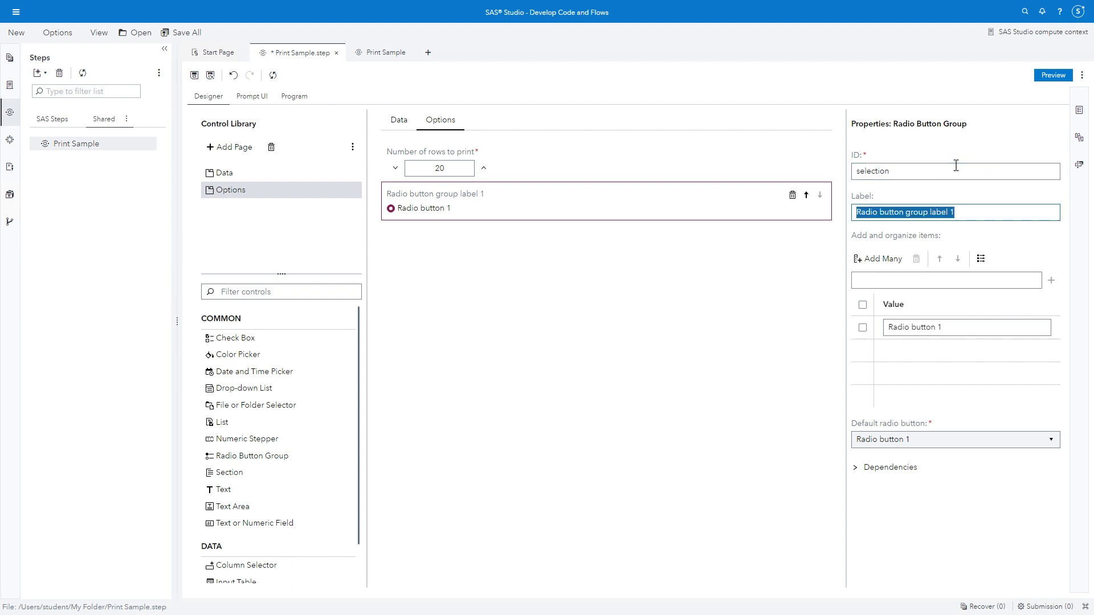
pyautogui.write('Selection method')
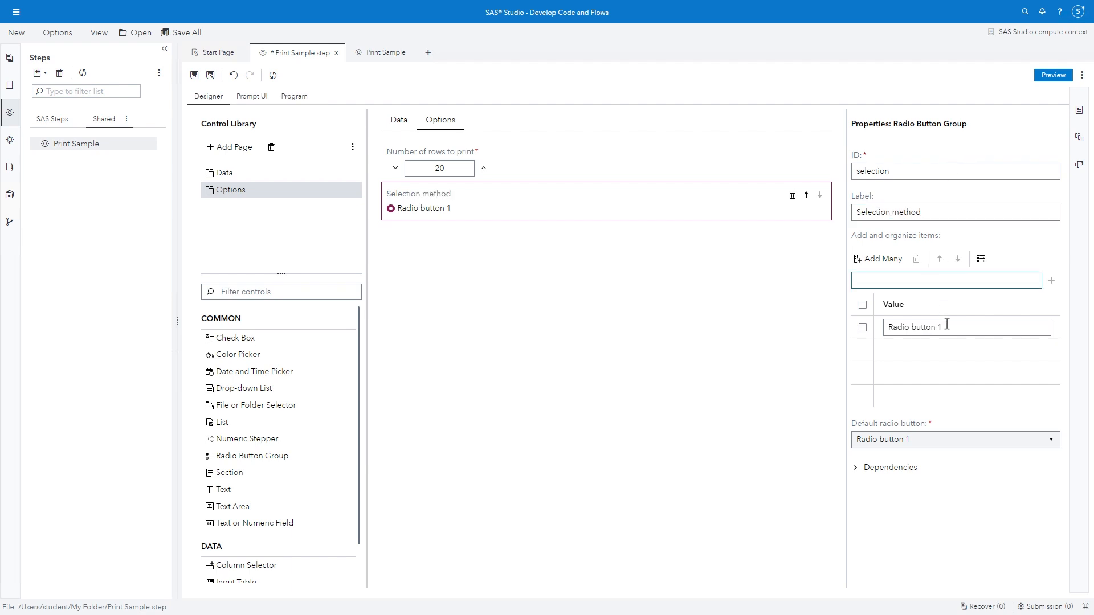
# Step: Name the first choice FIRST with separate label 'First N rows'
pyautogui.doubleClick(914, 327)
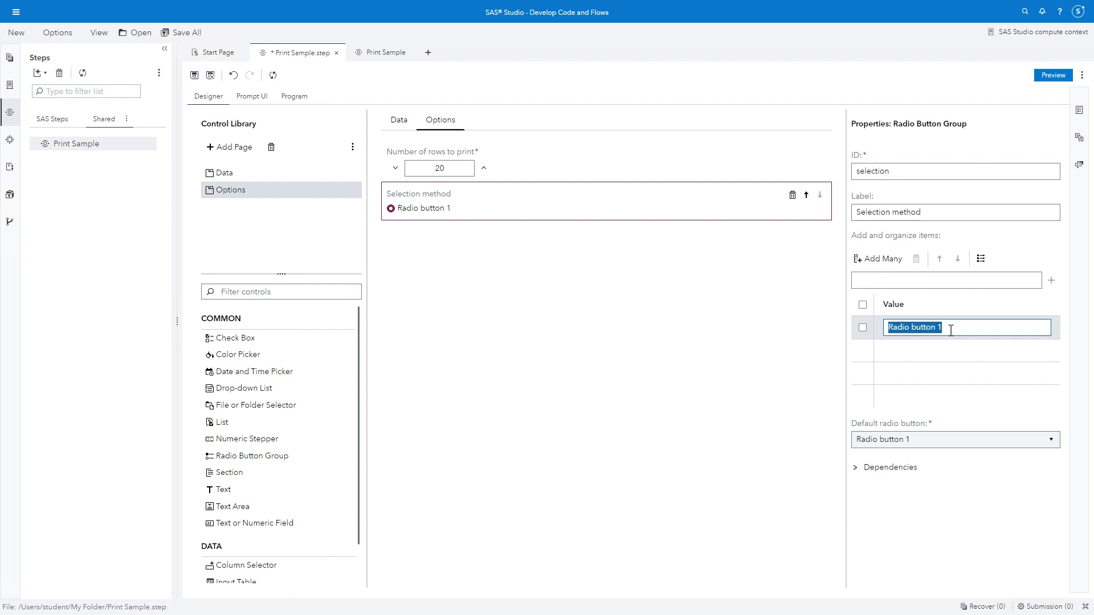
pyautogui.write('FIRST')
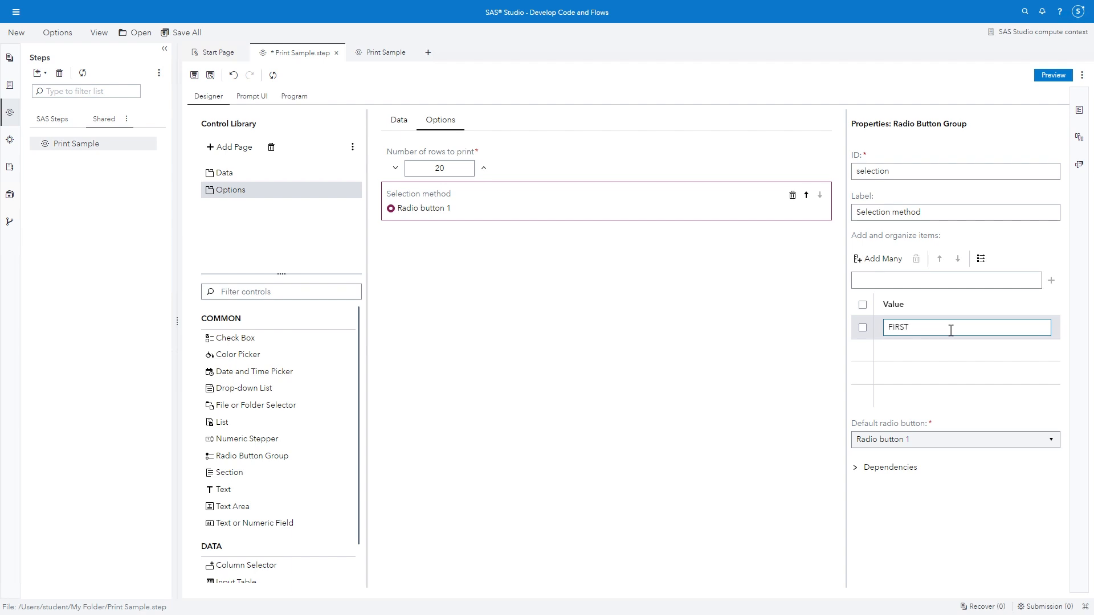
pyautogui.click(981, 258)
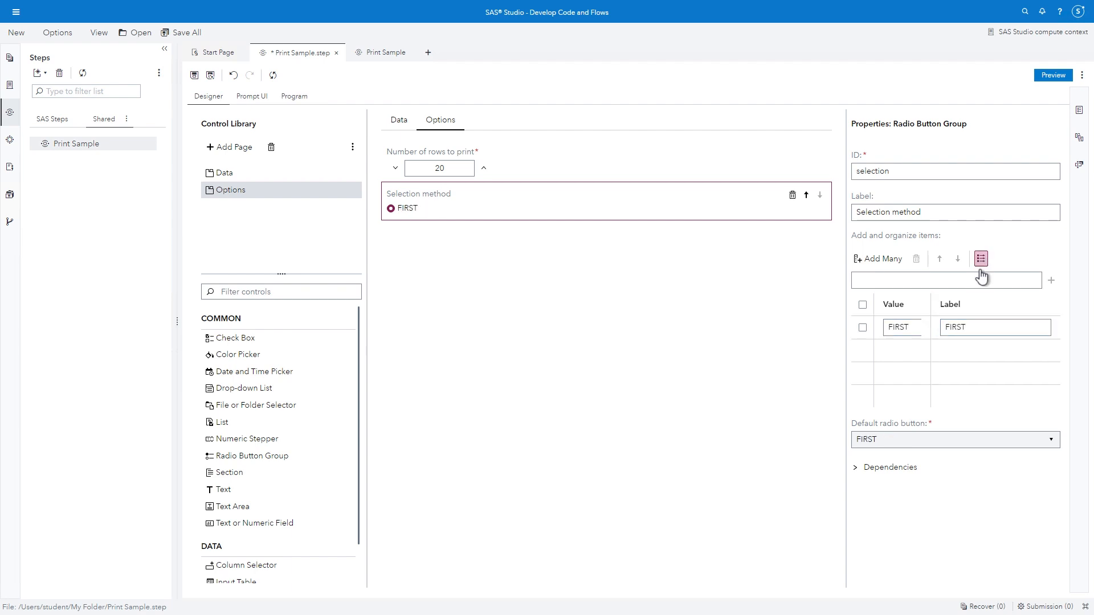
pyautogui.doubleClick(976, 327)
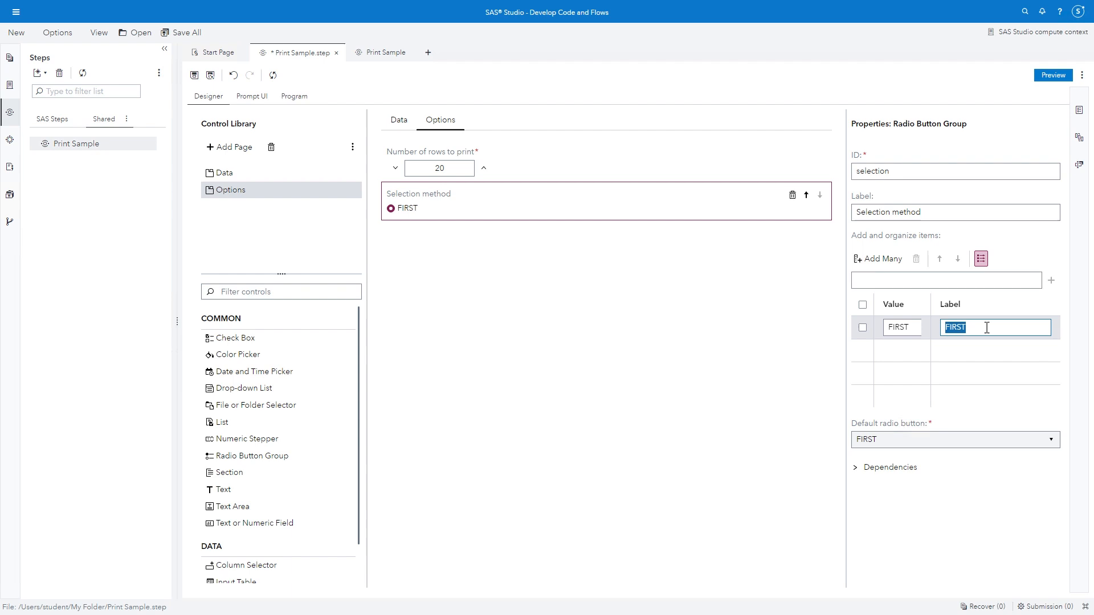
pyautogui.write('First N rows')
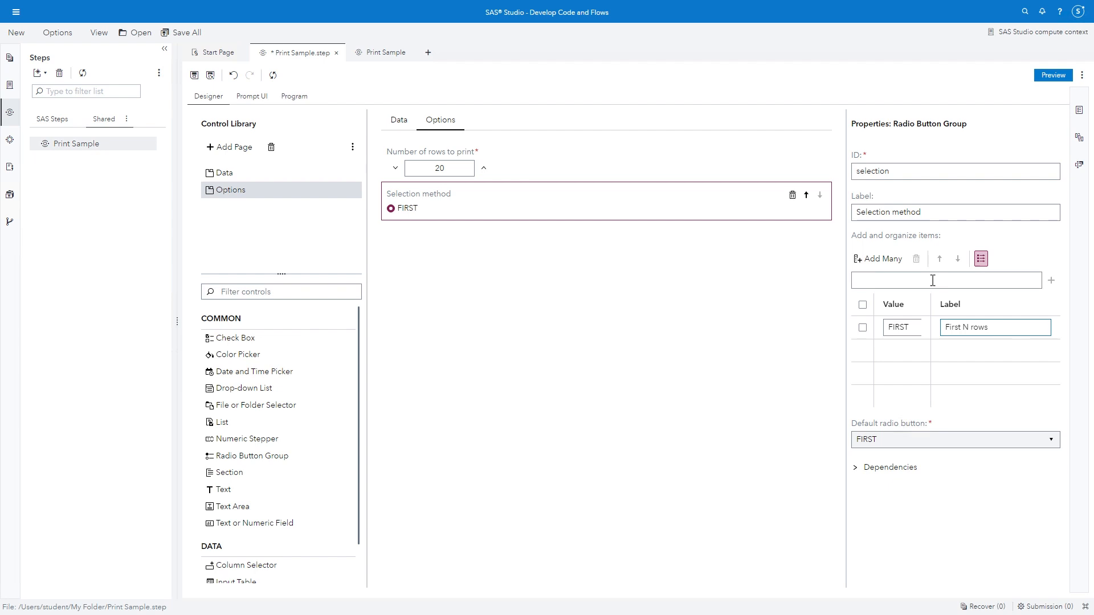
# Step: Add a second choice RANDOM labelled 'Random sample'
pyautogui.write('RANDOM')
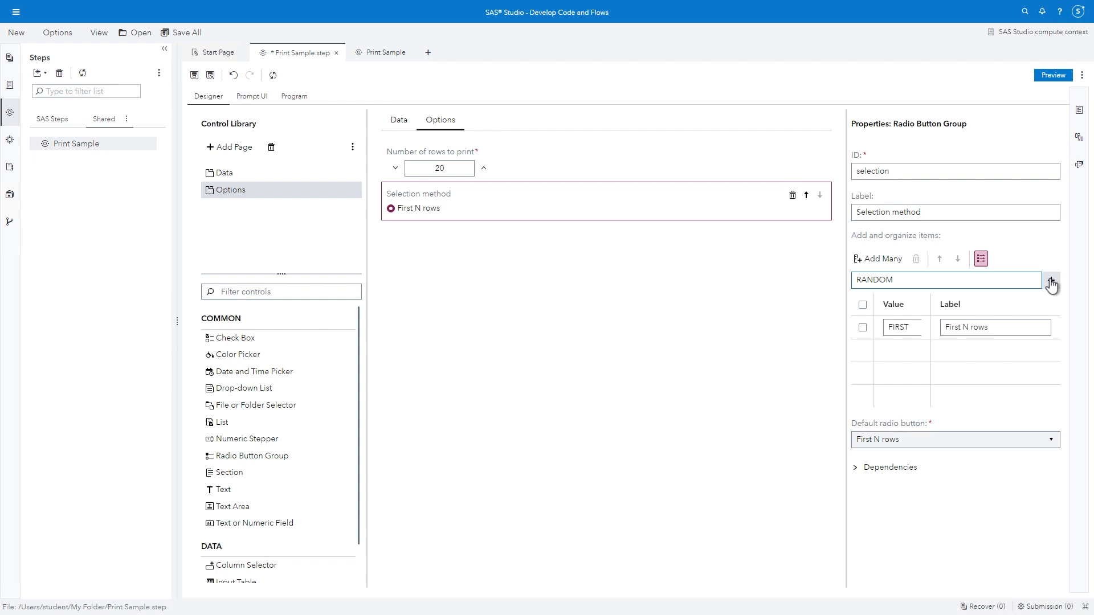
pyautogui.click(1050, 280)
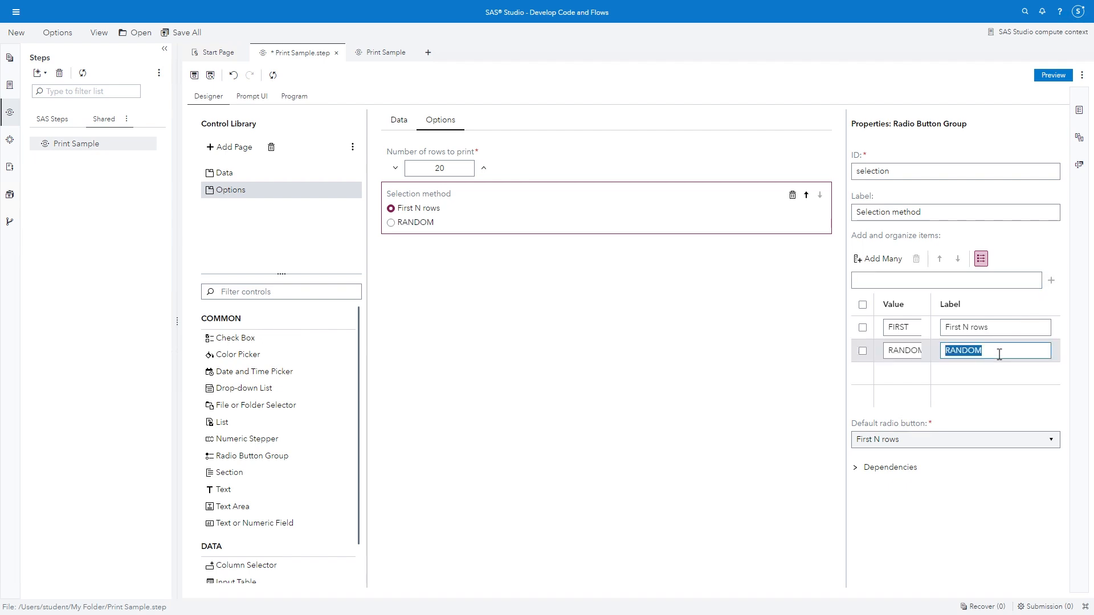
pyautogui.write('Random sample')
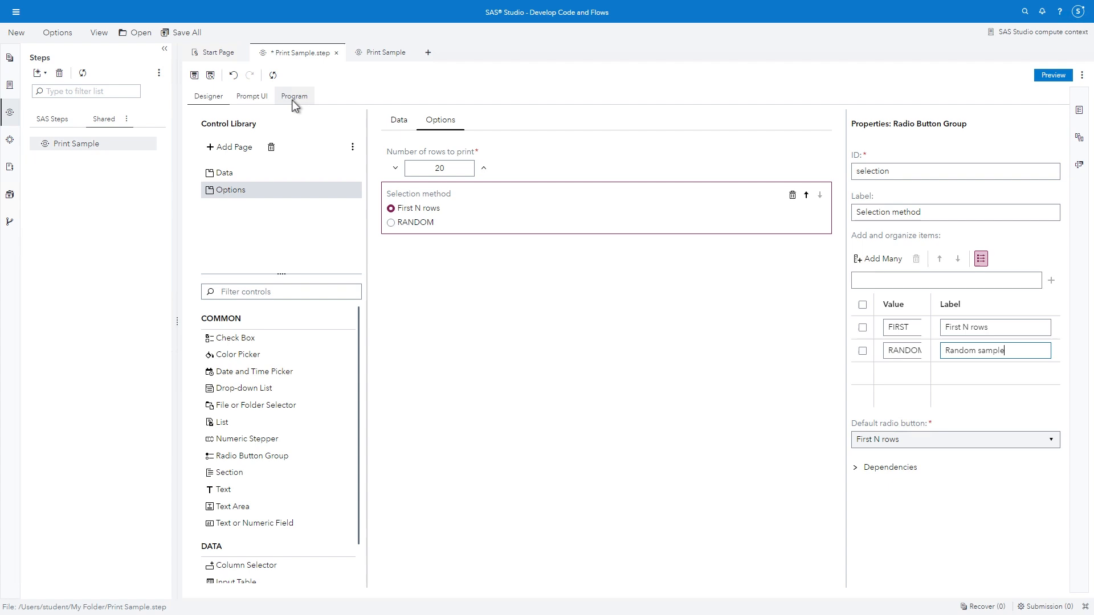
# Step: Remove the hardcoded '%let selection=FIRST;' line from the step's program and return to the Designer
pyautogui.click(294, 95)
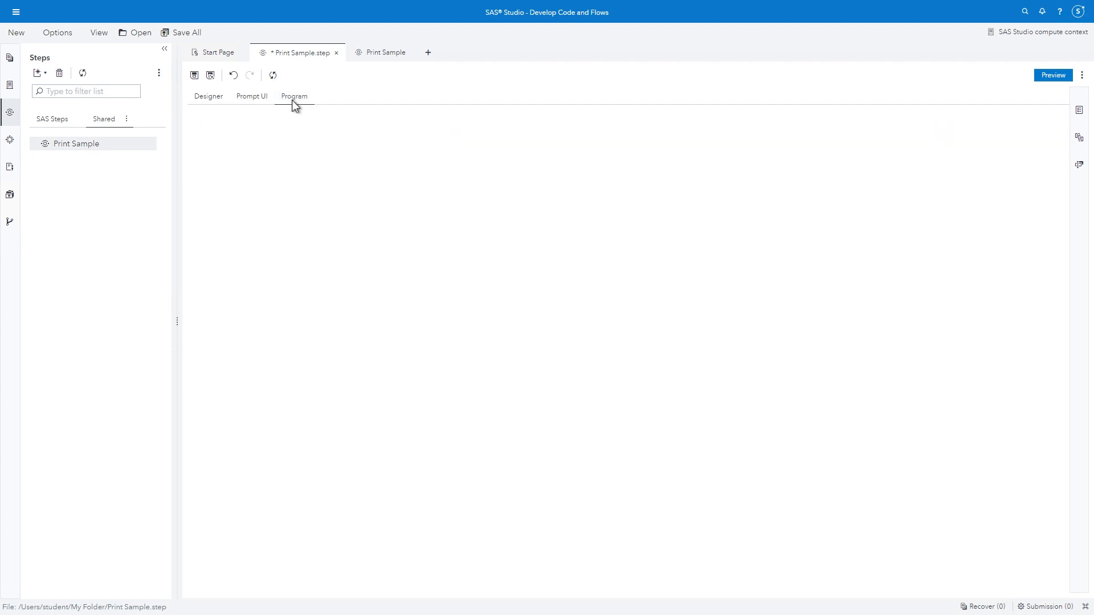
pyautogui.click(294, 96)
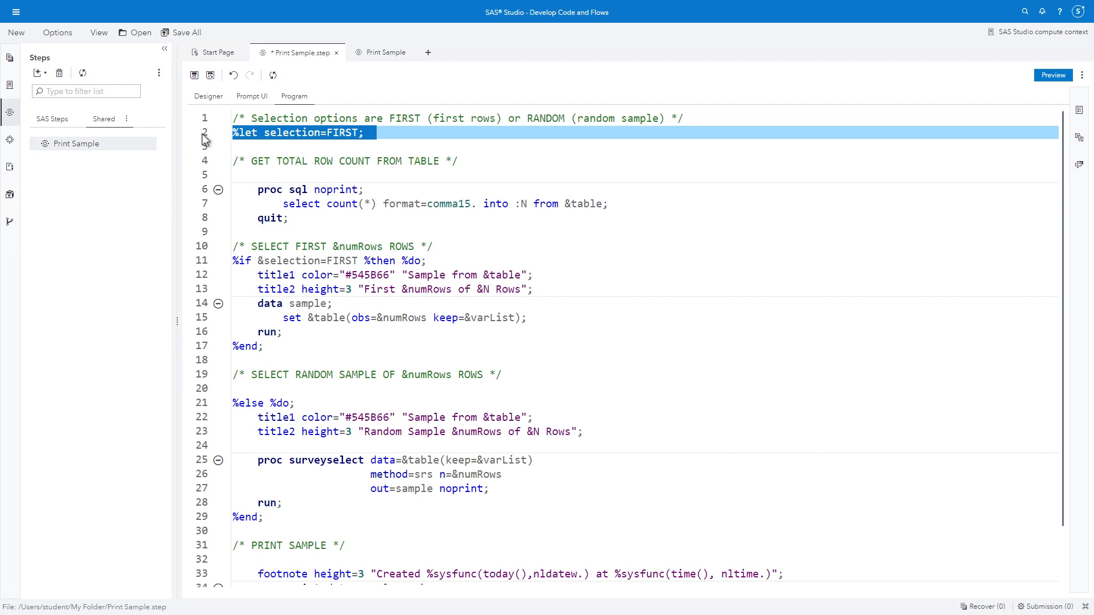
pyautogui.press('Delete')
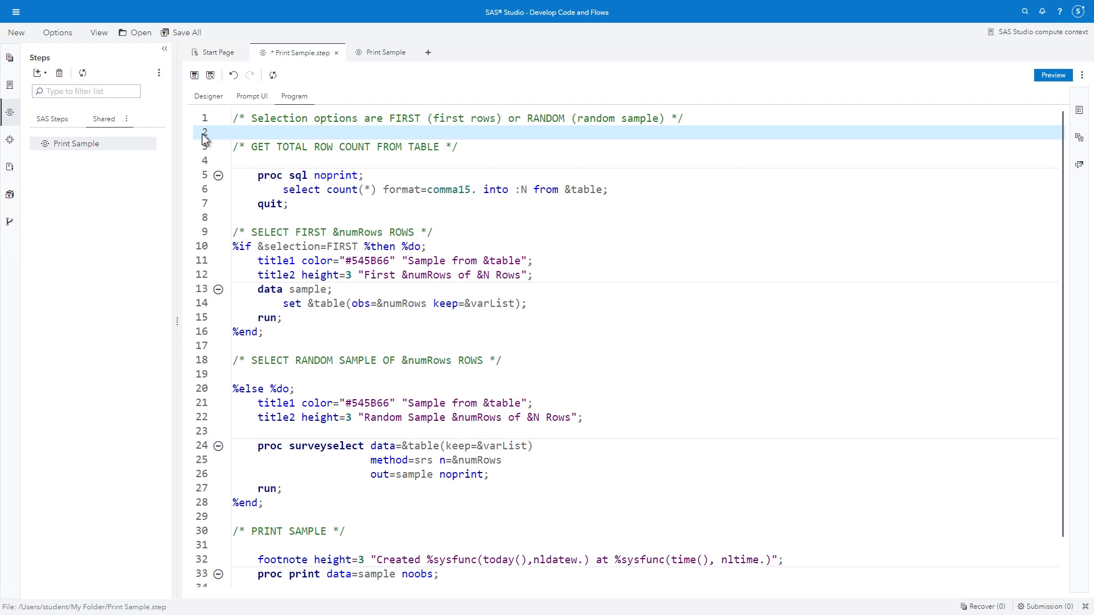
pyautogui.moveTo(217, 190)
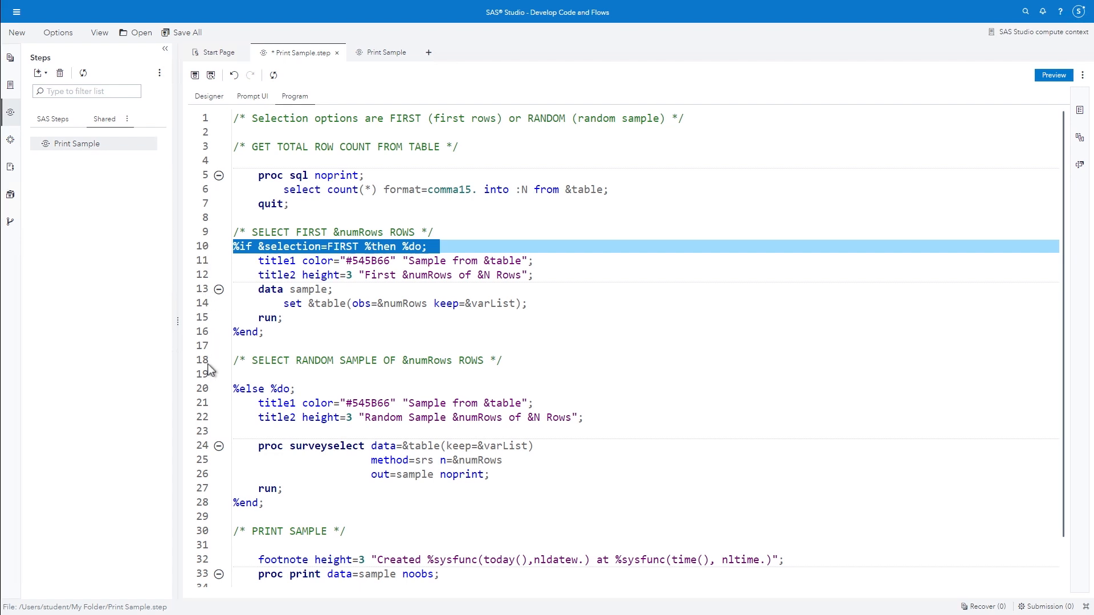
pyautogui.click(263, 388)
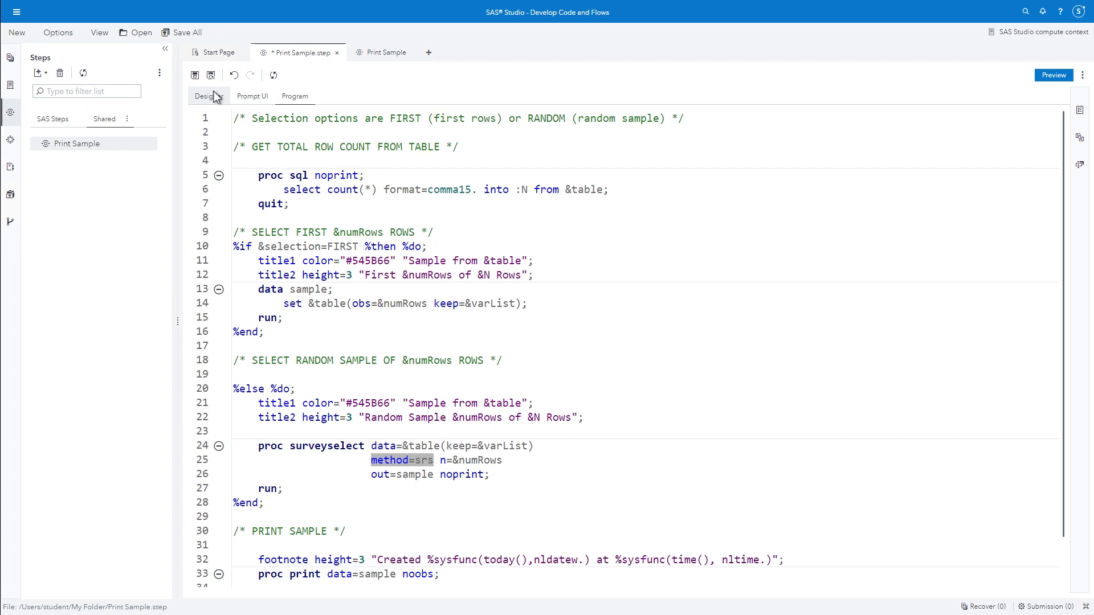
pyautogui.click(204, 96)
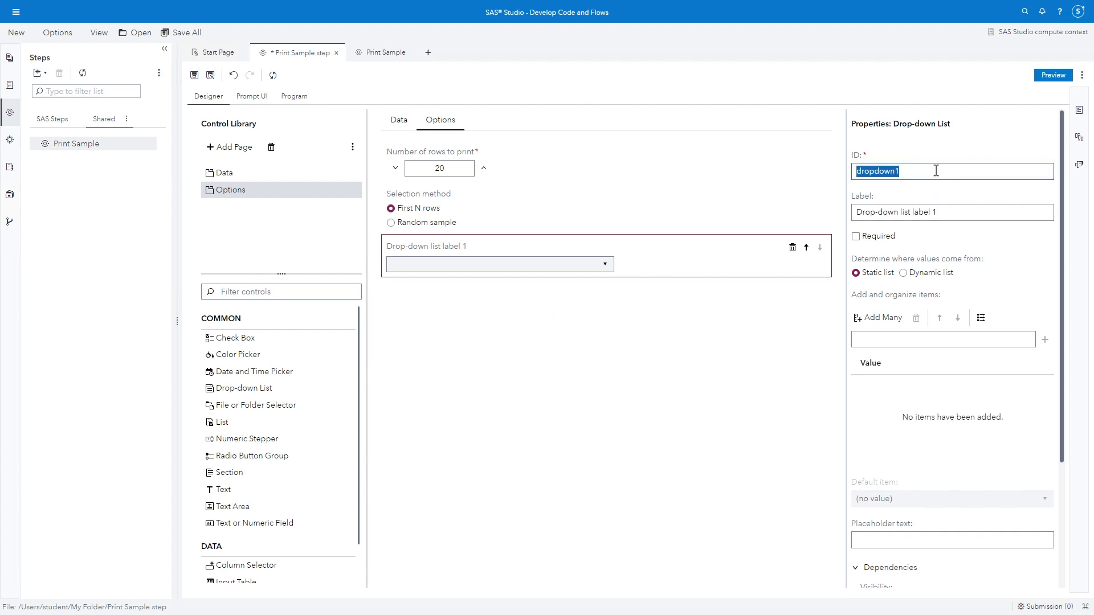
# Step: Set the new drop-down's ID to rsMethod, label 'Random sample method', and mark it Required
pyautogui.write('rsMethod')
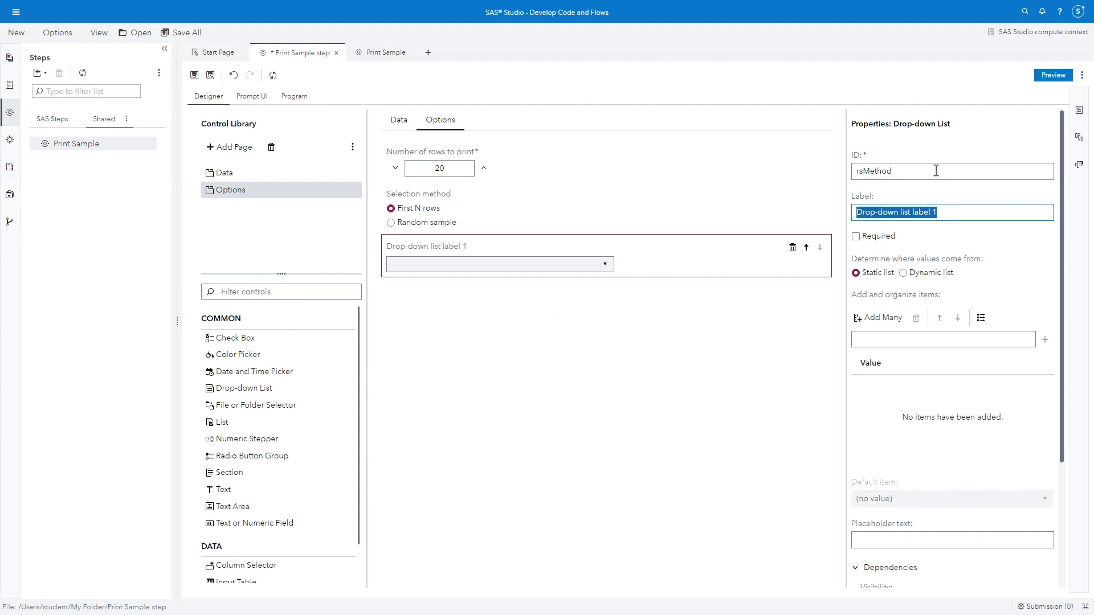
pyautogui.write('Random sample method')
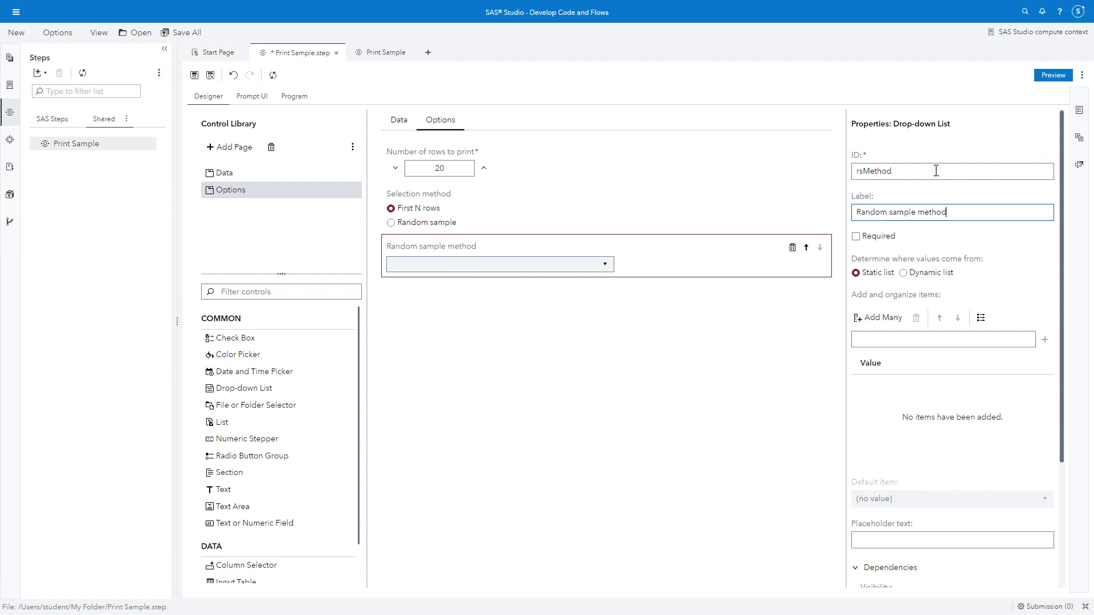
pyautogui.click(855, 236)
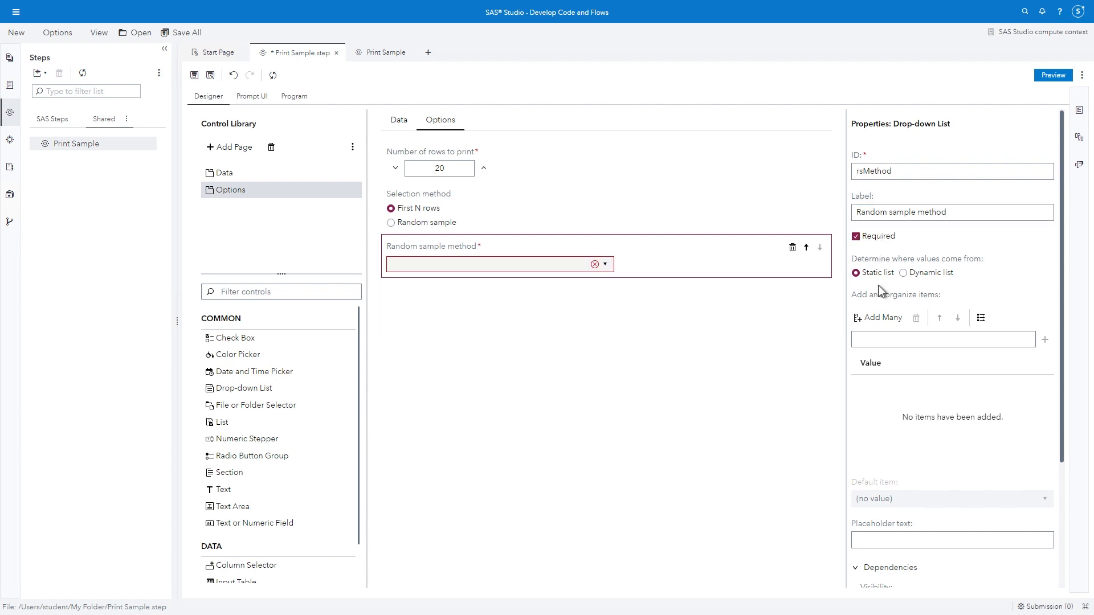
pyautogui.click(881, 318)
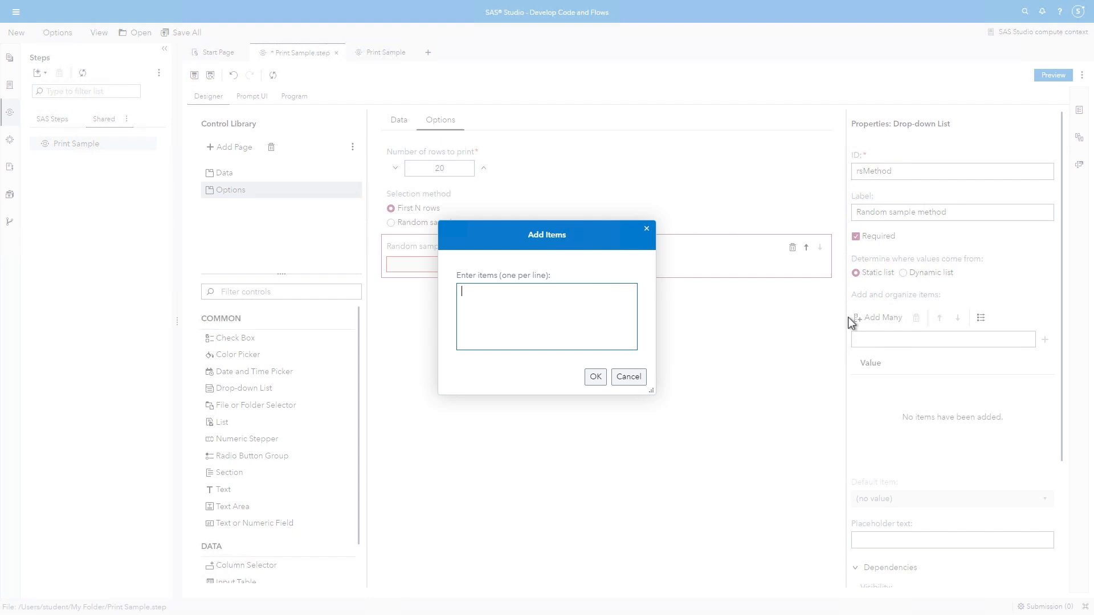
# Step: Add SRS and URS items with descriptive labels, defaulting to Simple random sample (without replacement)
pyautogui.write('SRS')
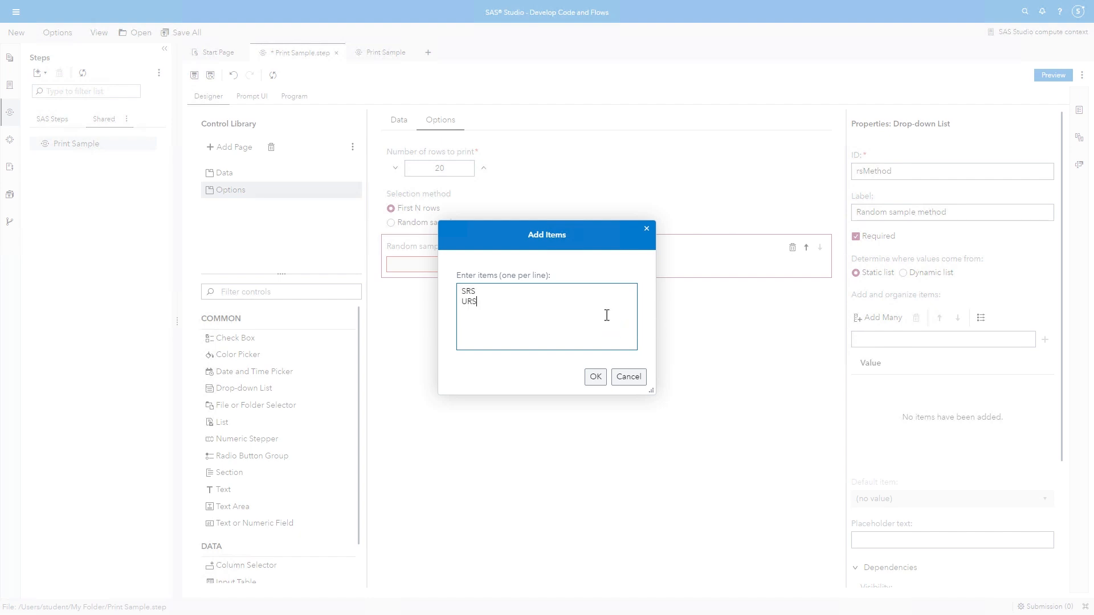
pyautogui.click(595, 377)
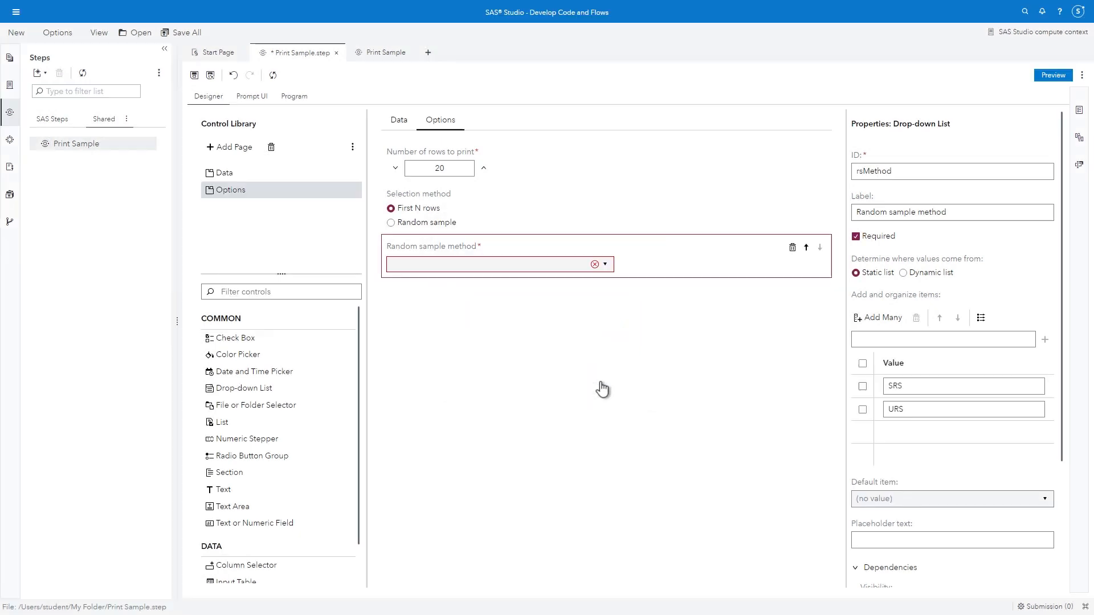
pyautogui.click(982, 317)
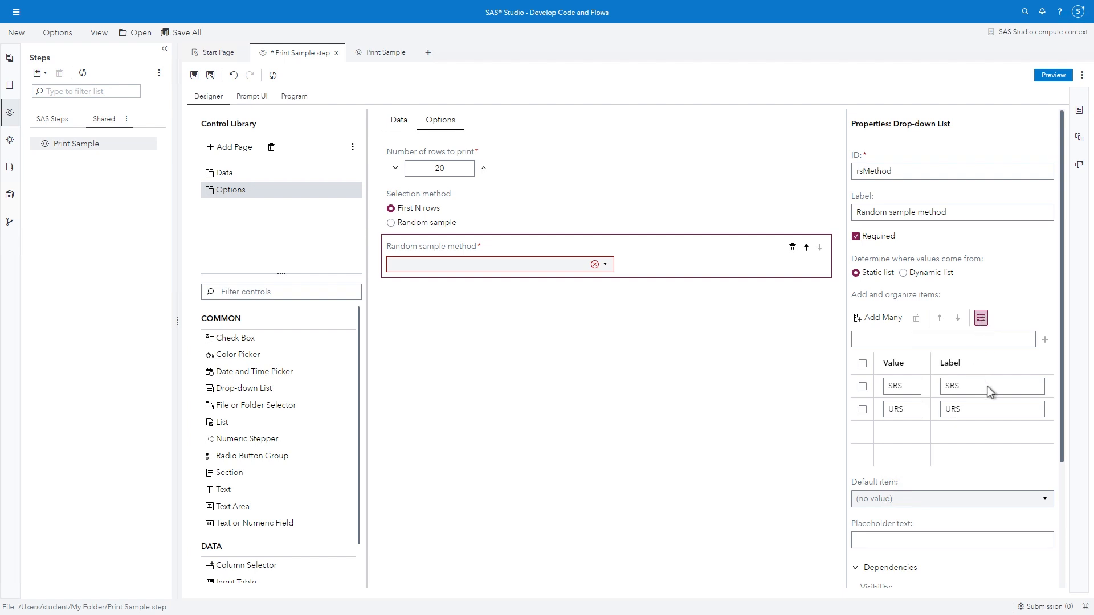
pyautogui.write('S')
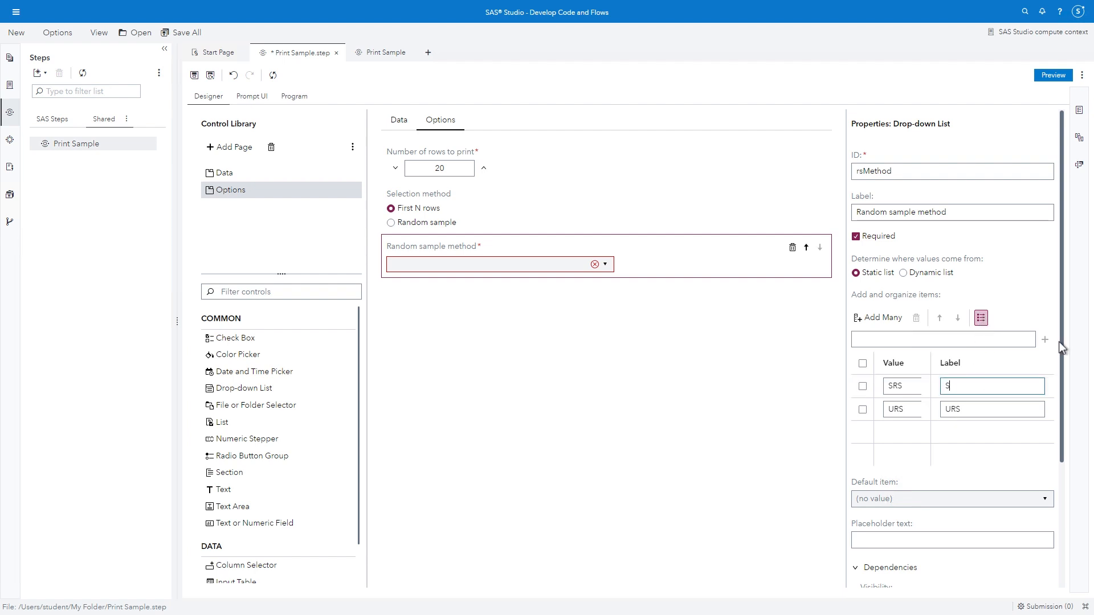
pyautogui.write('imple random sample')
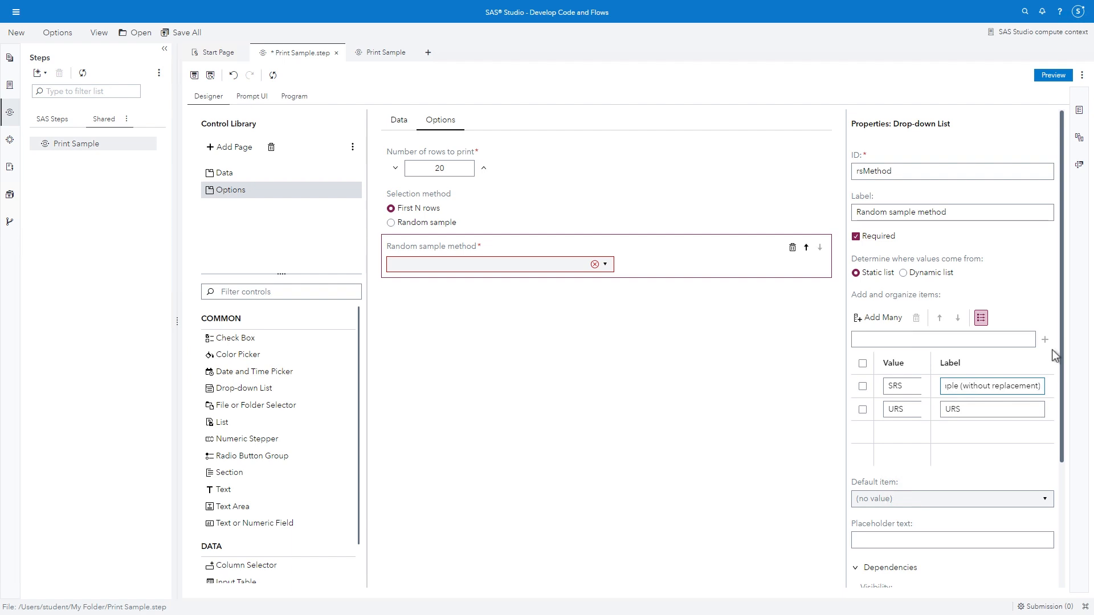
pyautogui.click(992, 409)
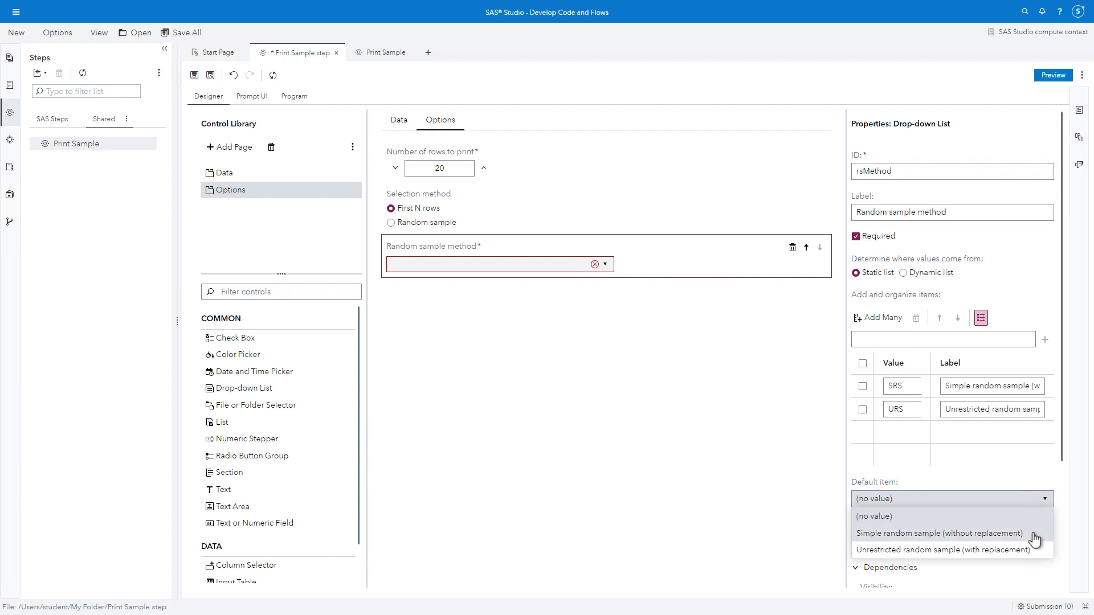
pyautogui.click(938, 533)
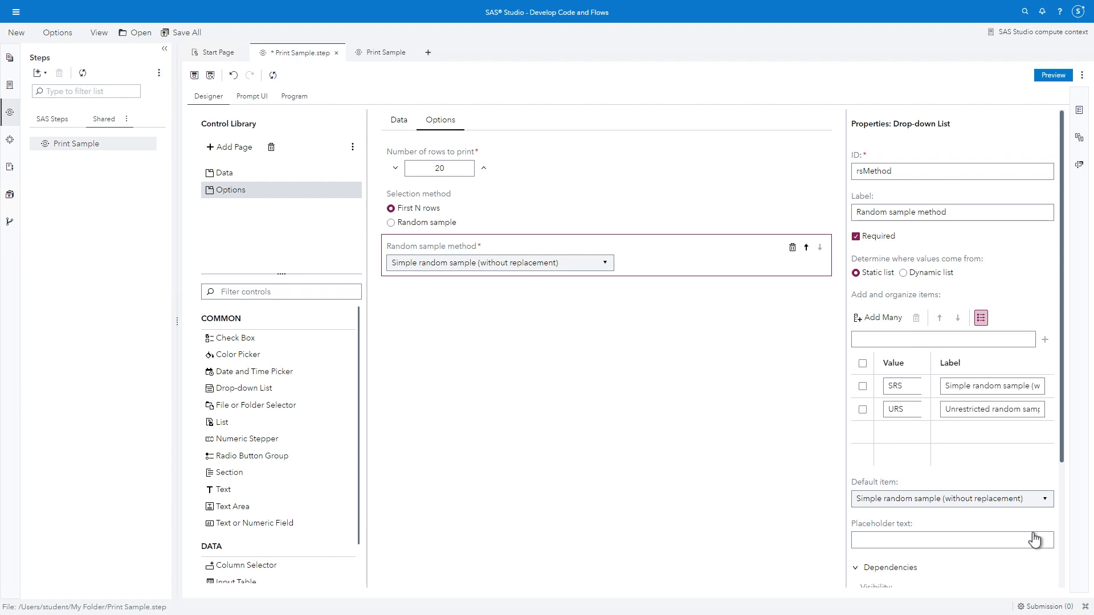
# Step: Set the rsMethod control's Visibility dependency to ["$selection","=","RANDOM"]
pyautogui.click(874, 567)
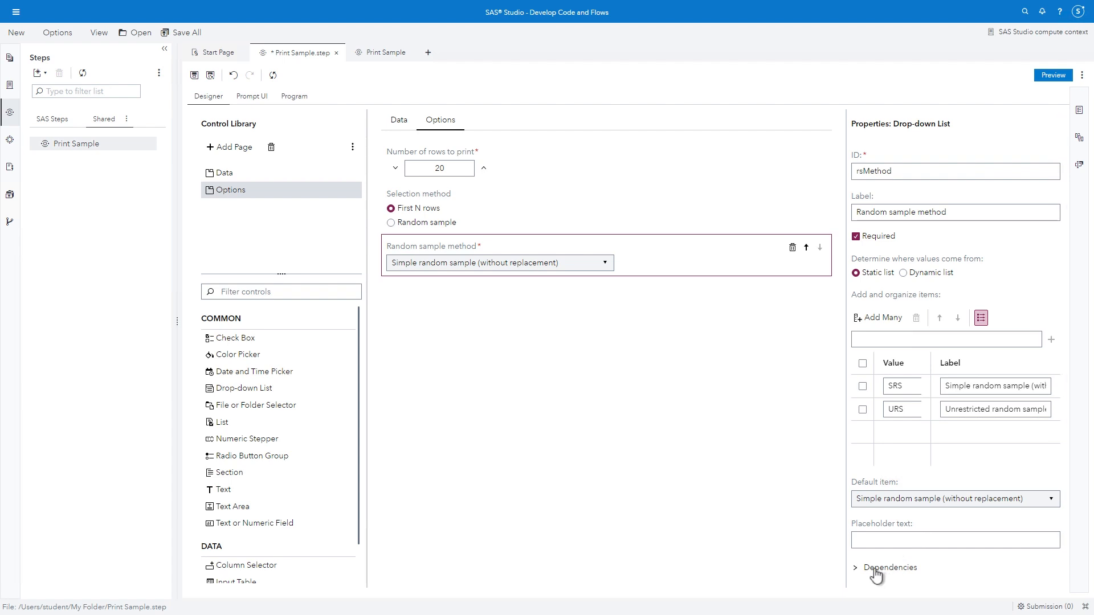
pyautogui.click(855, 567)
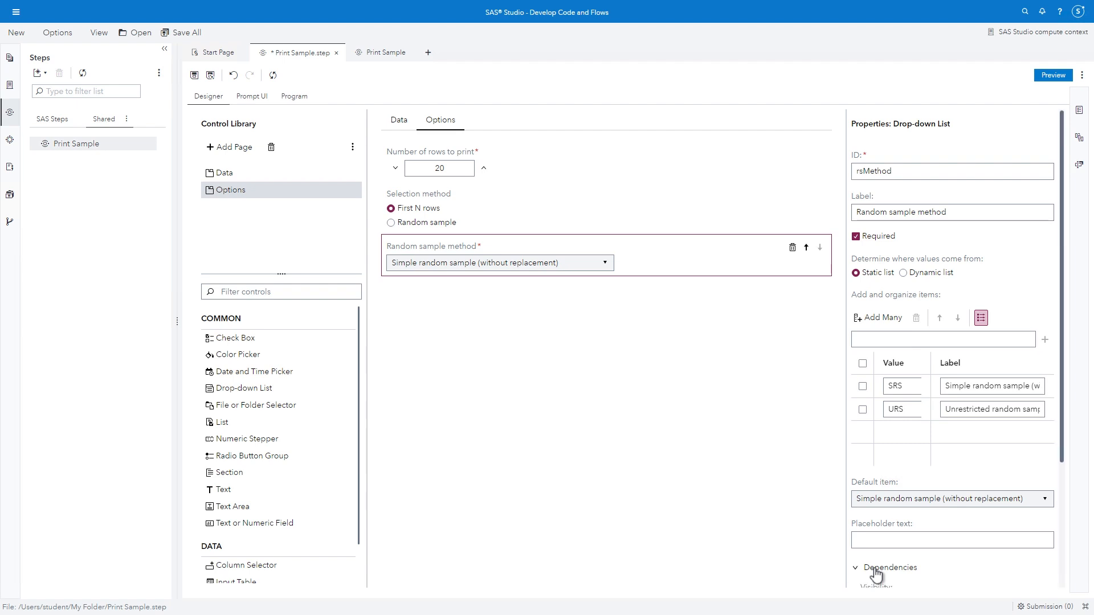
pyautogui.scroll(-3)
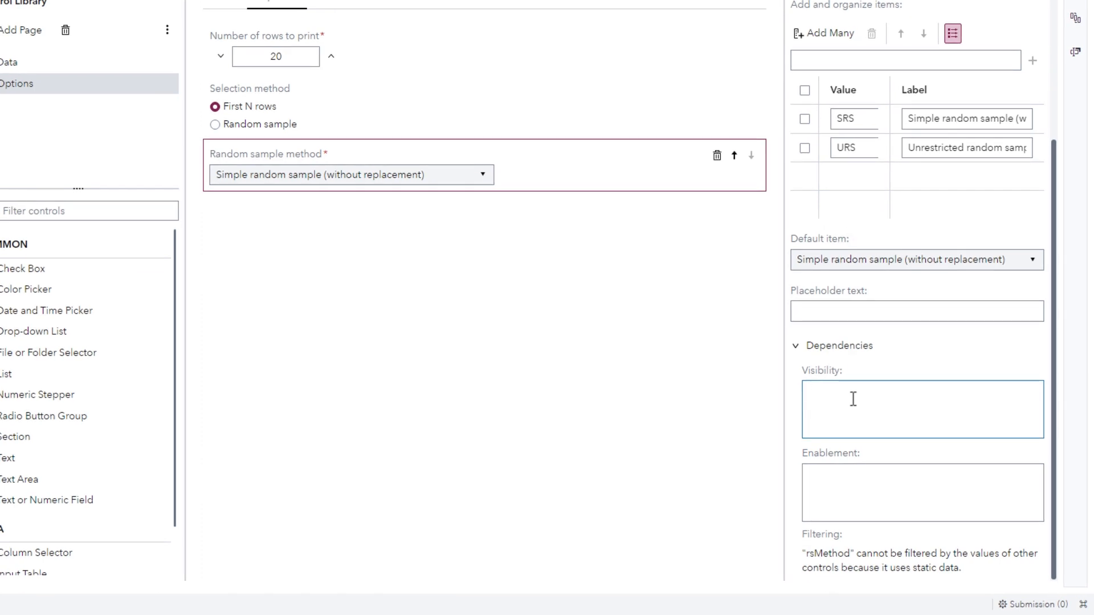
pyautogui.write('["$s')
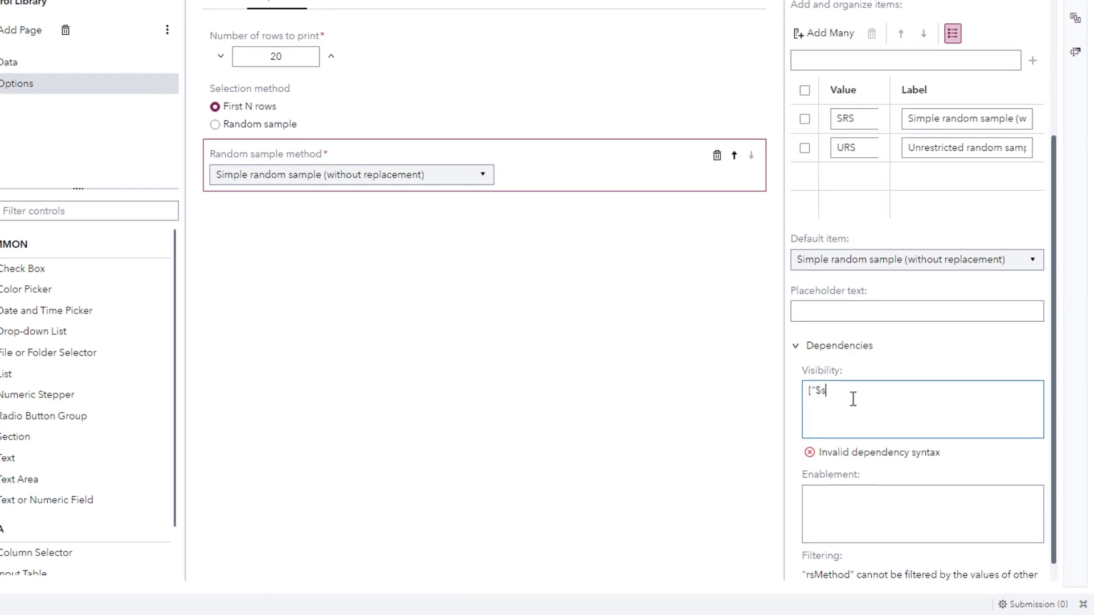
pyautogui.write('election')
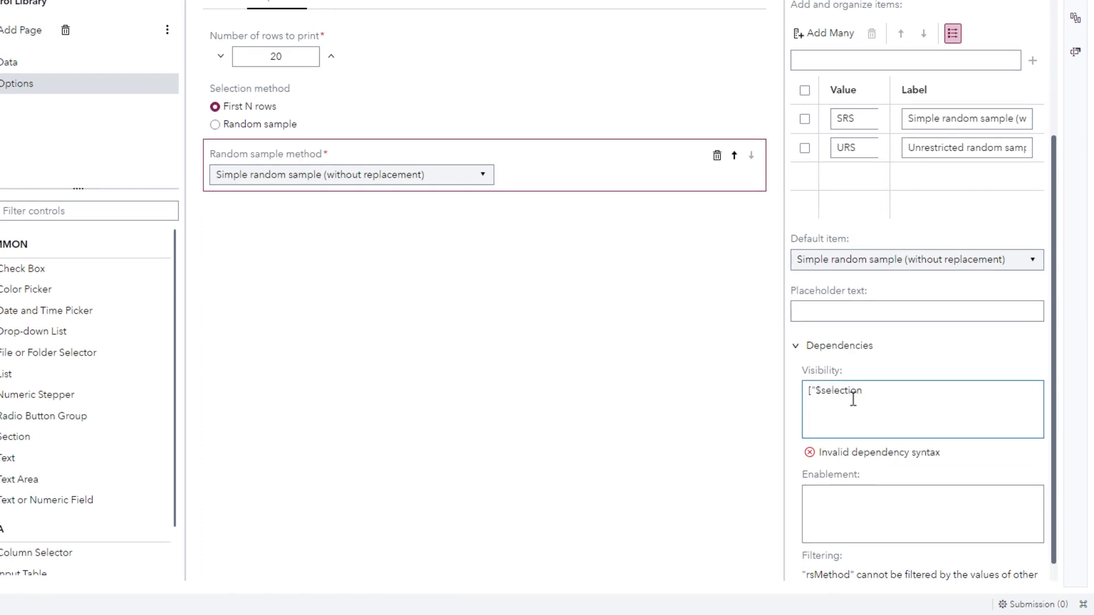
pyautogui.write('","')
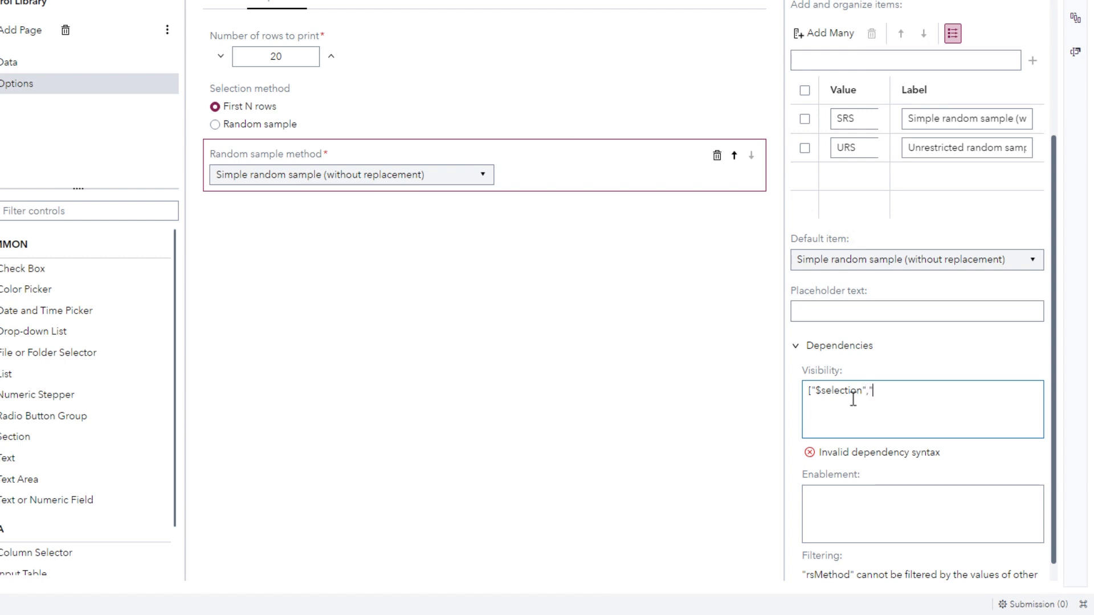
pyautogui.write('=","')
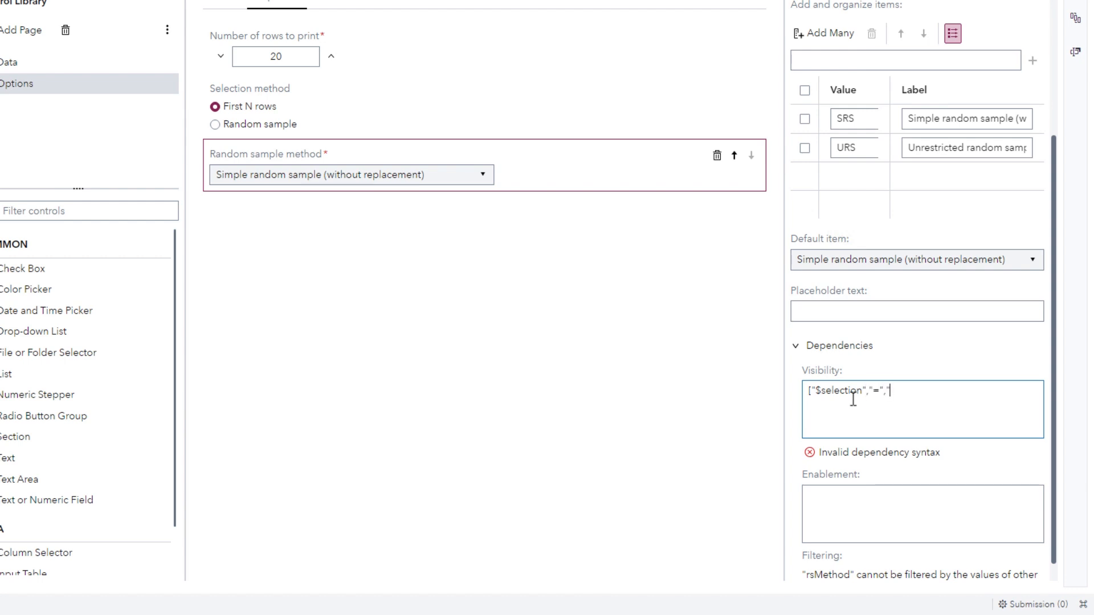
pyautogui.write('RANDO')
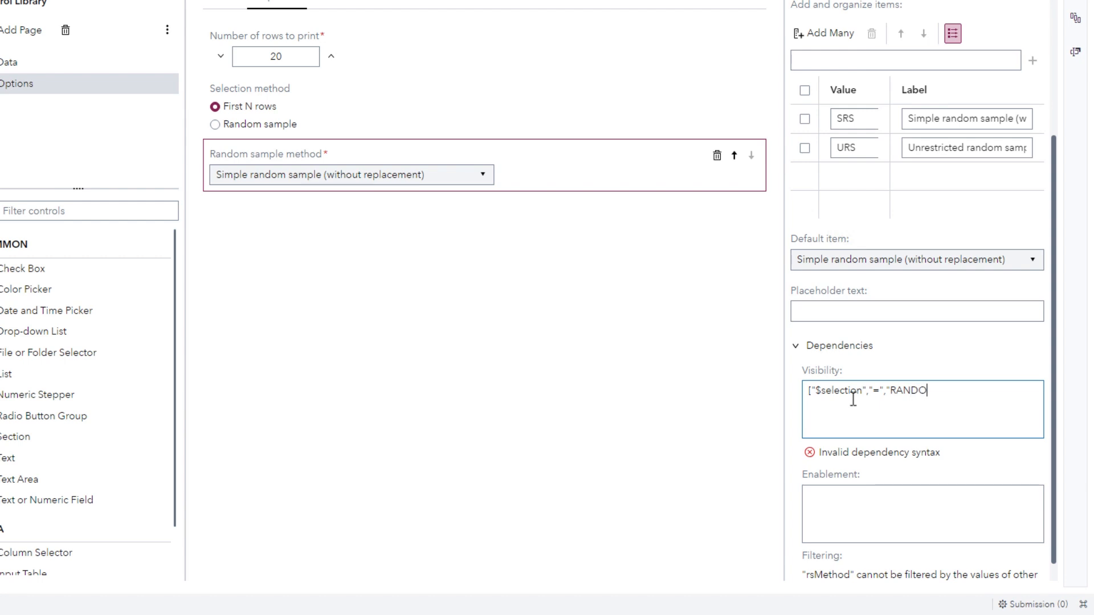
pyautogui.write('M"')
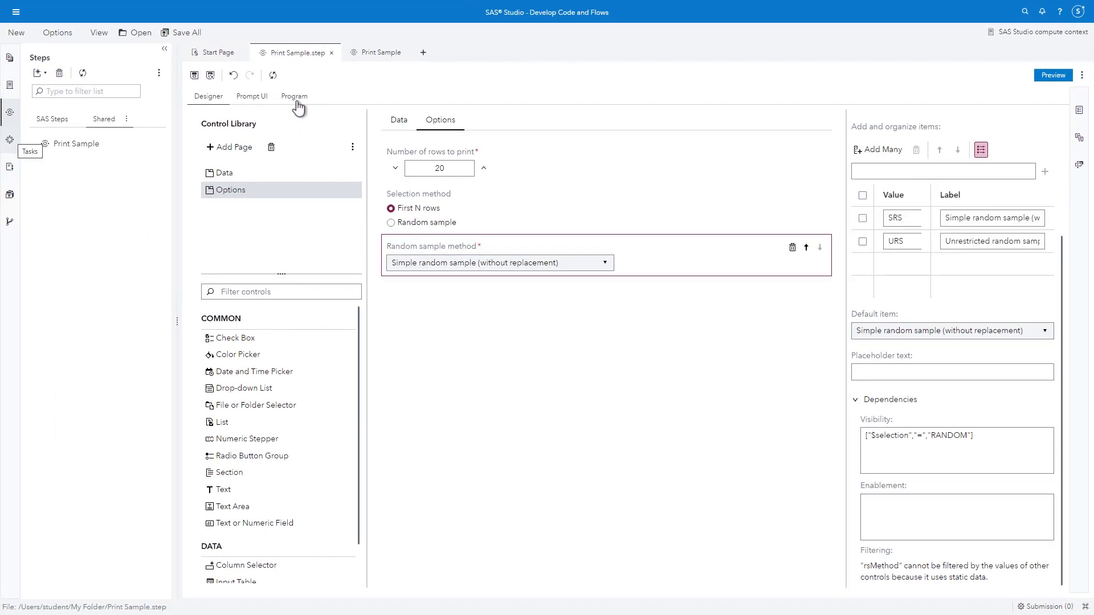
# Step: Replace the surveyselect method srs with &rsMethod in the program and return to the Print Sample tab
pyautogui.click(294, 96)
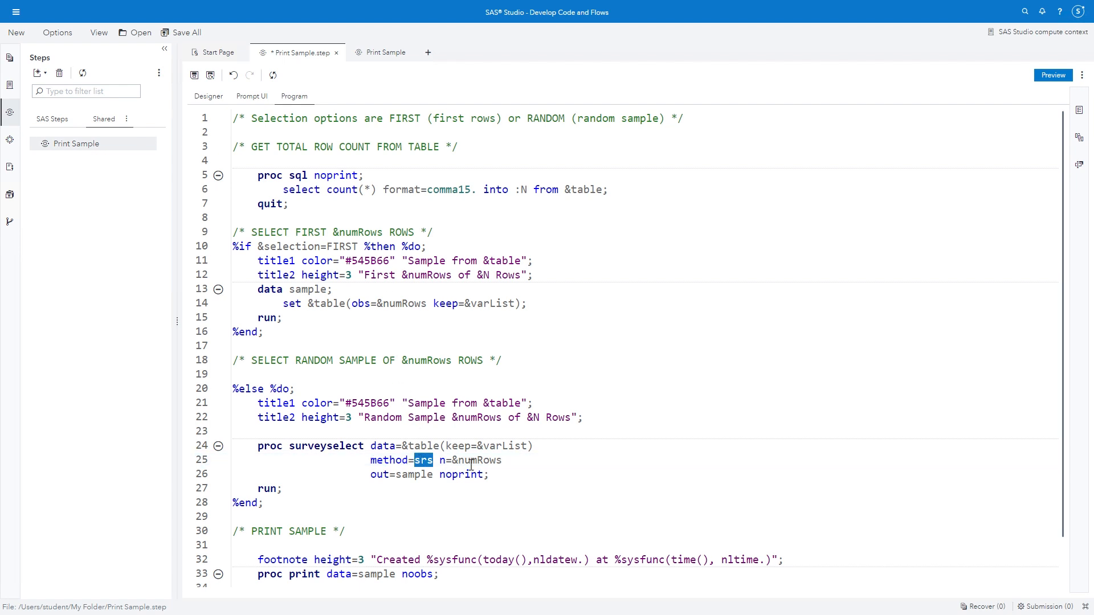
pyautogui.click(470, 460)
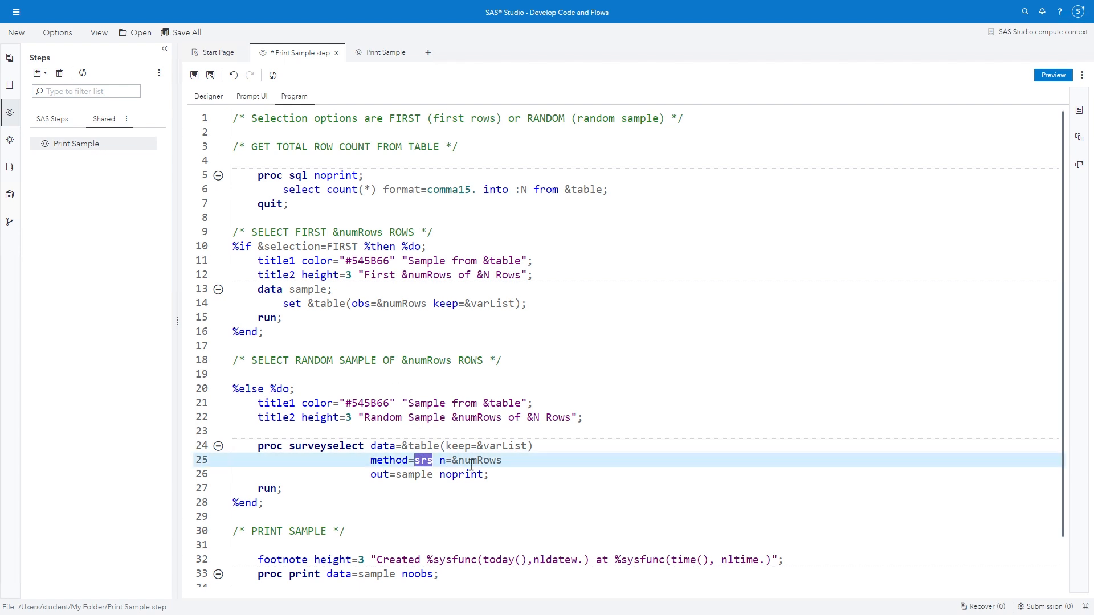
pyautogui.write('&rsMethod')
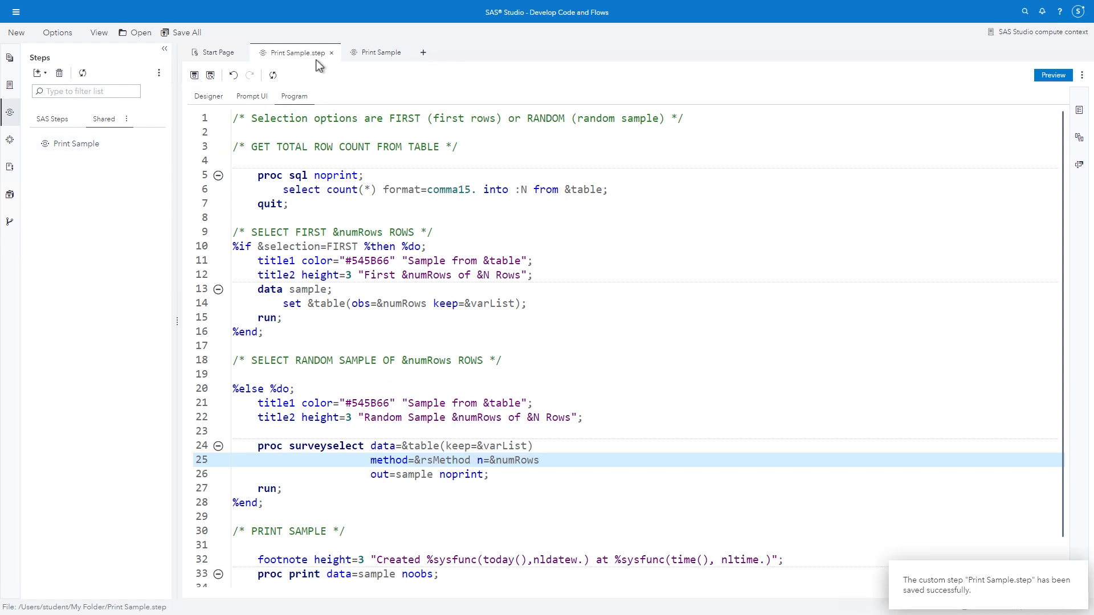
pyautogui.click(379, 52)
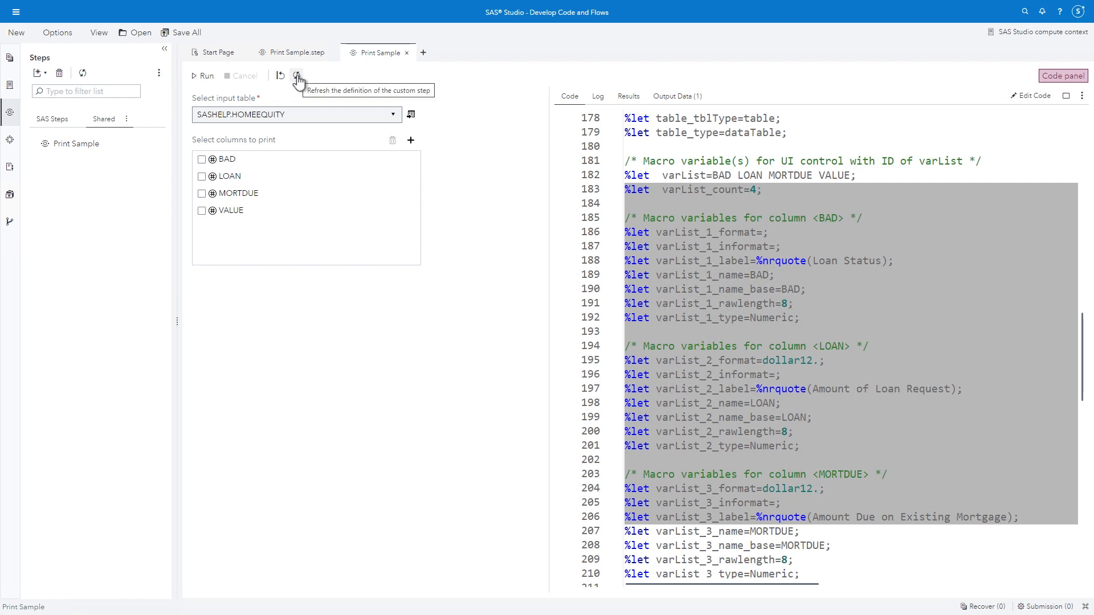
# Step: Refresh the step, choose SASHELP.BASEBALL as input and select all its columns
pyautogui.click(297, 75)
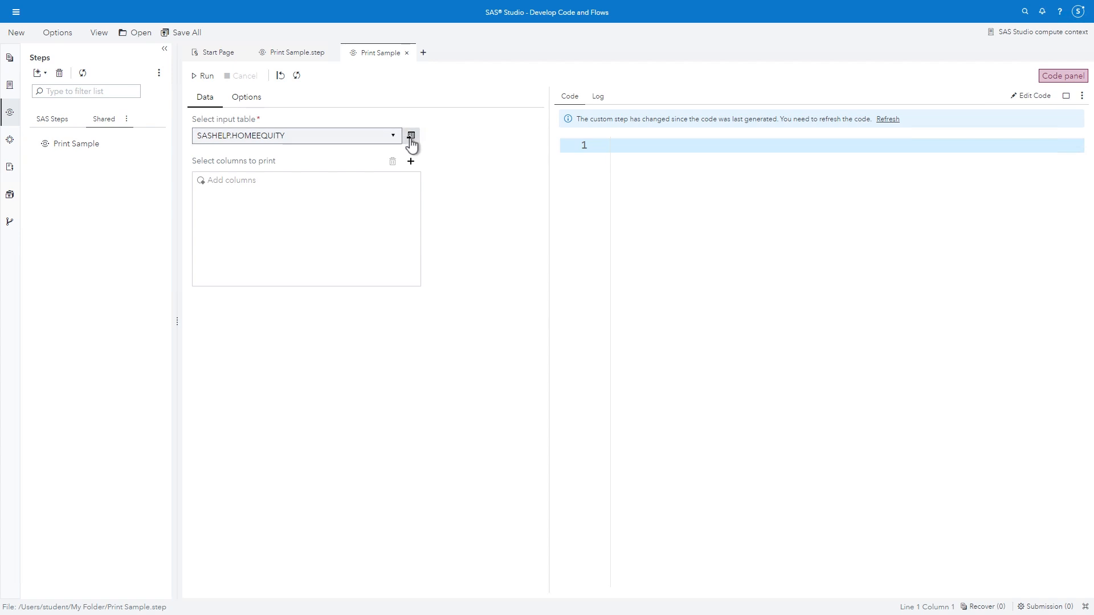
pyautogui.click(411, 135)
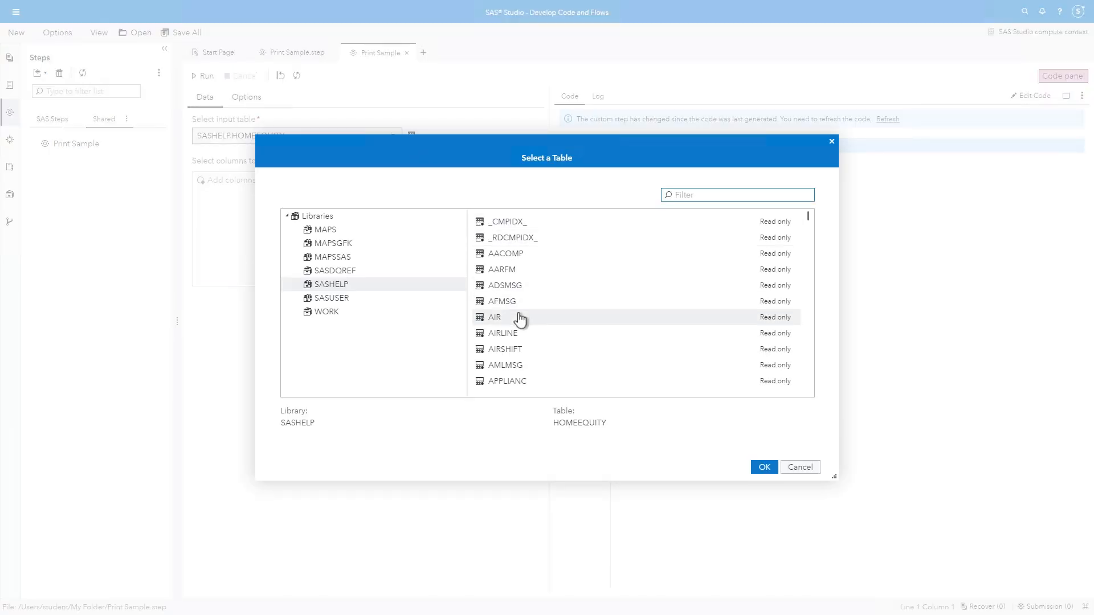
pyautogui.scroll(-3)
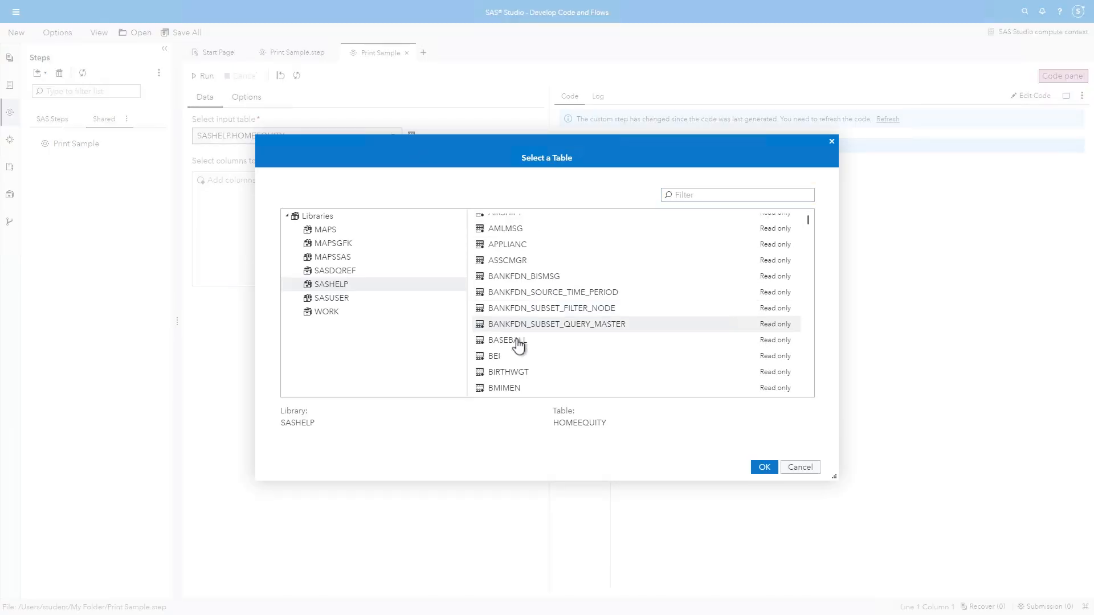
pyautogui.click(507, 339)
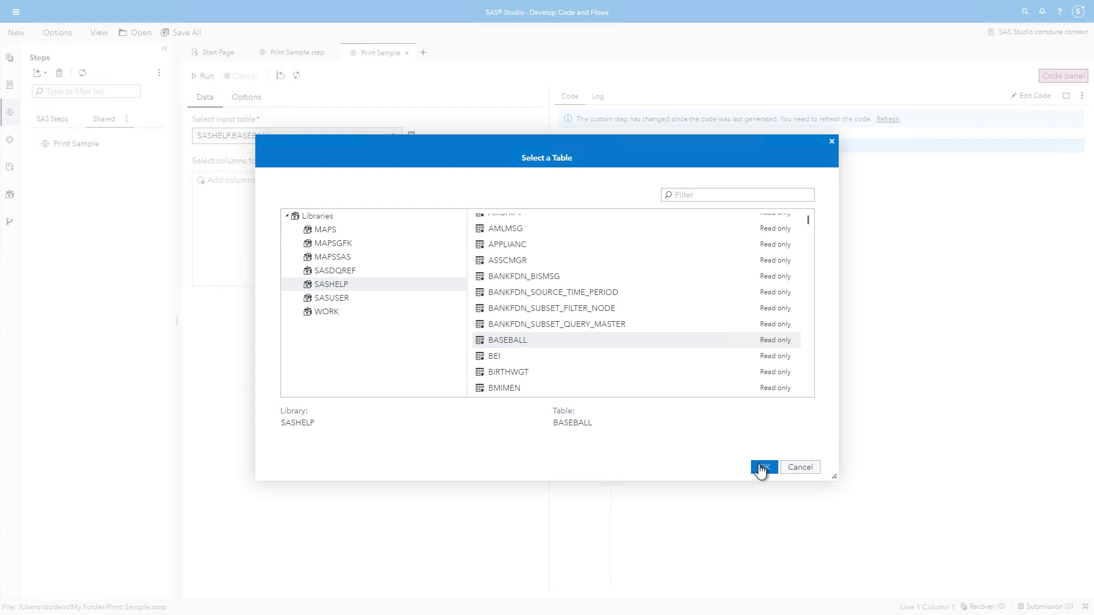
pyautogui.click(763, 467)
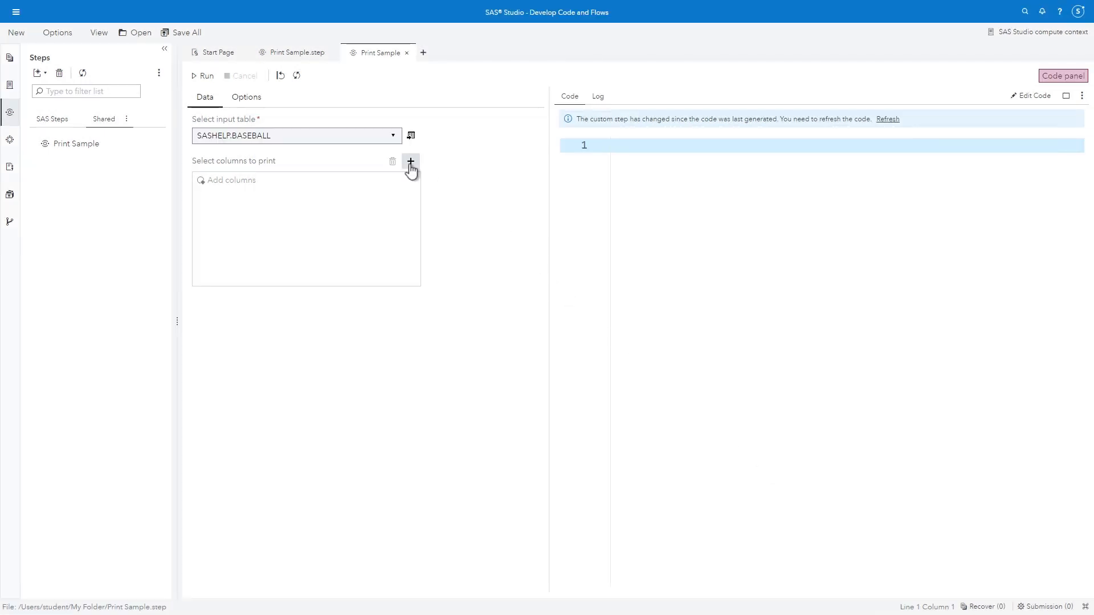
pyautogui.click(410, 162)
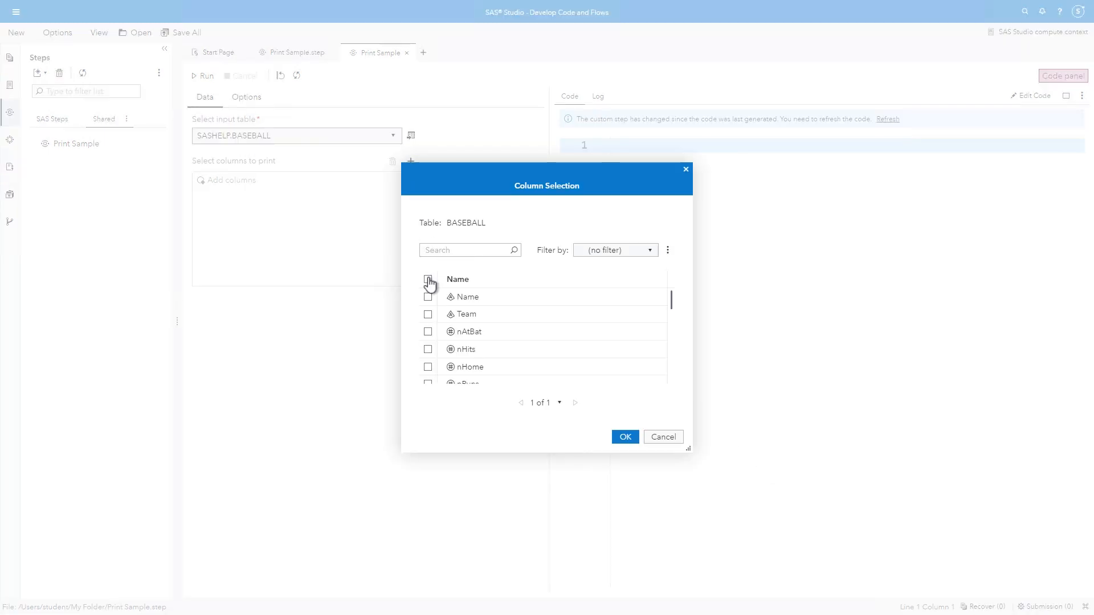
pyautogui.click(427, 279)
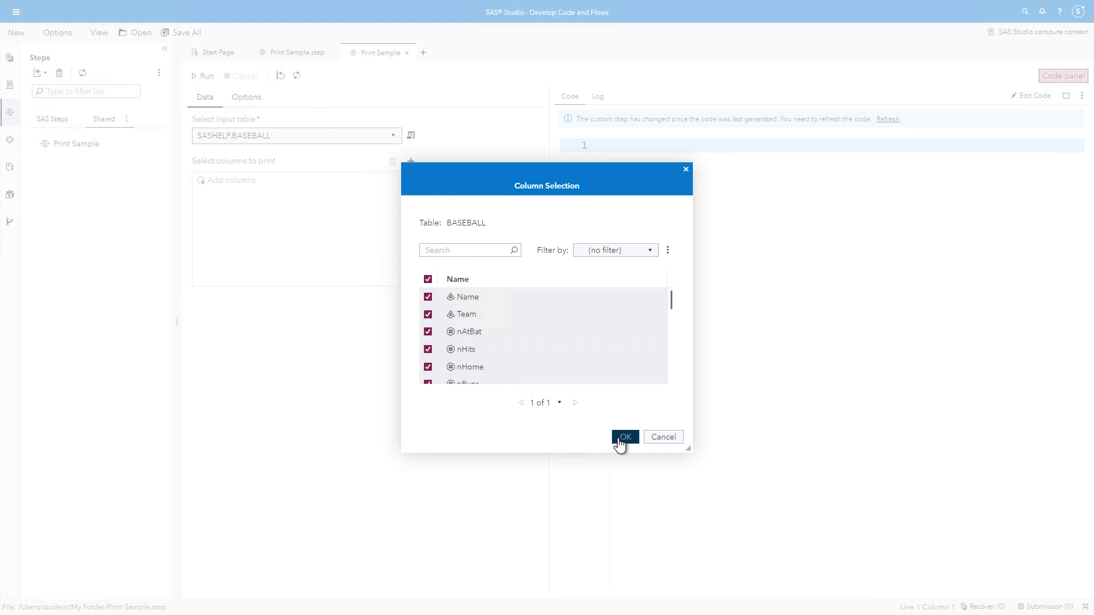
pyautogui.click(625, 437)
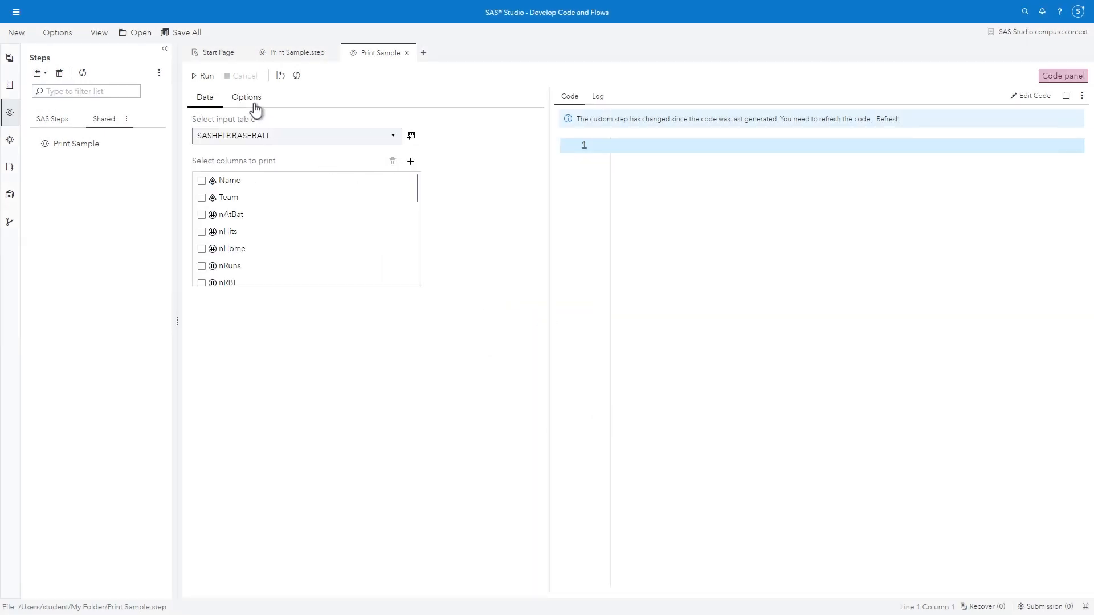
# Step: Set rows to print to 25 with Random sample using simple random sampling without replacement
pyautogui.click(246, 97)
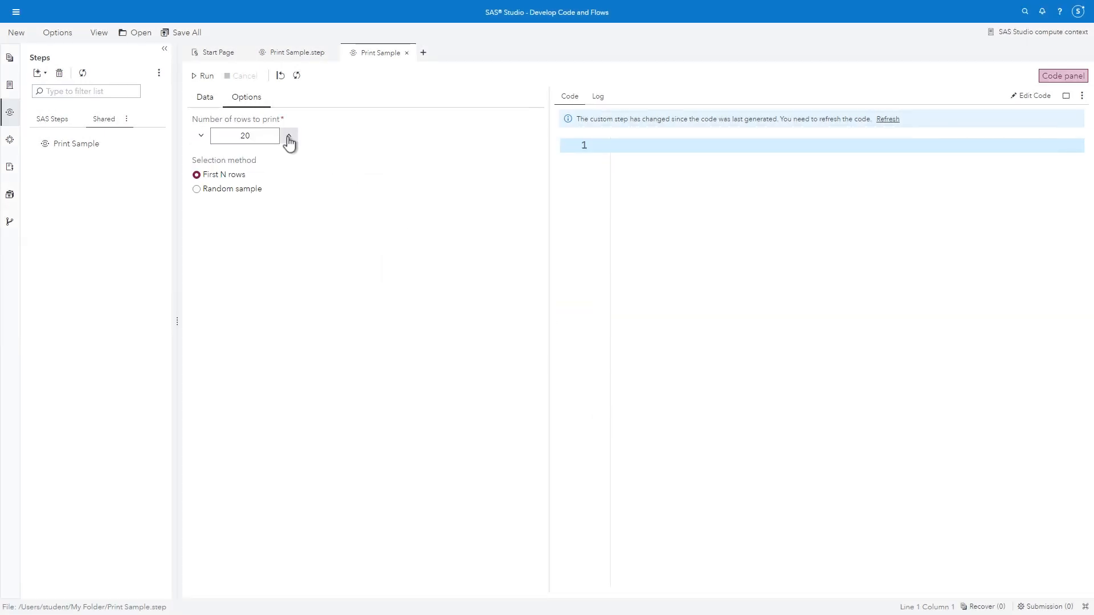
pyautogui.click(287, 132)
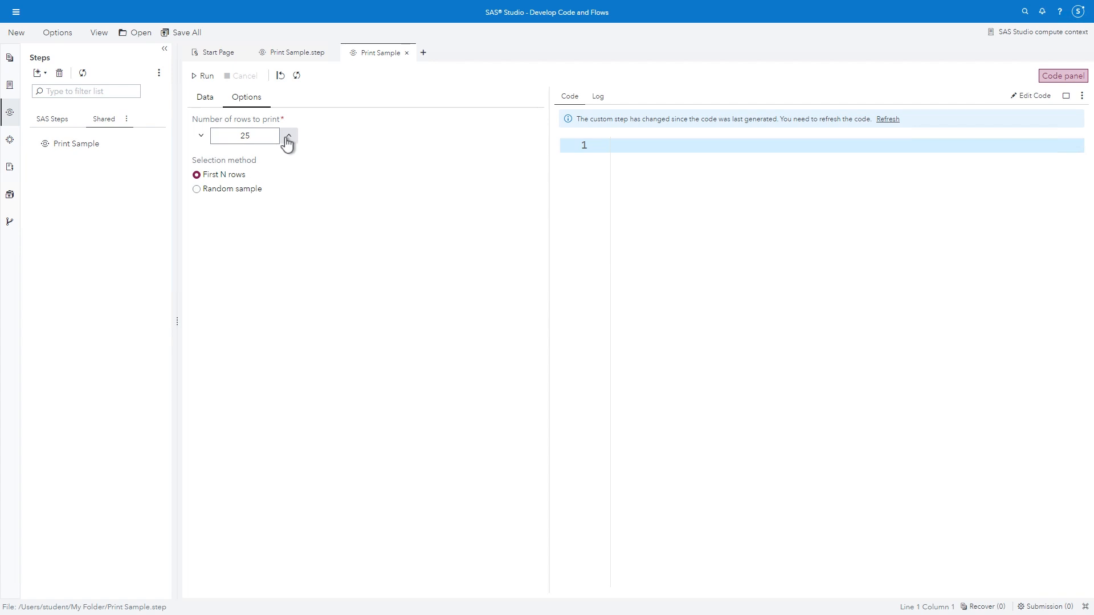
pyautogui.click(197, 188)
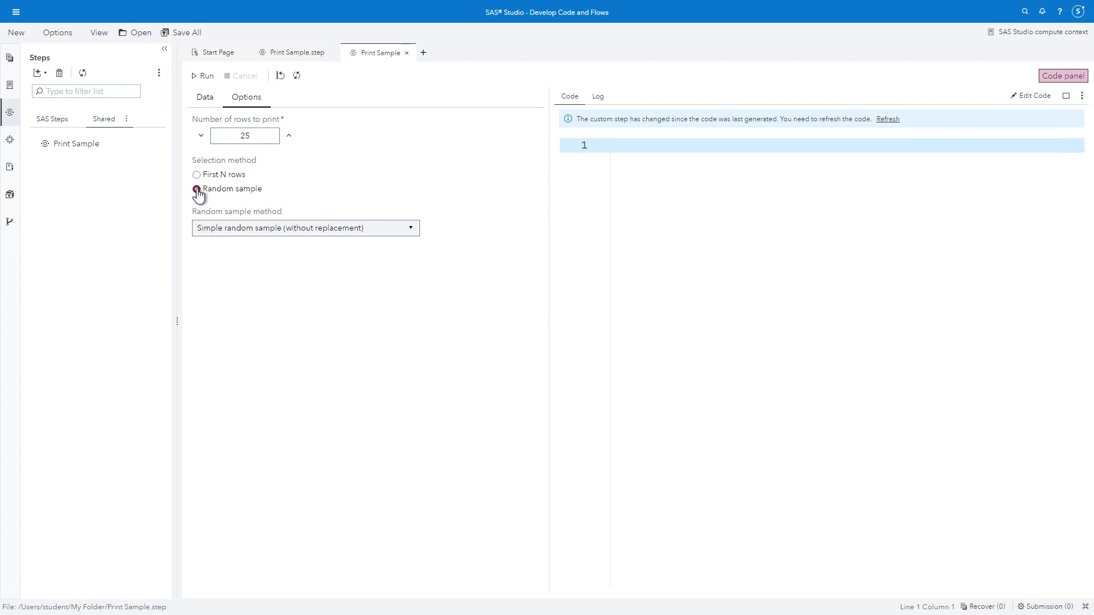
pyautogui.click(197, 188)
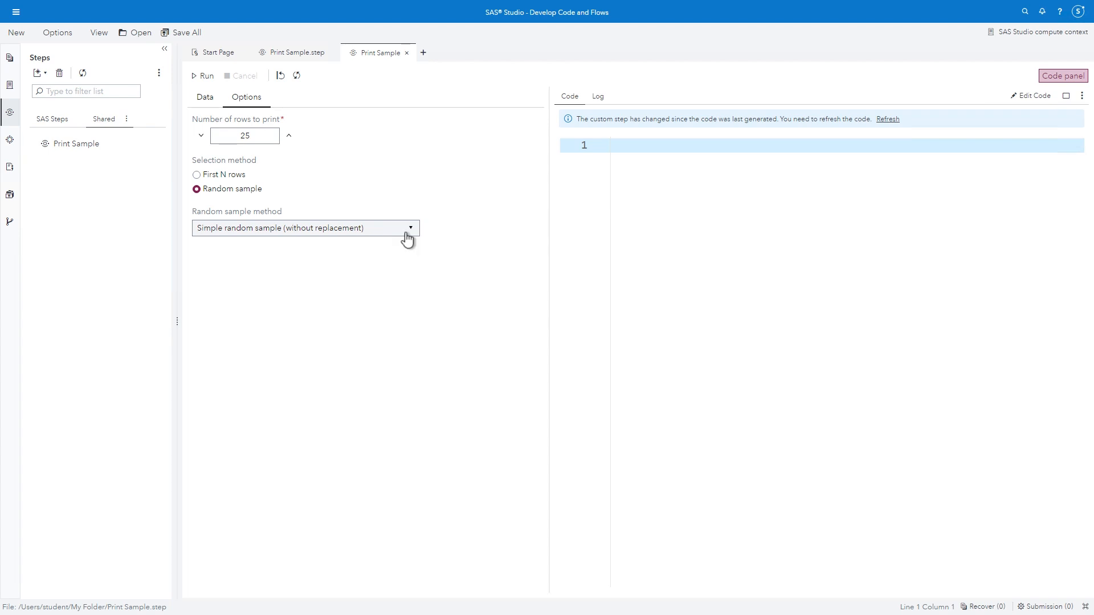
pyautogui.click(306, 228)
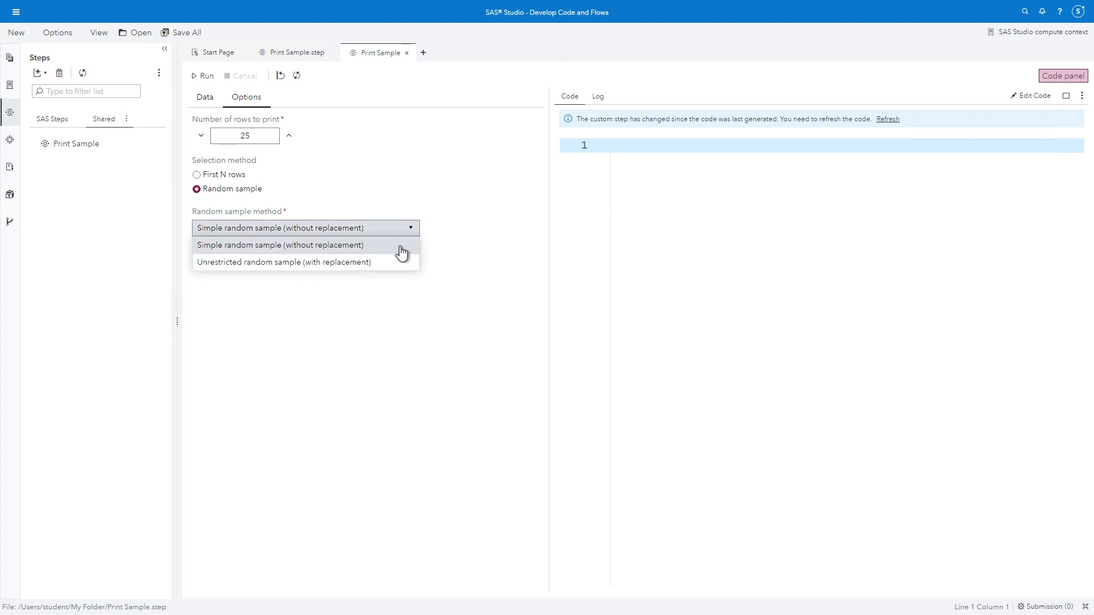
pyautogui.click(281, 245)
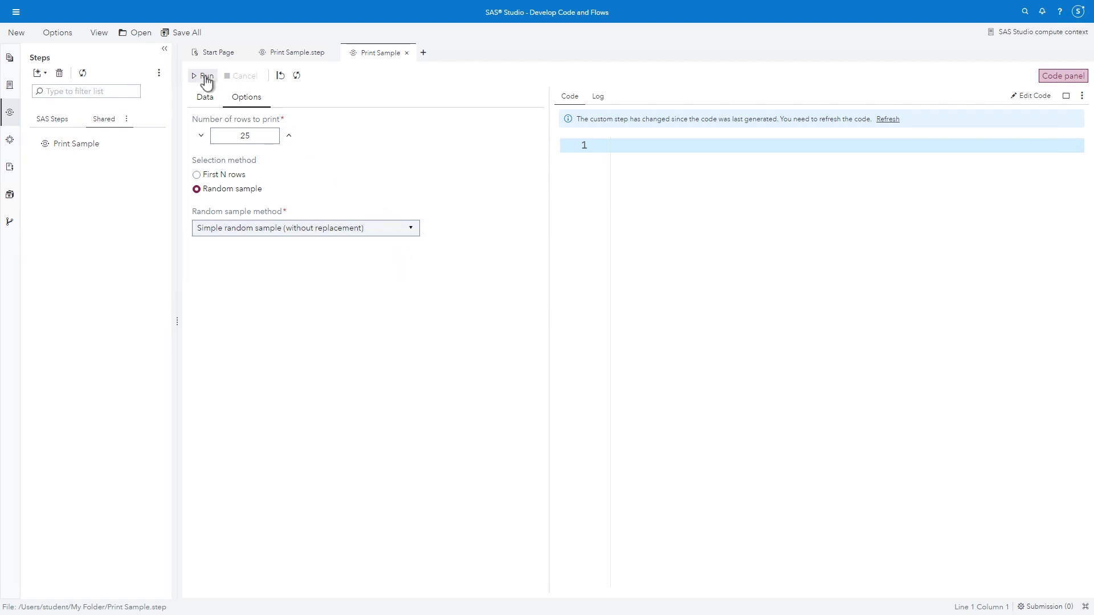
# Step: Run Print Sample and view the 'Random Sample 25 of 322 Rows' results
pyautogui.click(204, 75)
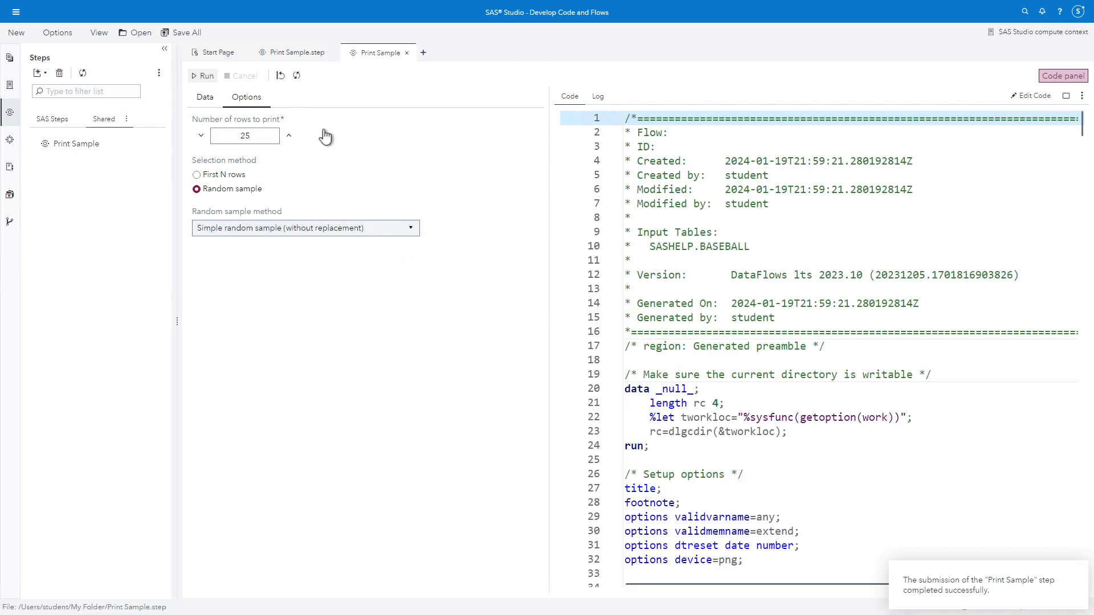
pyautogui.click(203, 75)
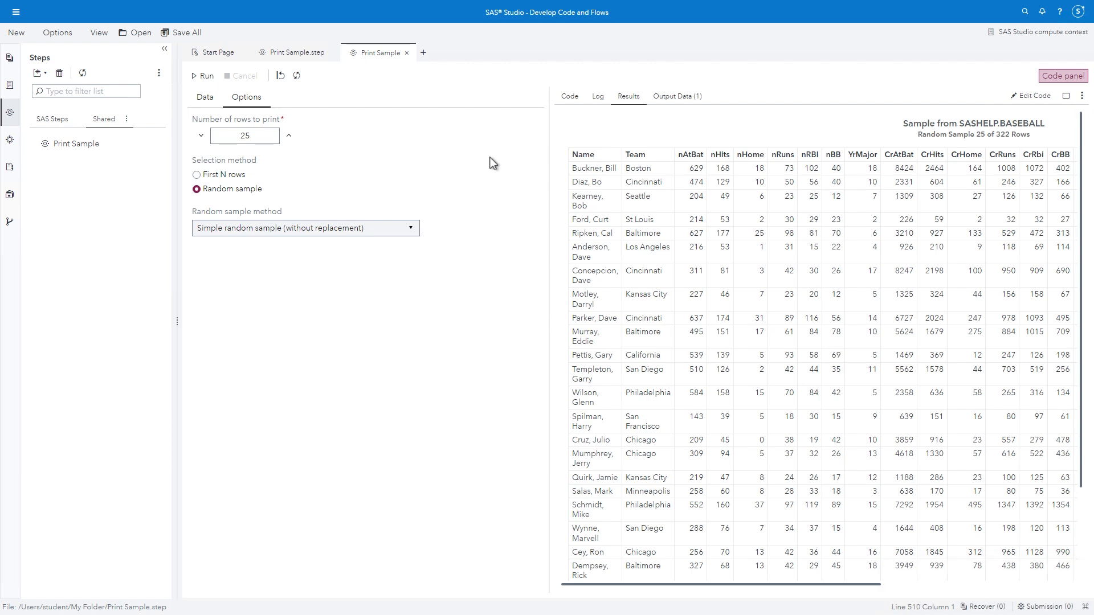
pyautogui.hscroll(3)
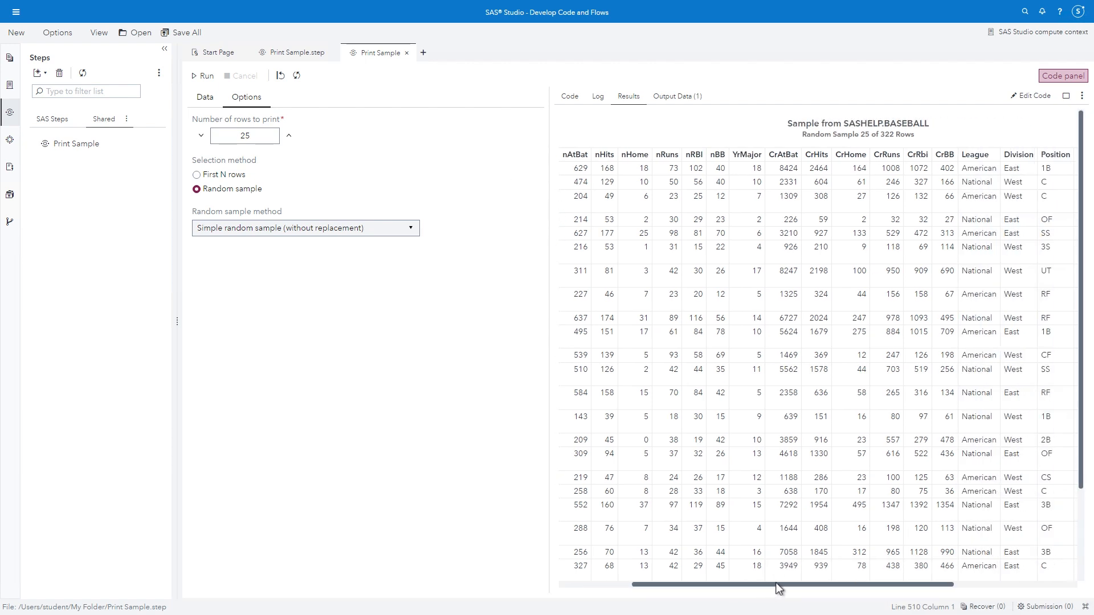
pyautogui.doubleClick(857, 134)
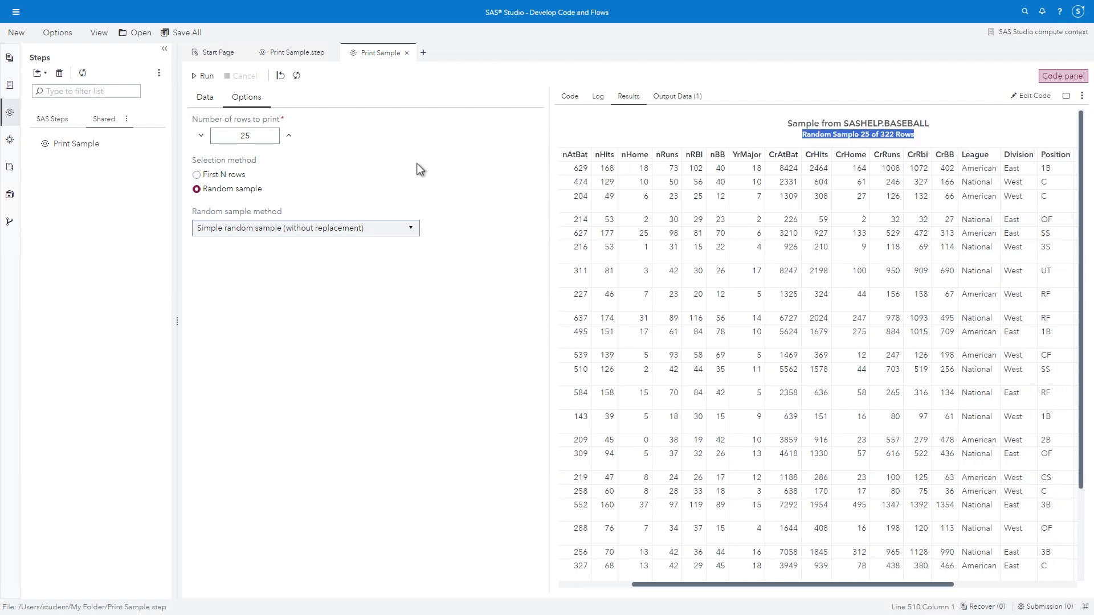
pyautogui.click(11, 85)
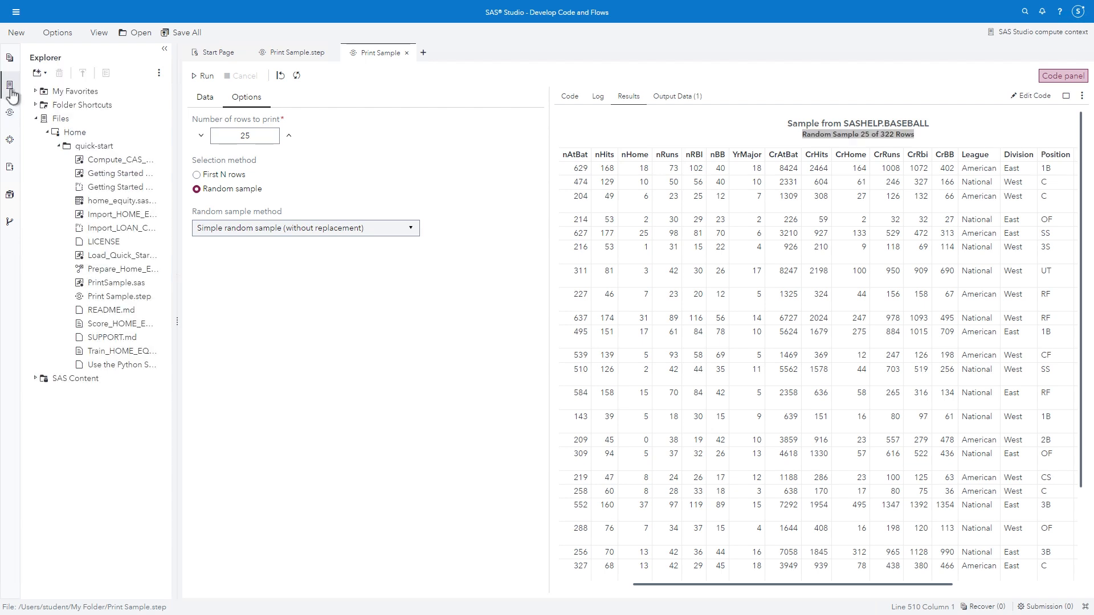
pyautogui.click(10, 117)
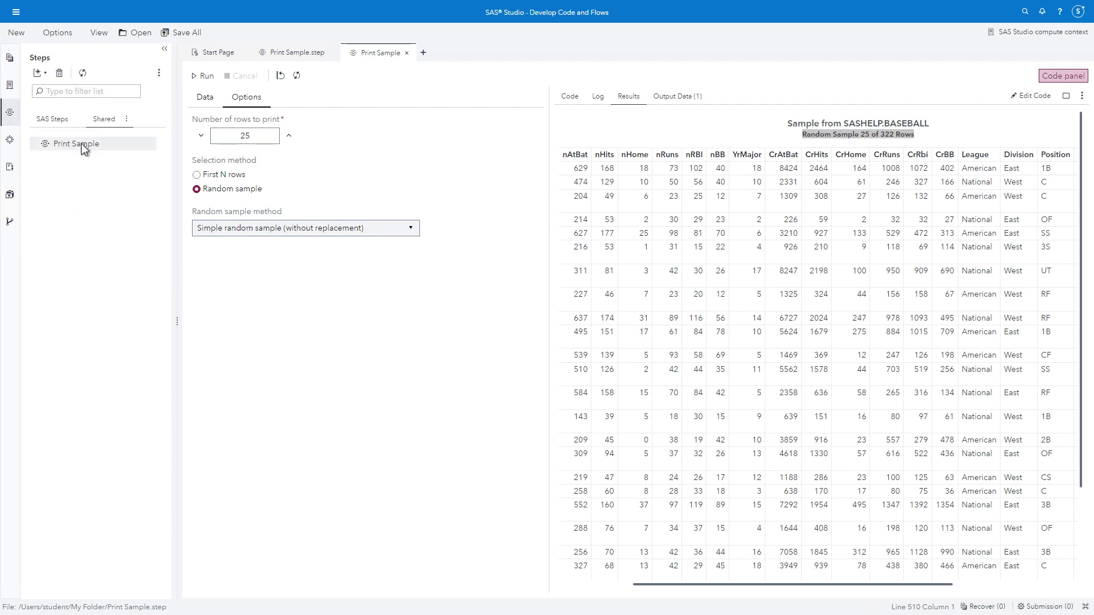
pyautogui.rightClick(75, 144)
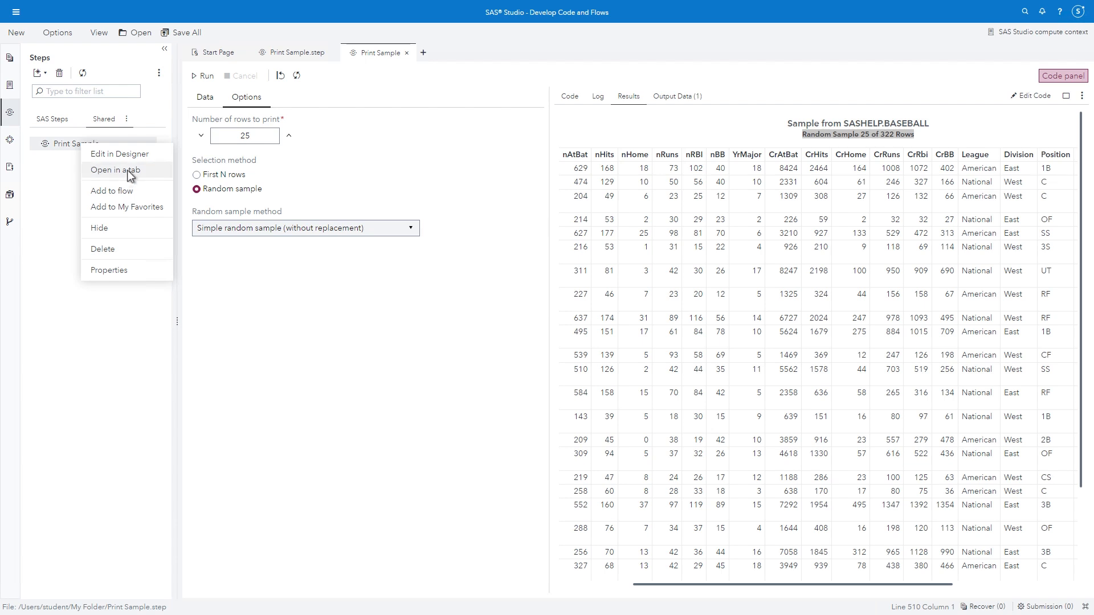
pyautogui.moveTo(150, 195)
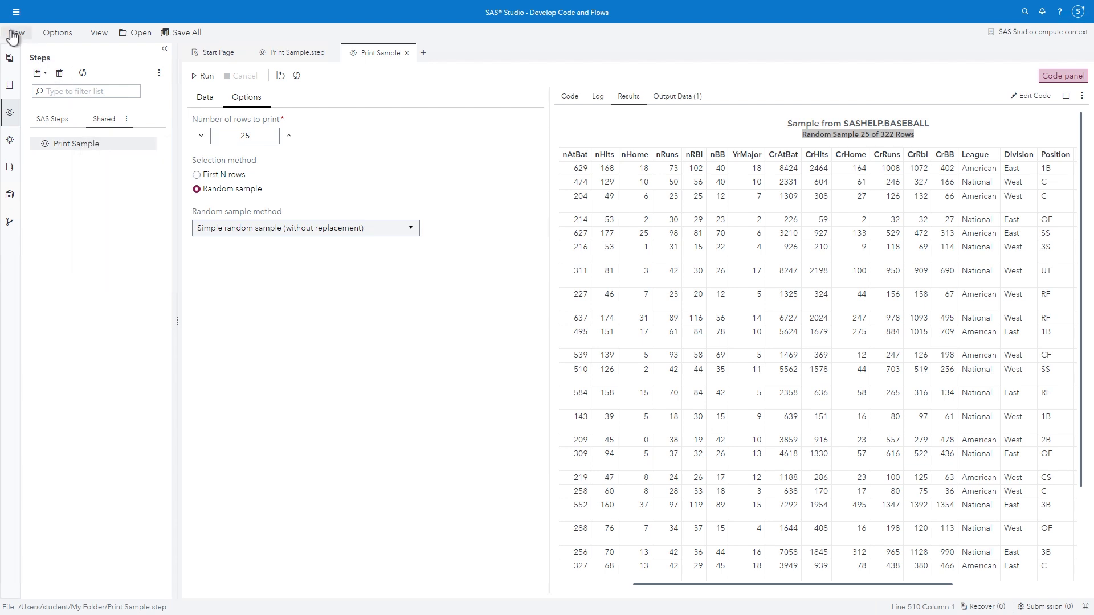
# Step: Create a new flow and place a Table node from SAS Steps on the canvas
pyautogui.click(14, 31)
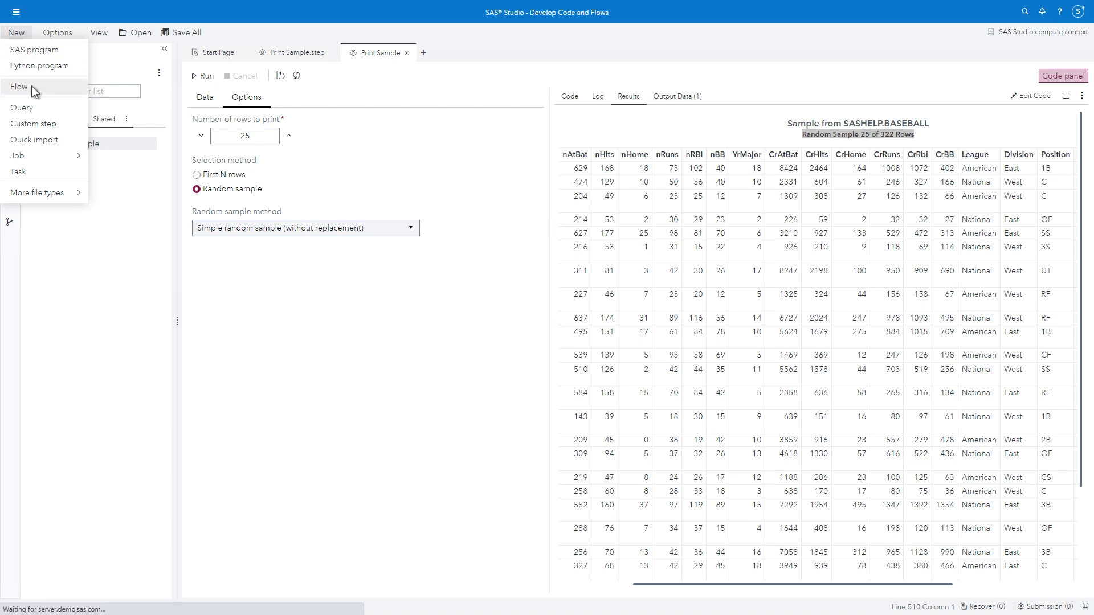
pyautogui.click(20, 87)
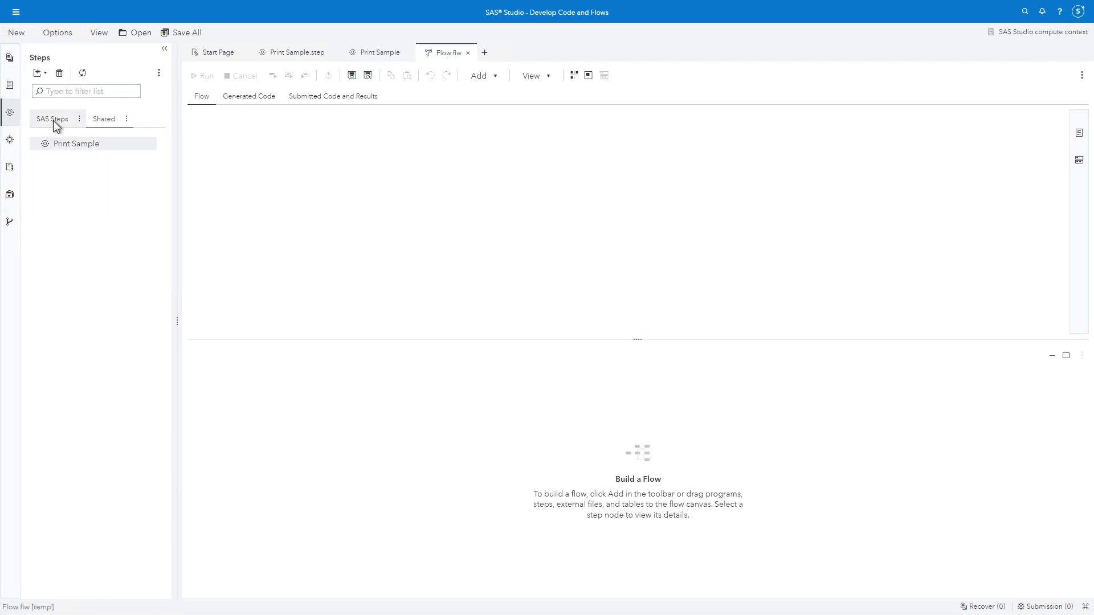
pyautogui.click(52, 118)
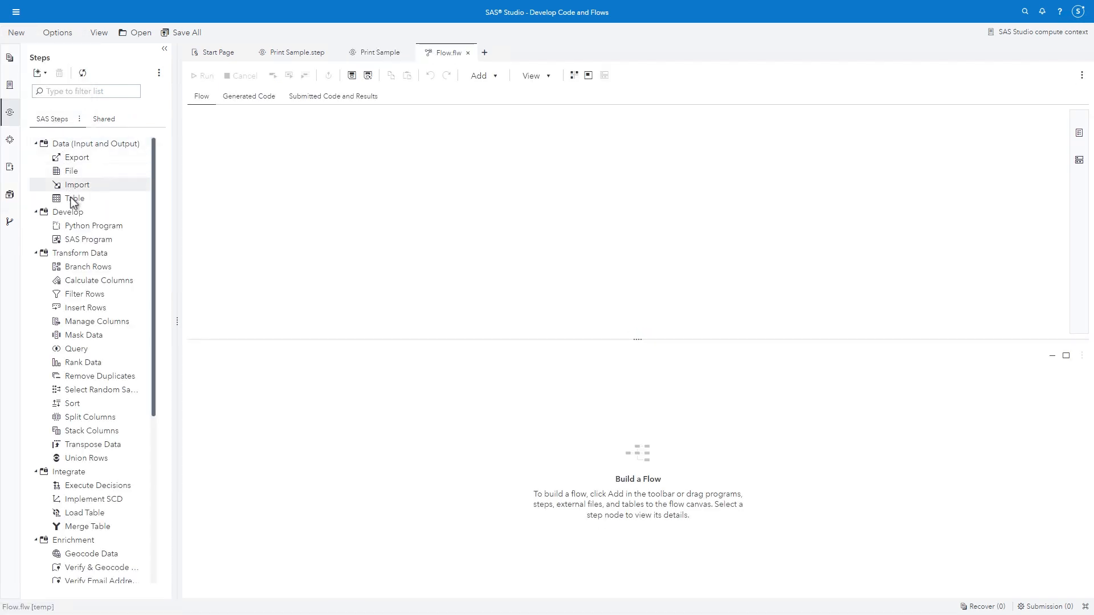
pyautogui.moveTo(75, 198); pyautogui.dragTo(233, 164)
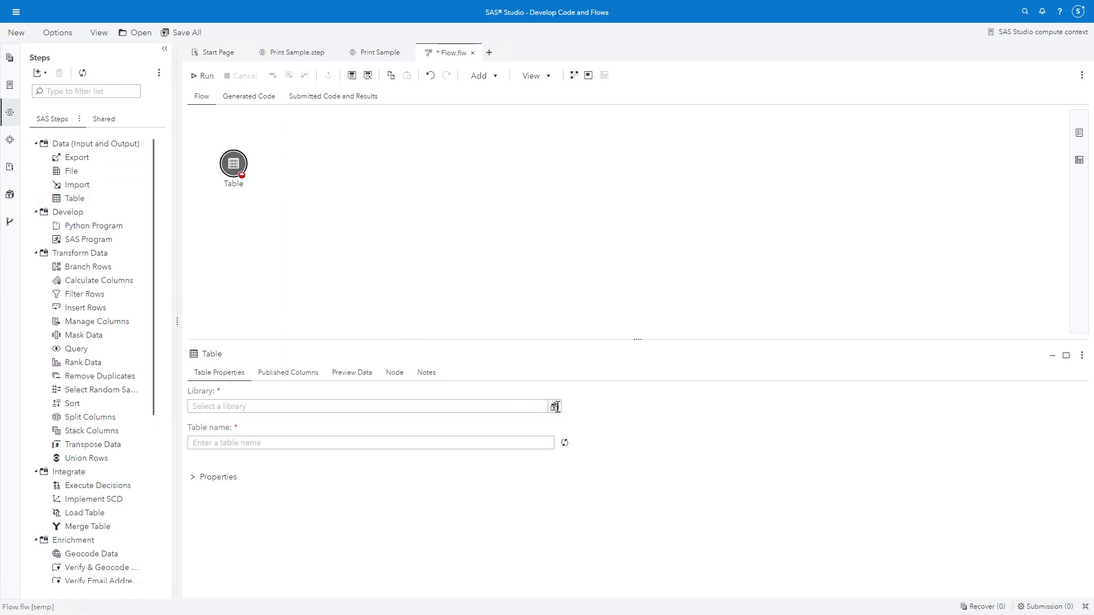
# Step: Set the table node's source to SASHELP.QUAKES
pyautogui.click(555, 406)
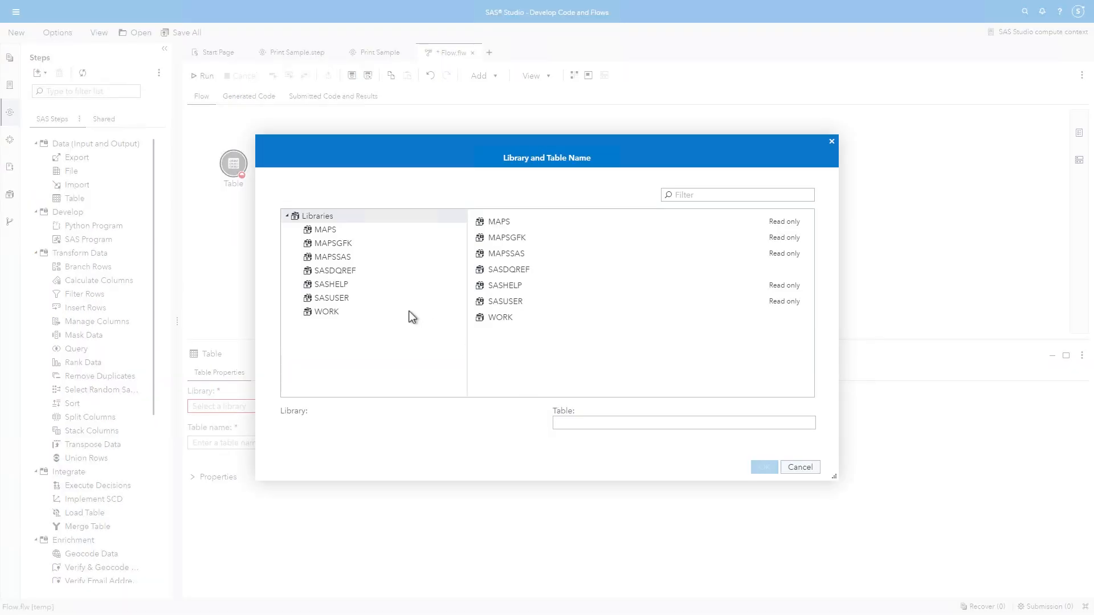
pyautogui.click(330, 284)
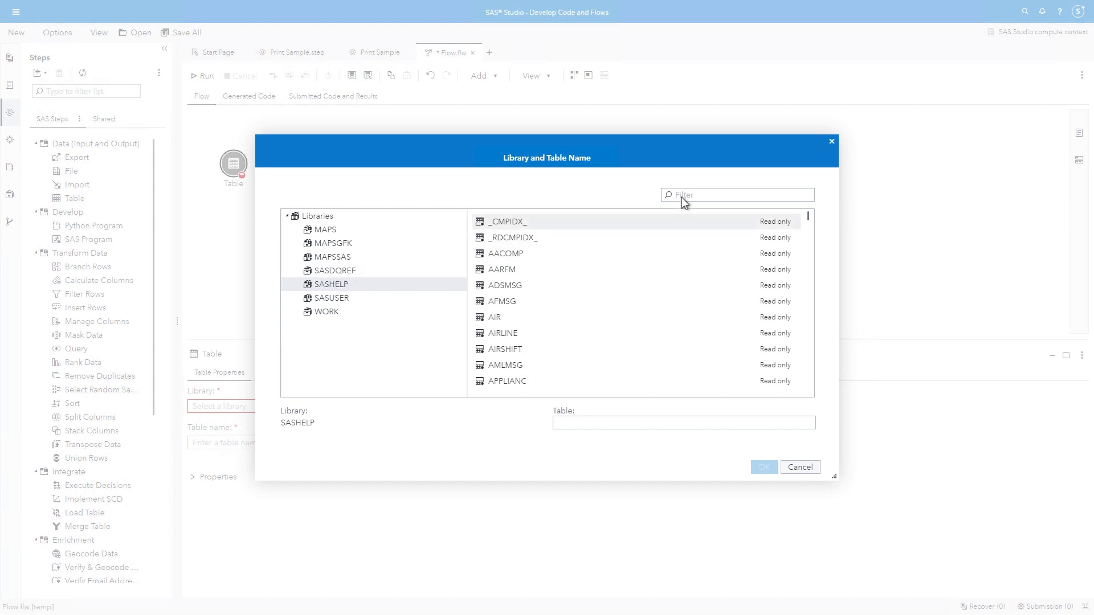
pyautogui.write('q')
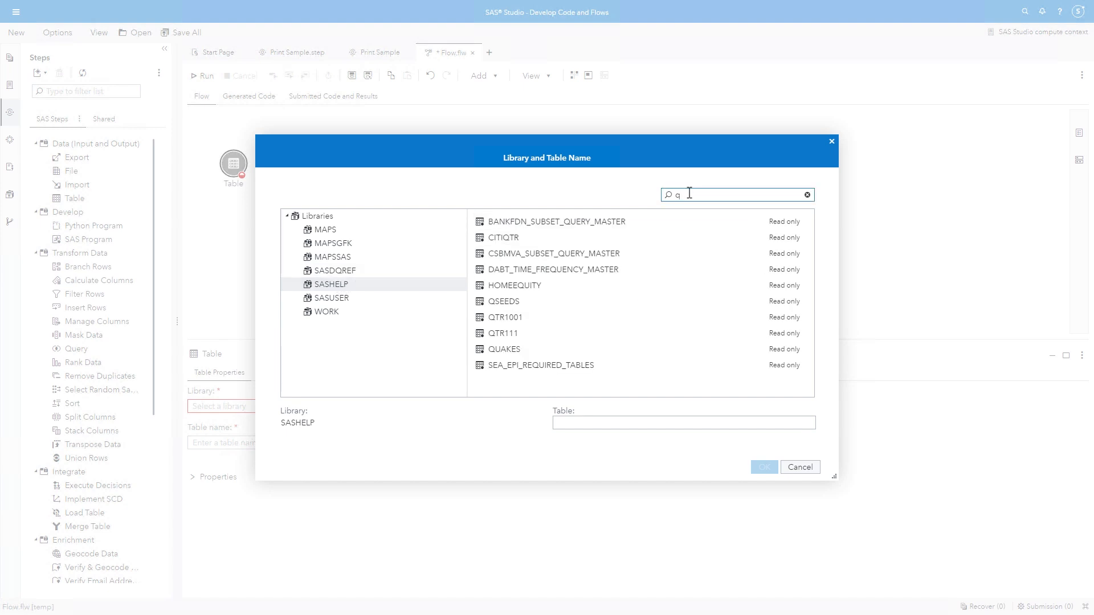
pyautogui.click(503, 349)
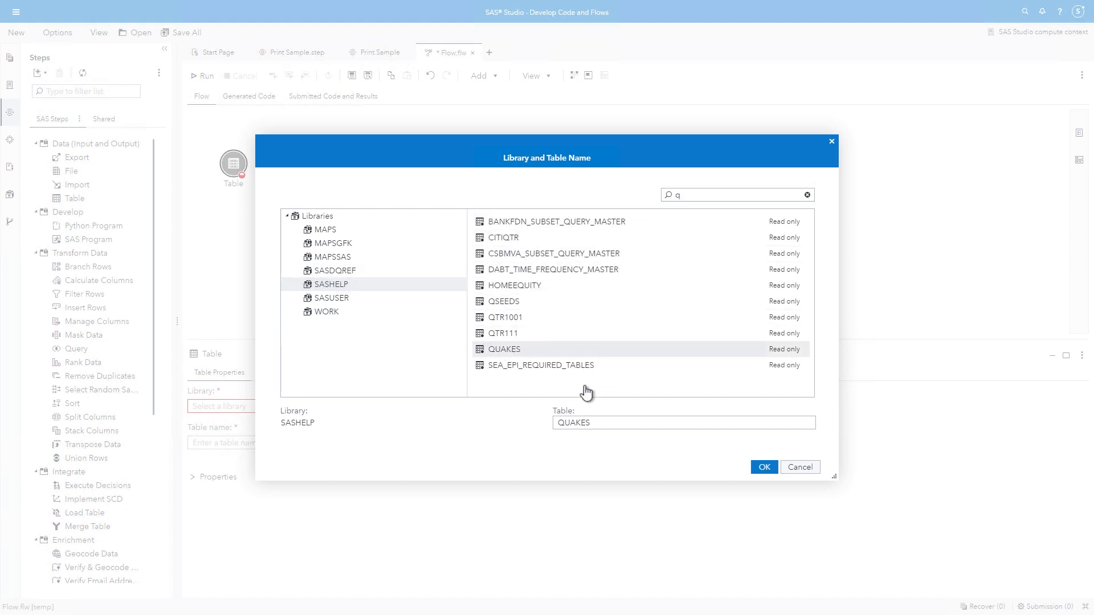
pyautogui.click(762, 467)
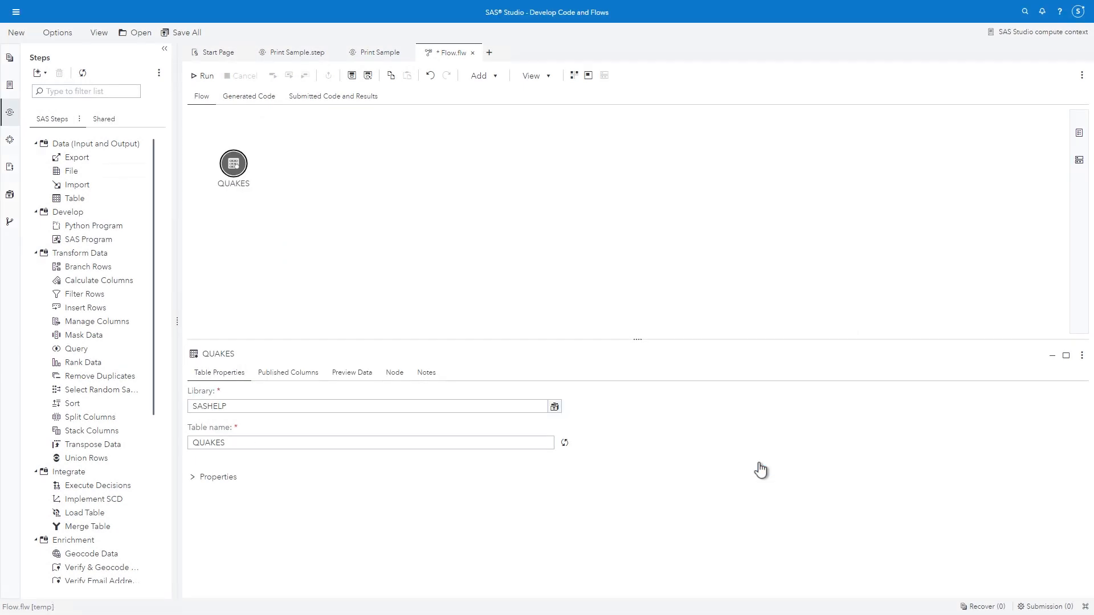
pyautogui.moveTo(314, 257)
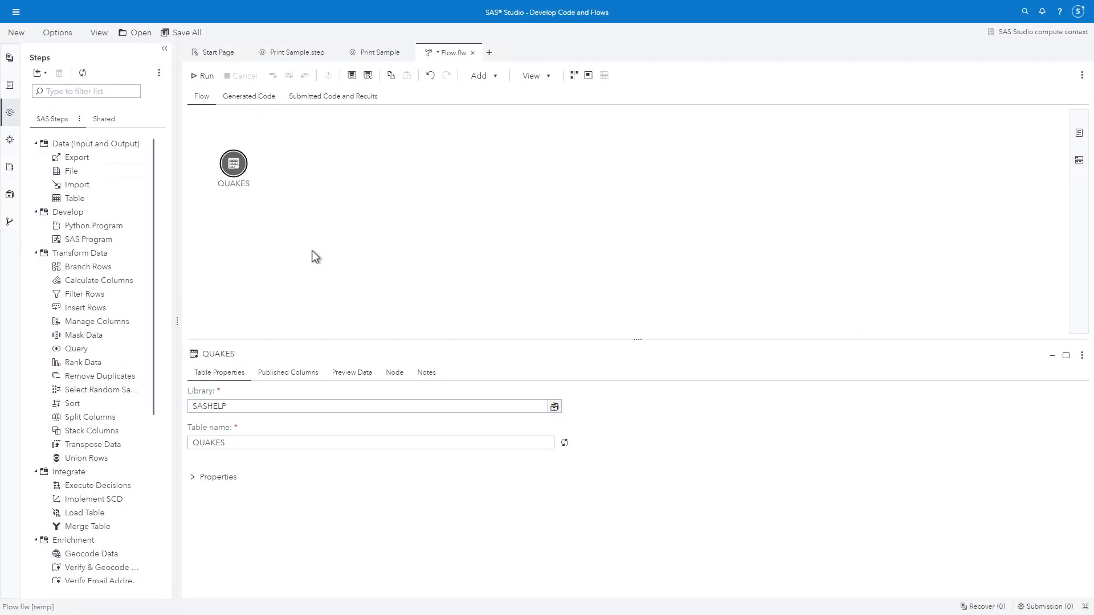
# Step: Add the shared Print Sample step after QUAKES and select all seven QUAKES columns
pyautogui.click(104, 119)
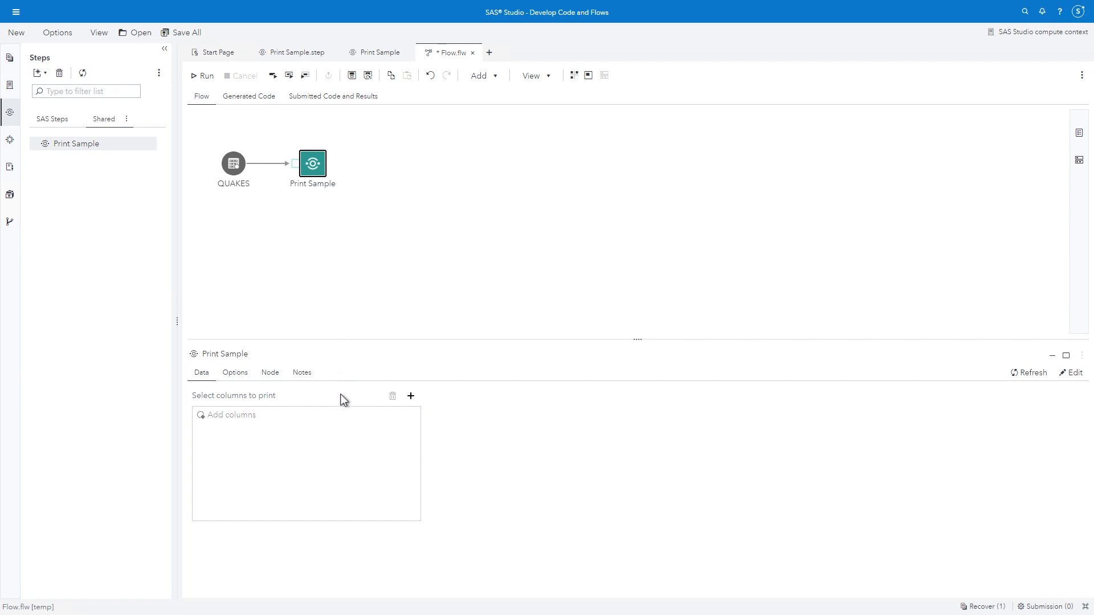
pyautogui.moveTo(430, 408)
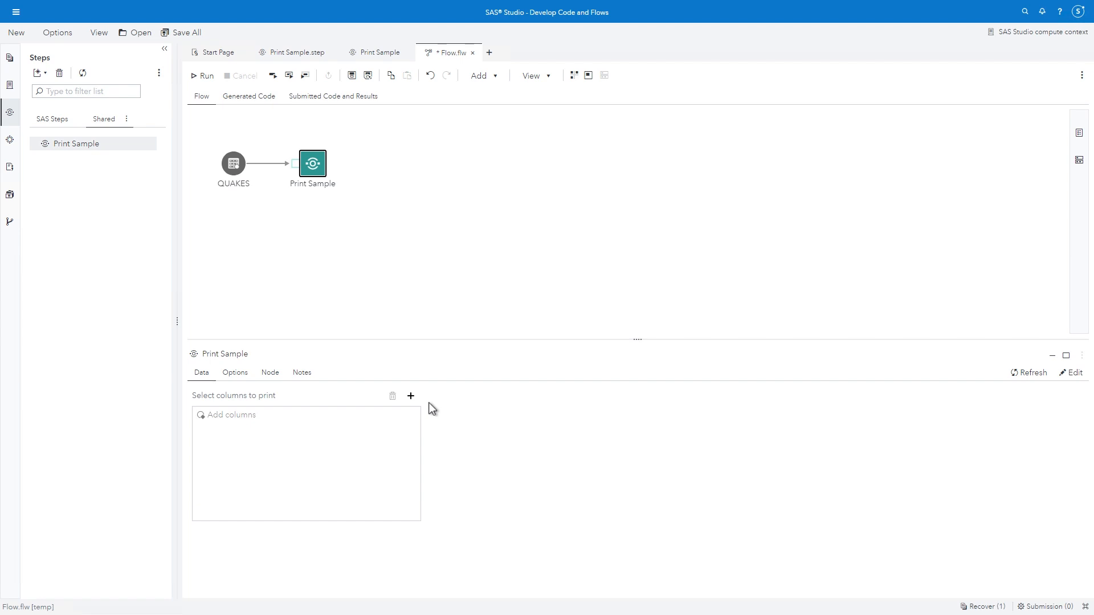
pyautogui.moveTo(425, 406)
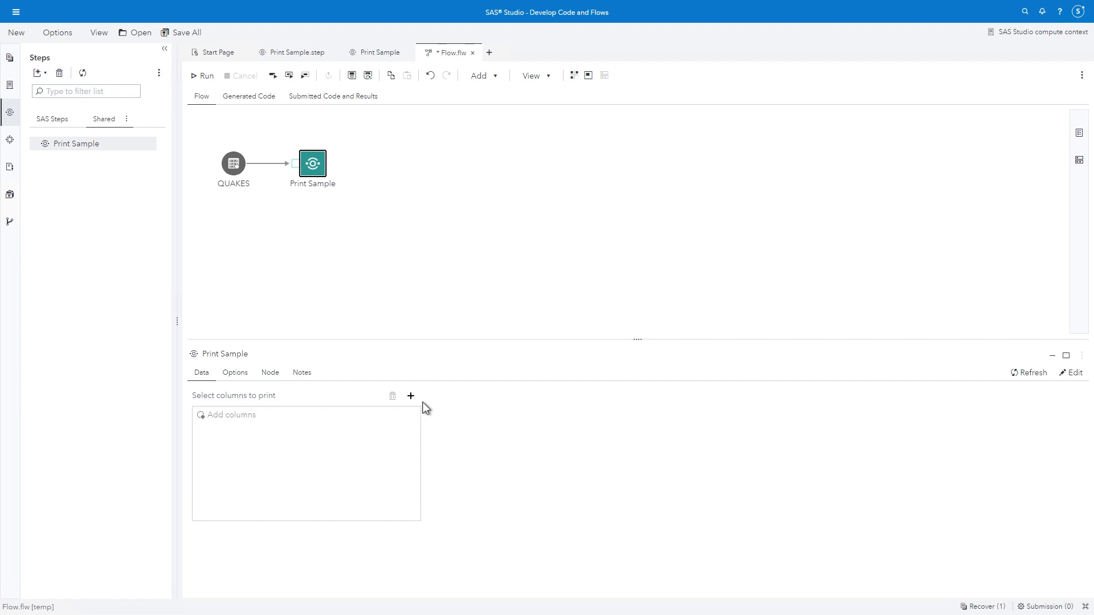
pyautogui.click(410, 397)
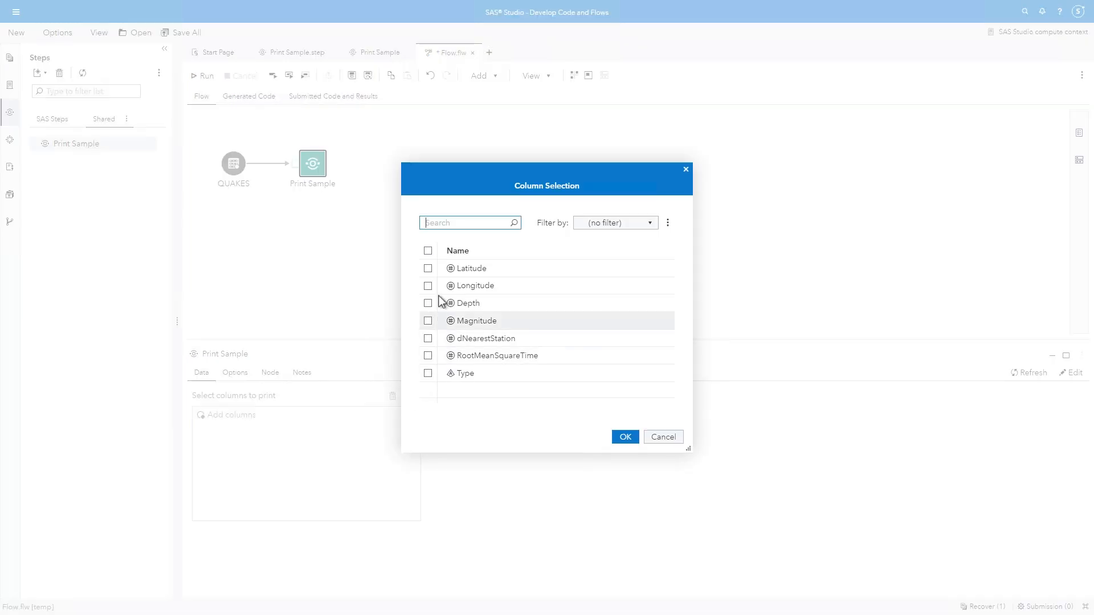
pyautogui.click(427, 250)
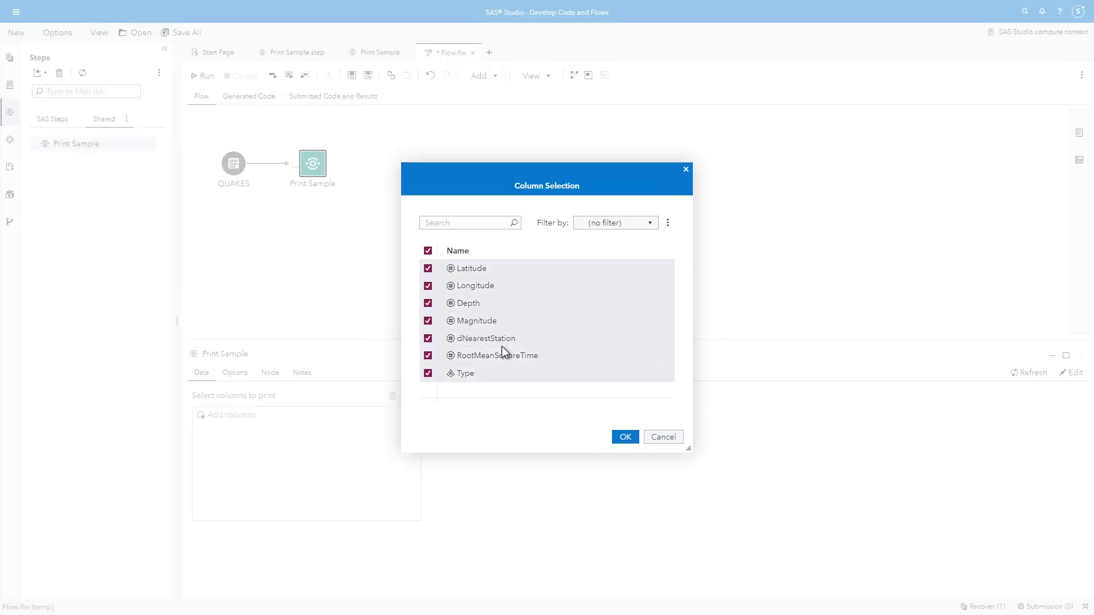
pyautogui.click(623, 436)
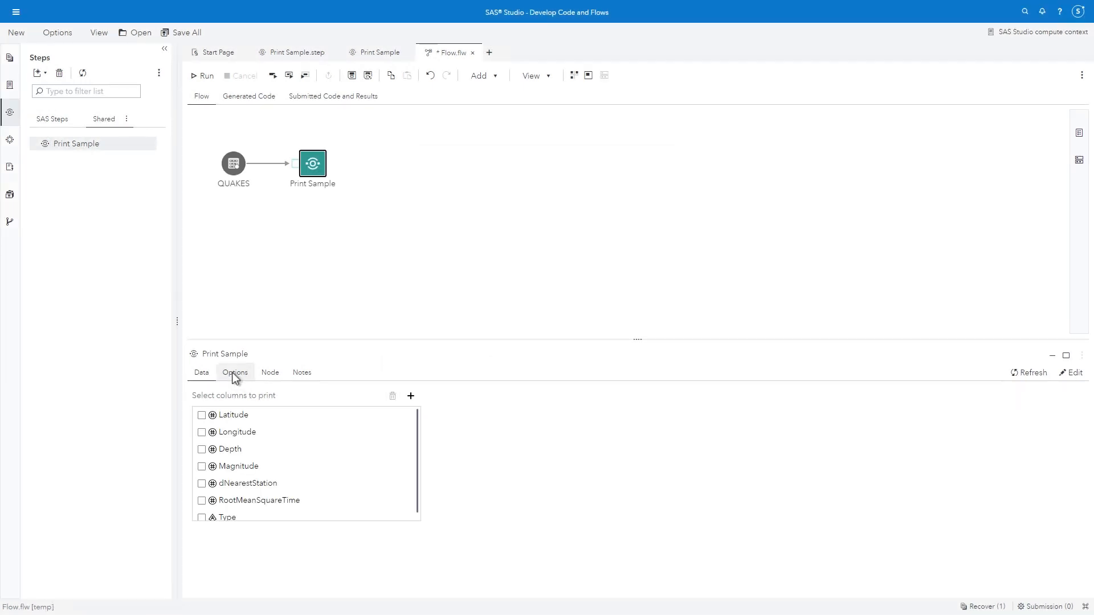
# Step: Set rows to print to 10, run the flow and view the first 10 QUAKES rows
pyautogui.click(235, 371)
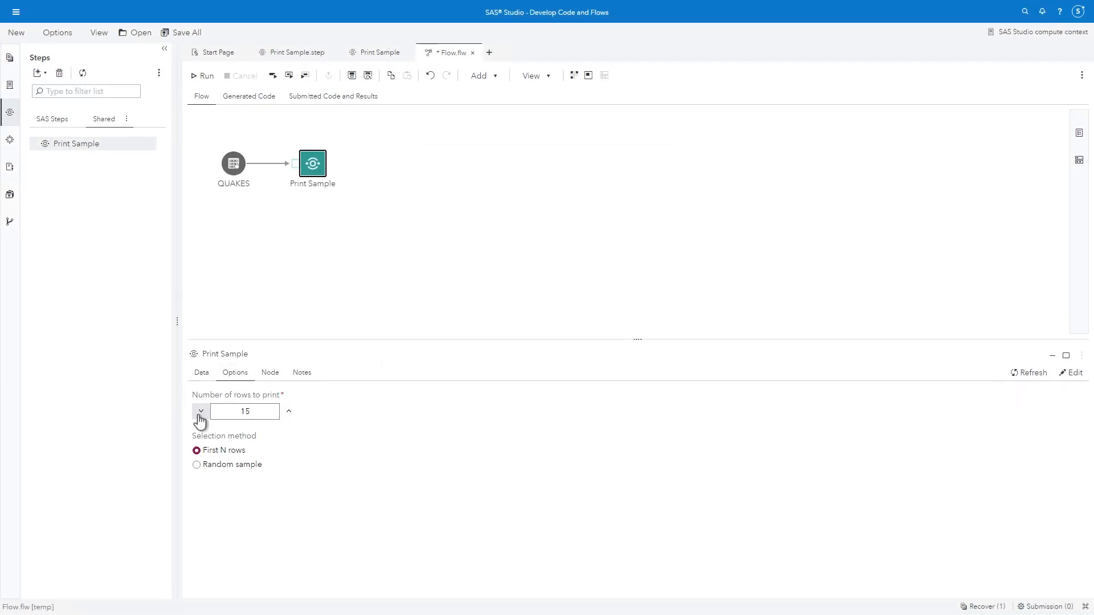
pyautogui.click(200, 411)
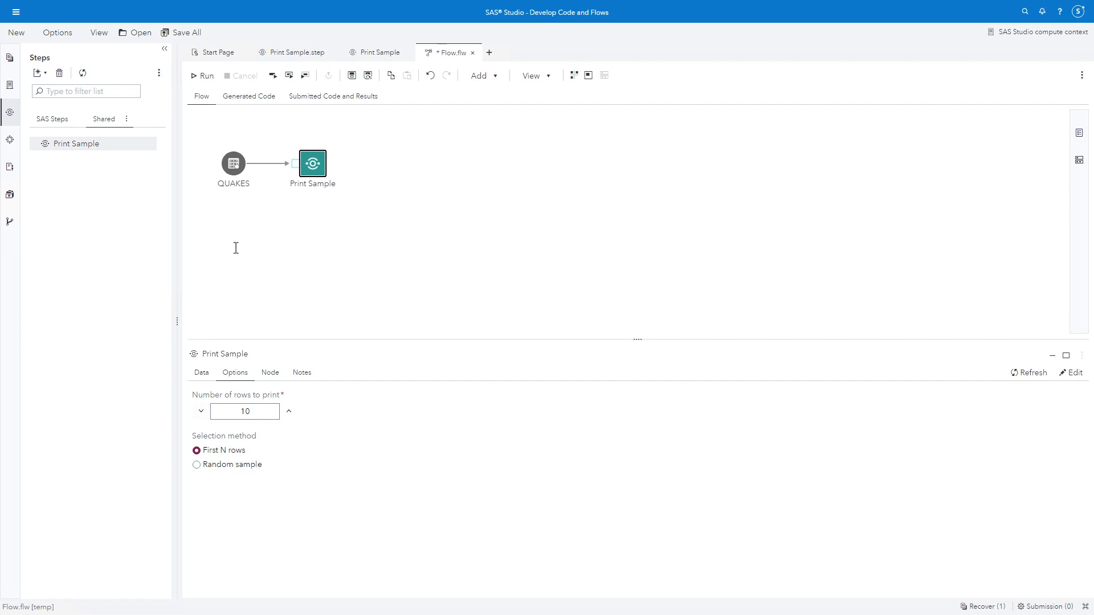
pyautogui.click(203, 75)
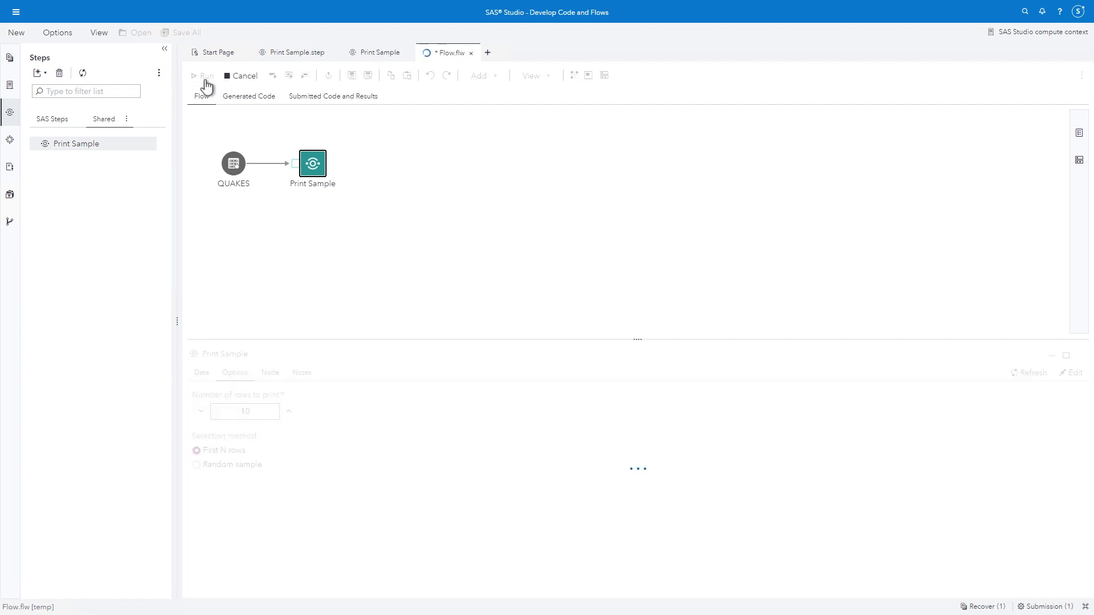
pyautogui.click(203, 76)
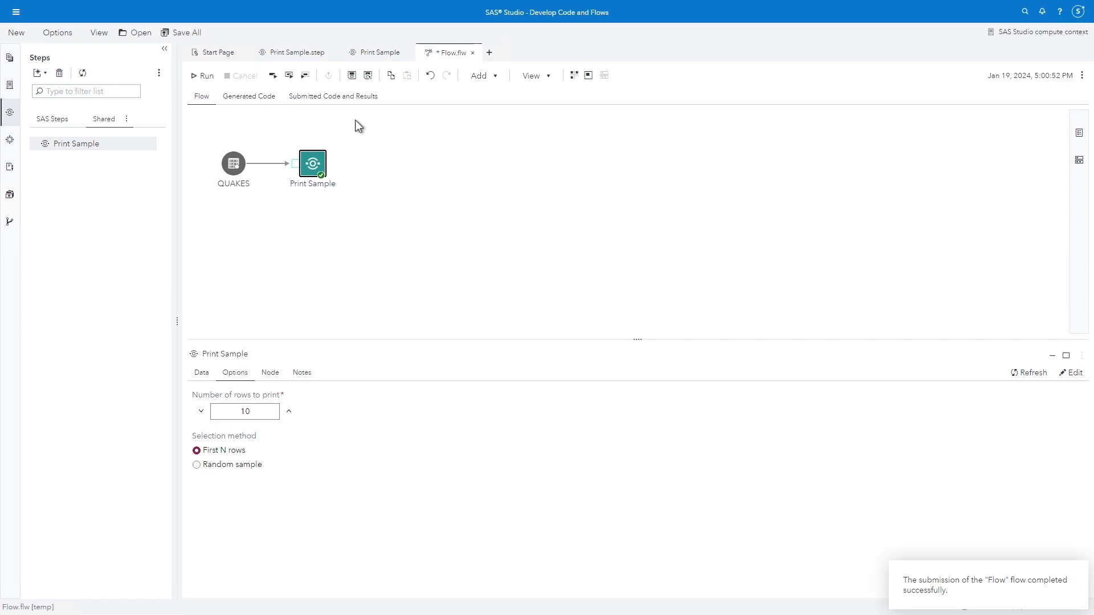
pyautogui.click(333, 96)
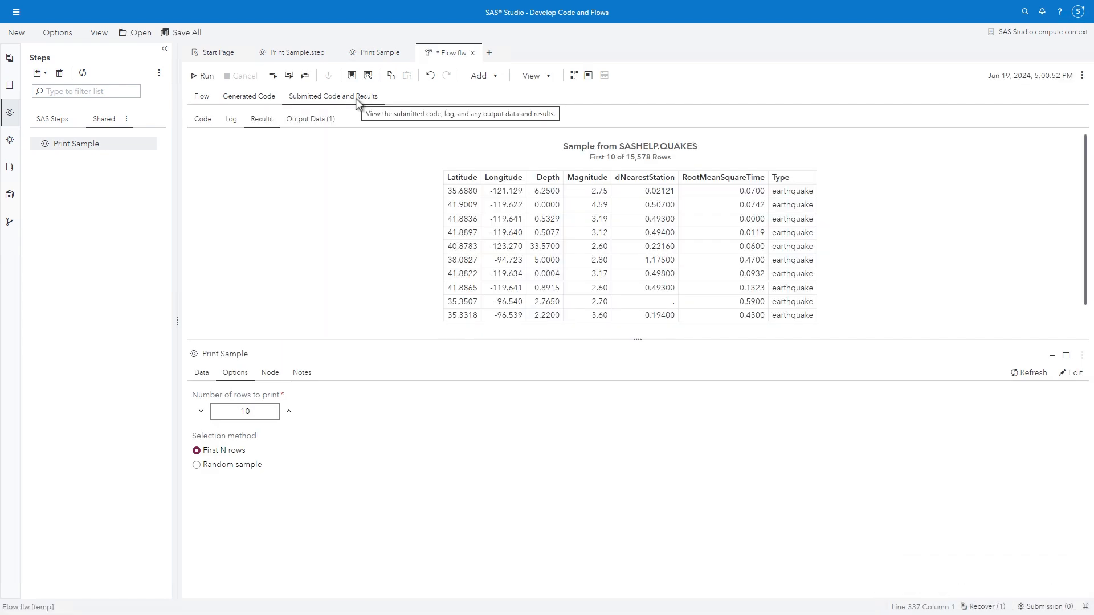
pyautogui.moveTo(397, 195)
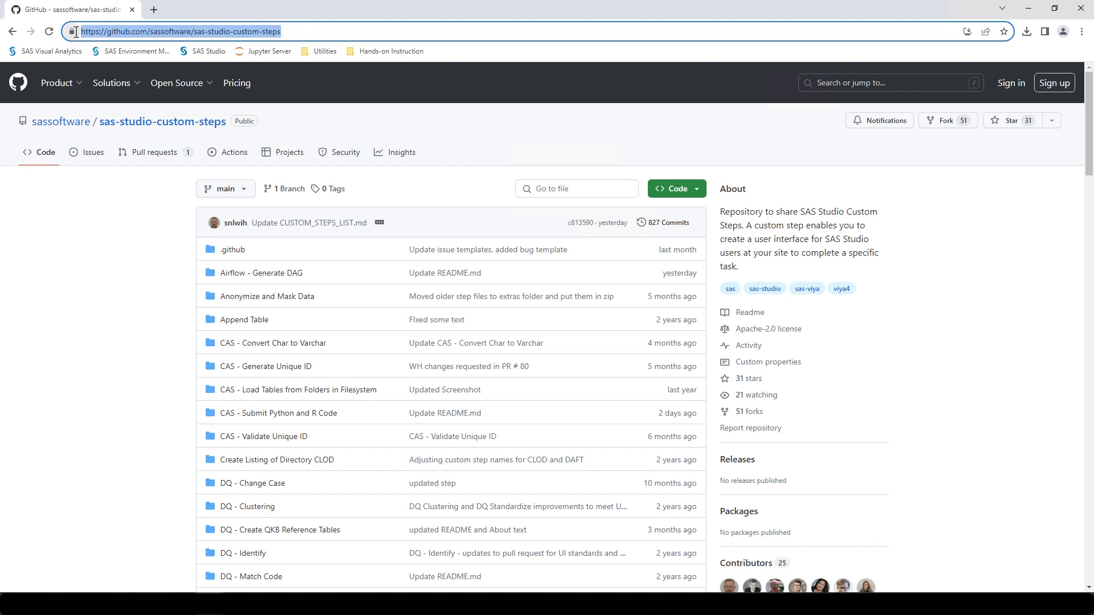
pyautogui.moveTo(173, 438)
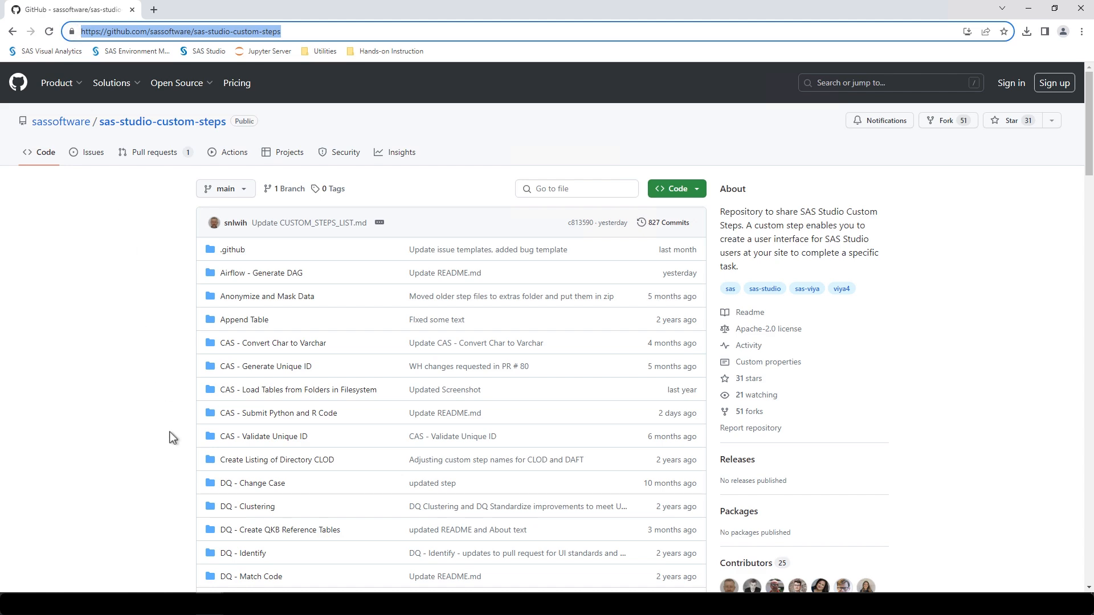
# Step: Scroll through the sas-studio-custom-steps repository's folder list down to the U entries
pyautogui.scroll(-3)
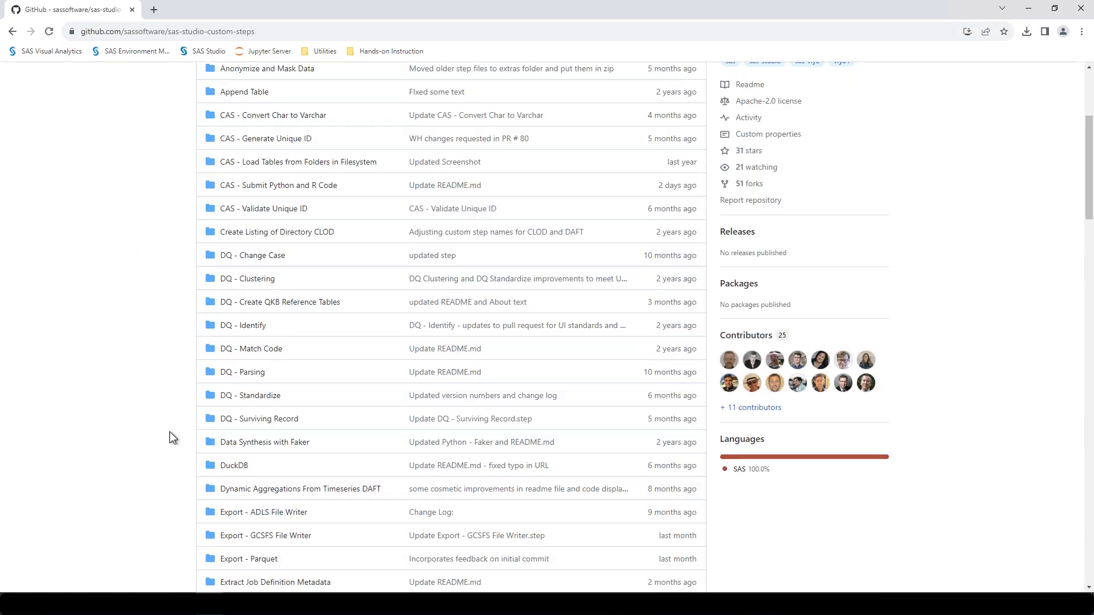
pyautogui.scroll(-3)
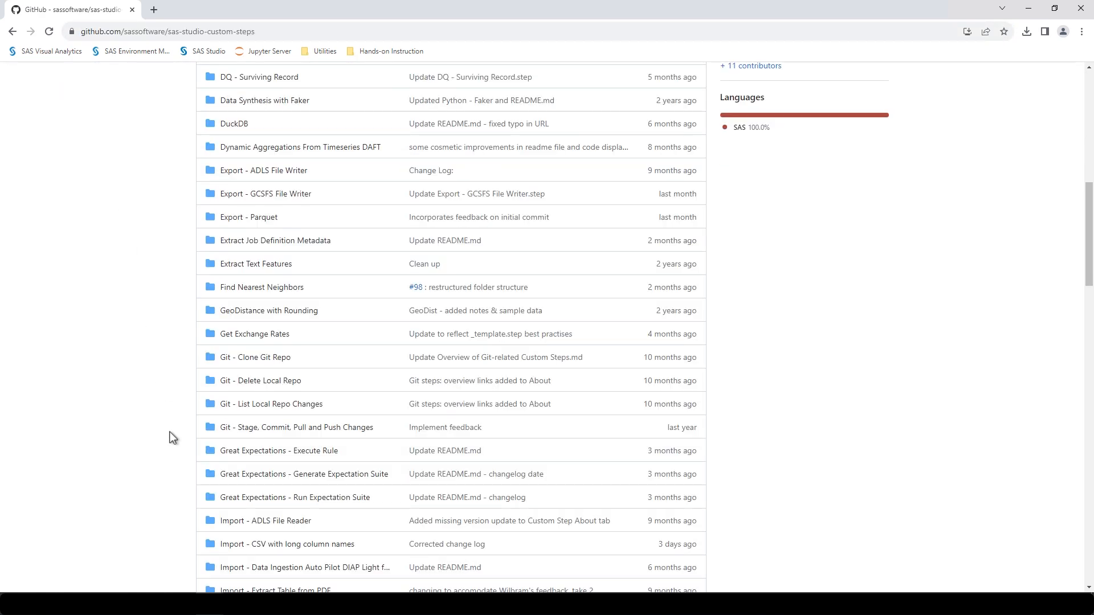
pyautogui.scroll(-3)
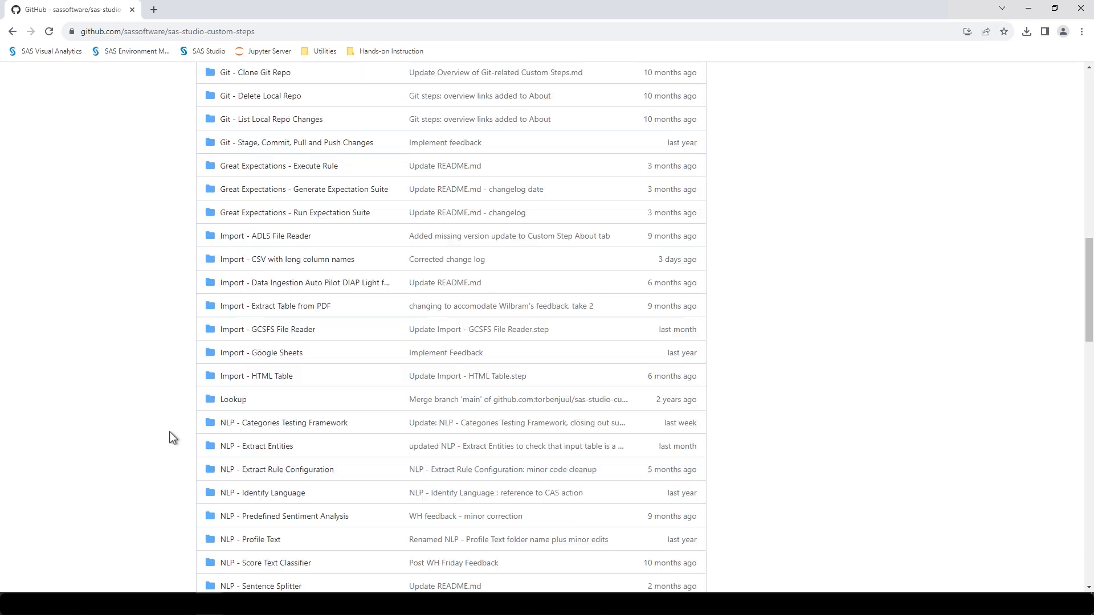
pyautogui.scroll(-3)
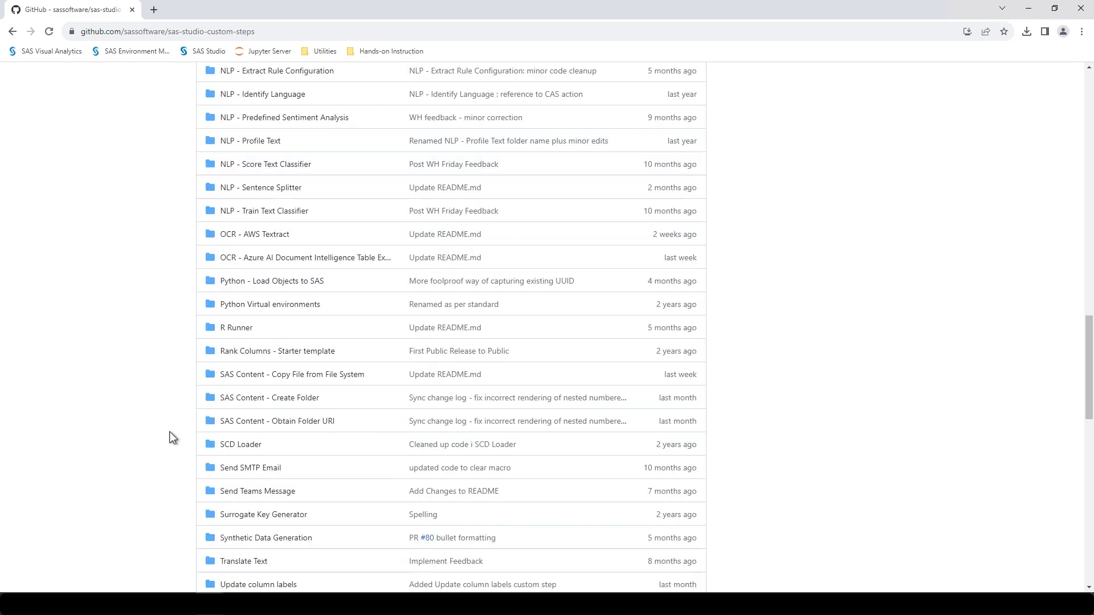